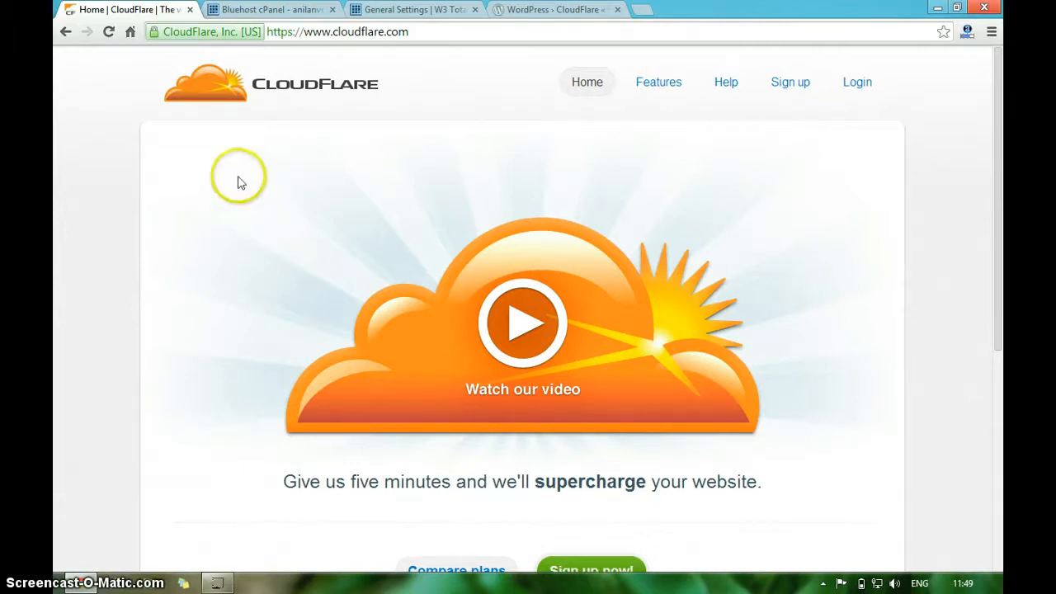
# Step: Open the CloudFlare tool from cPanel's Domain Management in a new browser tab
pyautogui.click(268, 9)
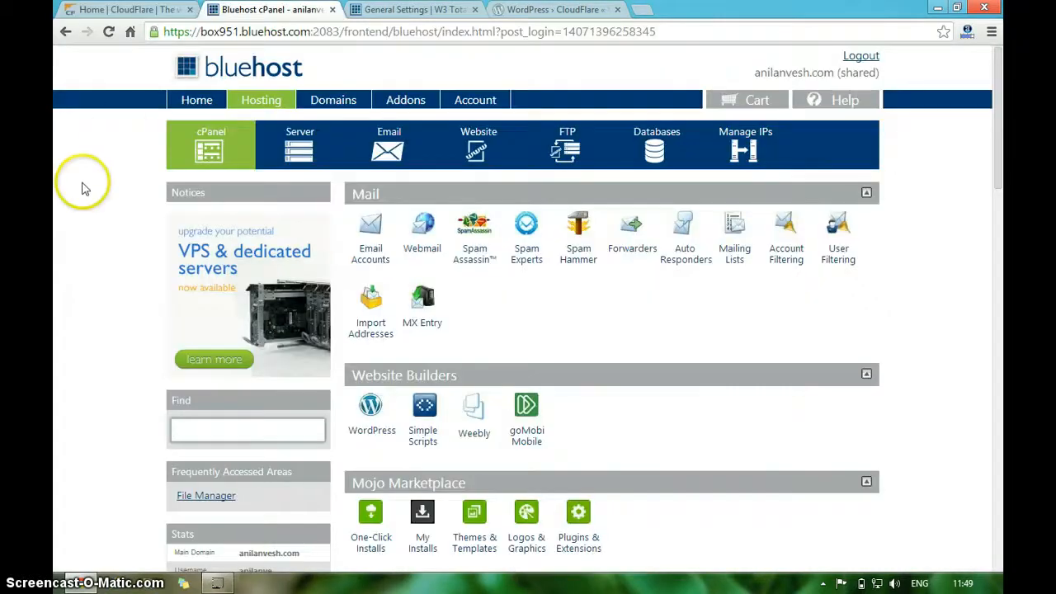
pyautogui.scroll(-3)
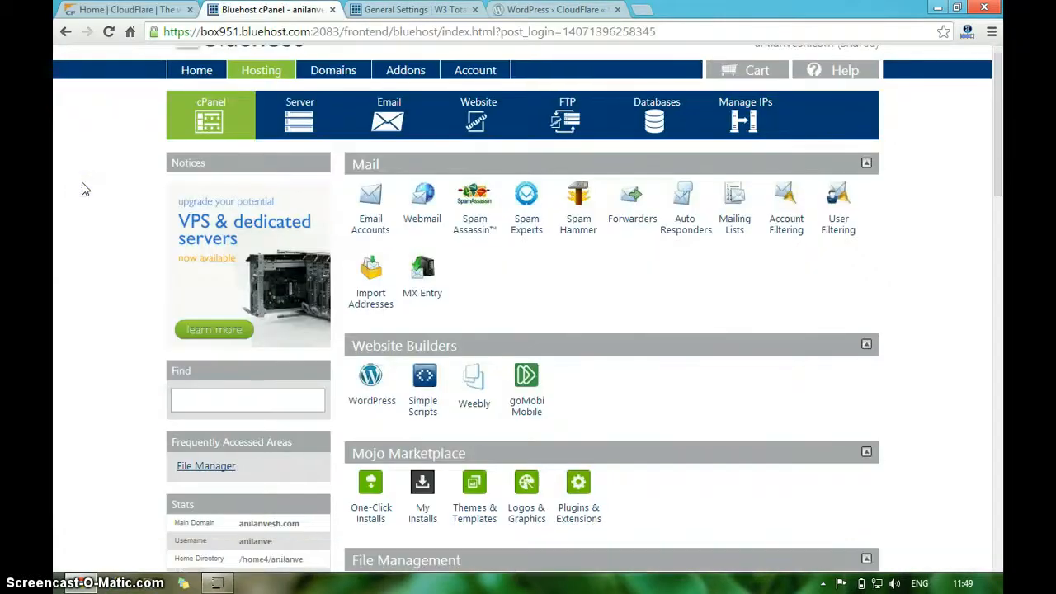
pyautogui.scroll(-3)
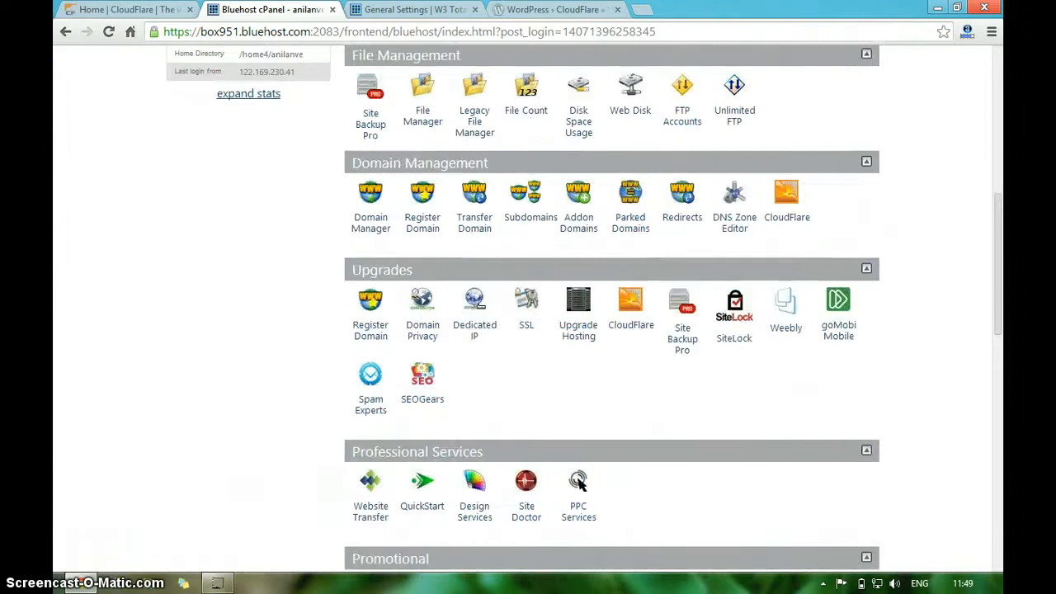
pyautogui.rightClick(785, 198)
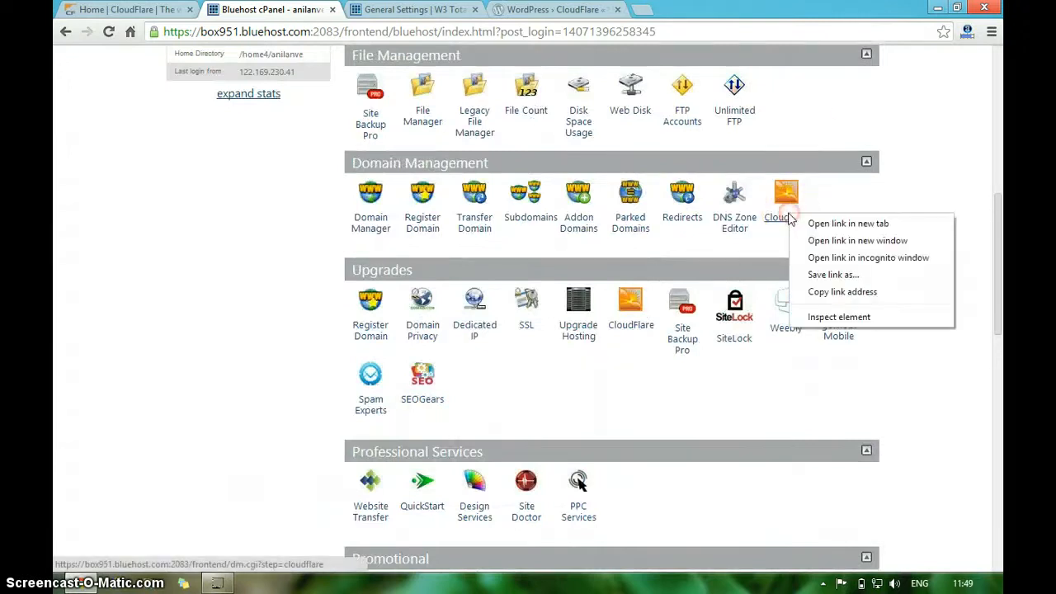
pyautogui.click(847, 222)
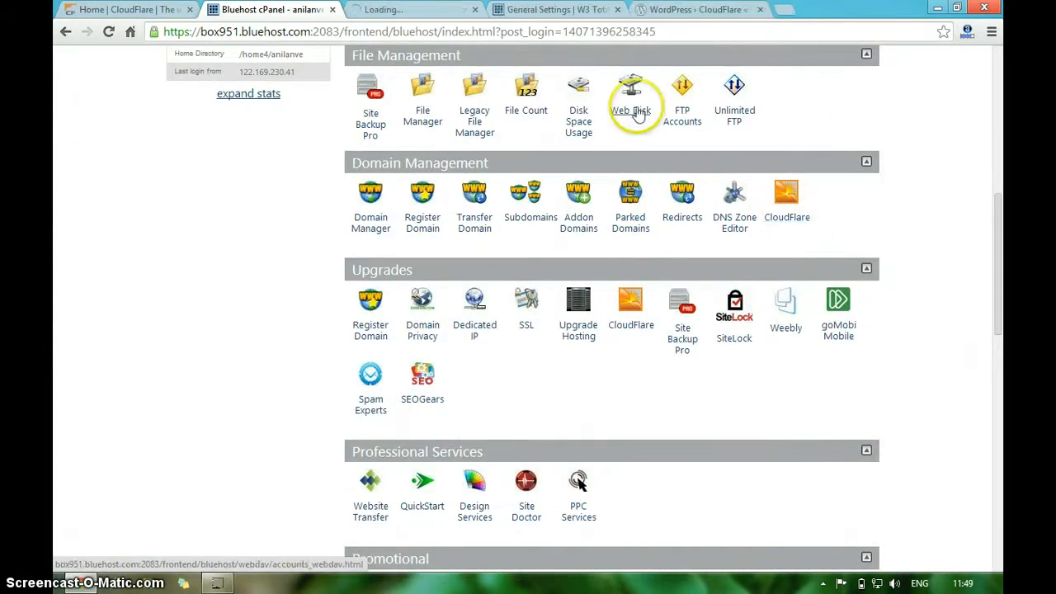
pyautogui.click(630, 91)
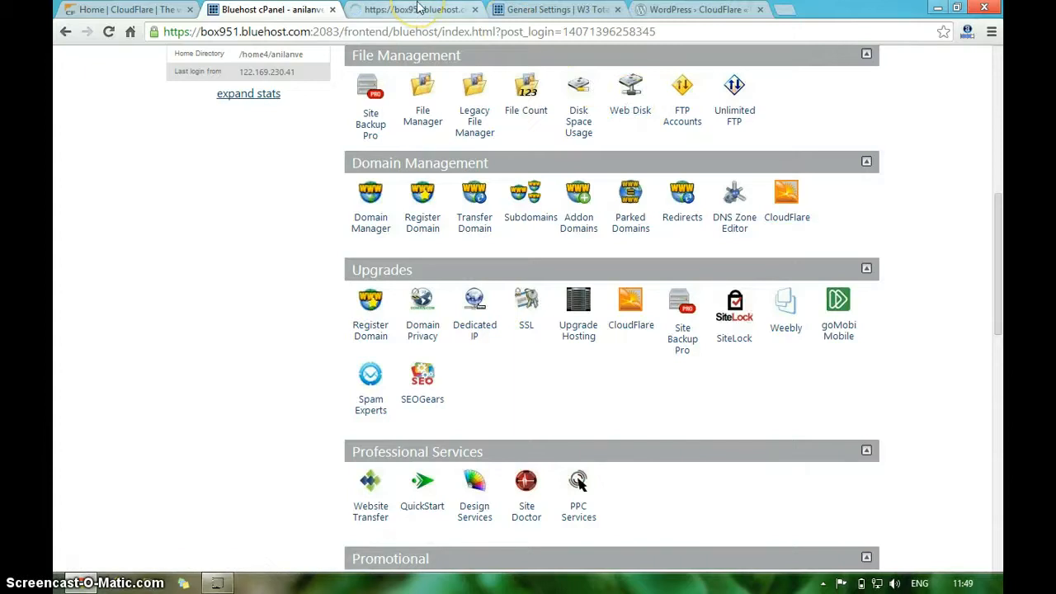
# Step: Show the CloudFlare site table listing anilanvesh.com as Free and Inactive
pyautogui.click(786, 192)
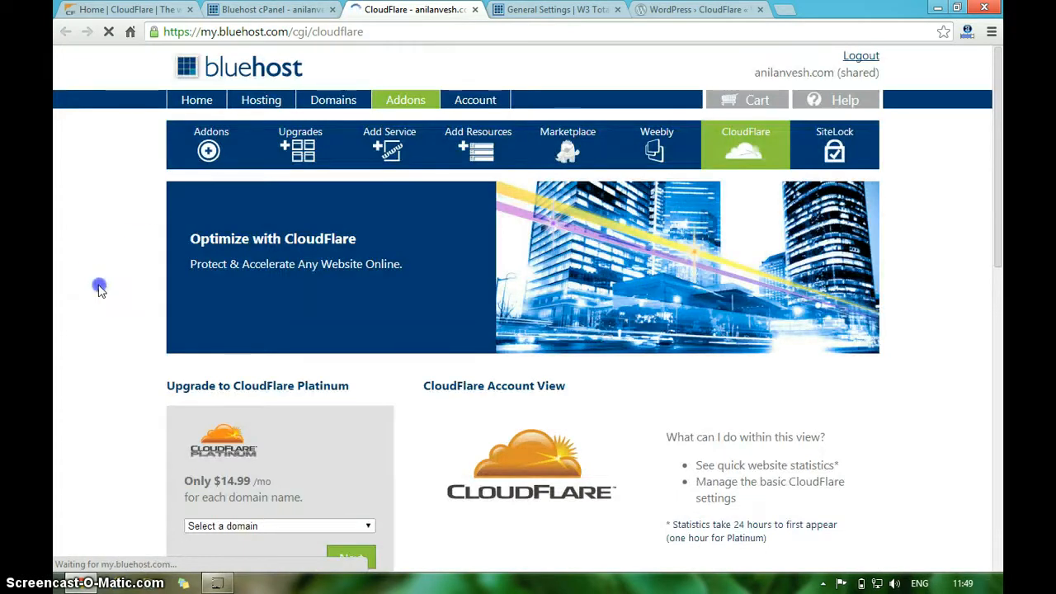
pyautogui.scroll(-3)
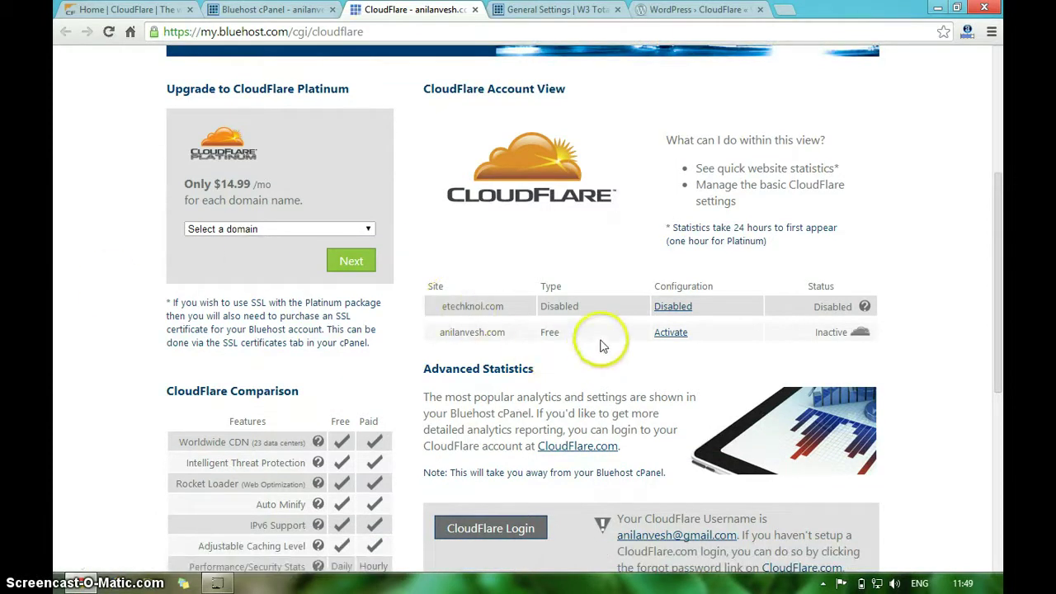
pyautogui.moveTo(671, 332)
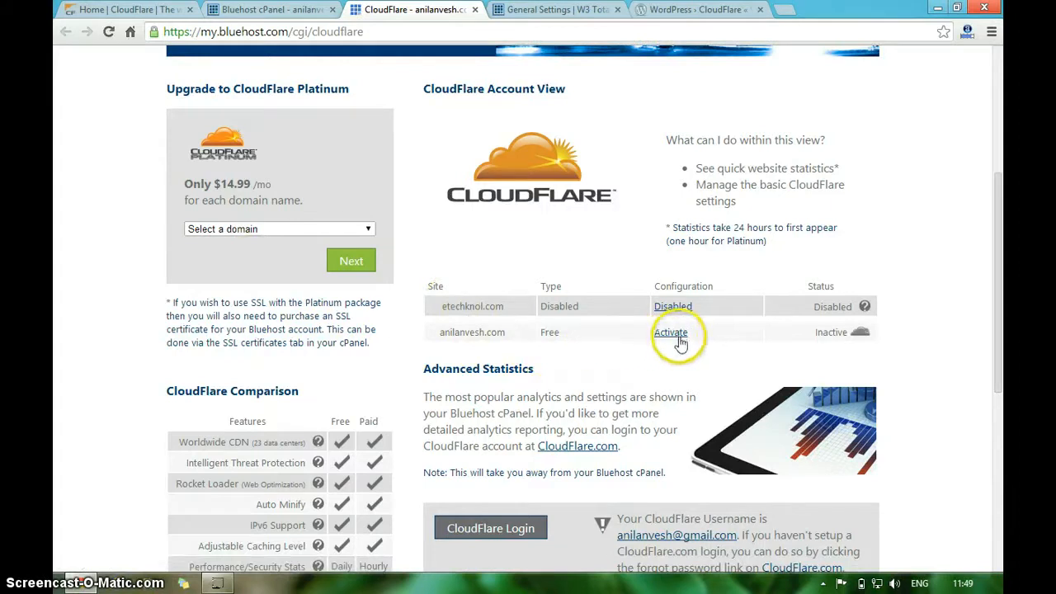
pyautogui.scroll(-3)
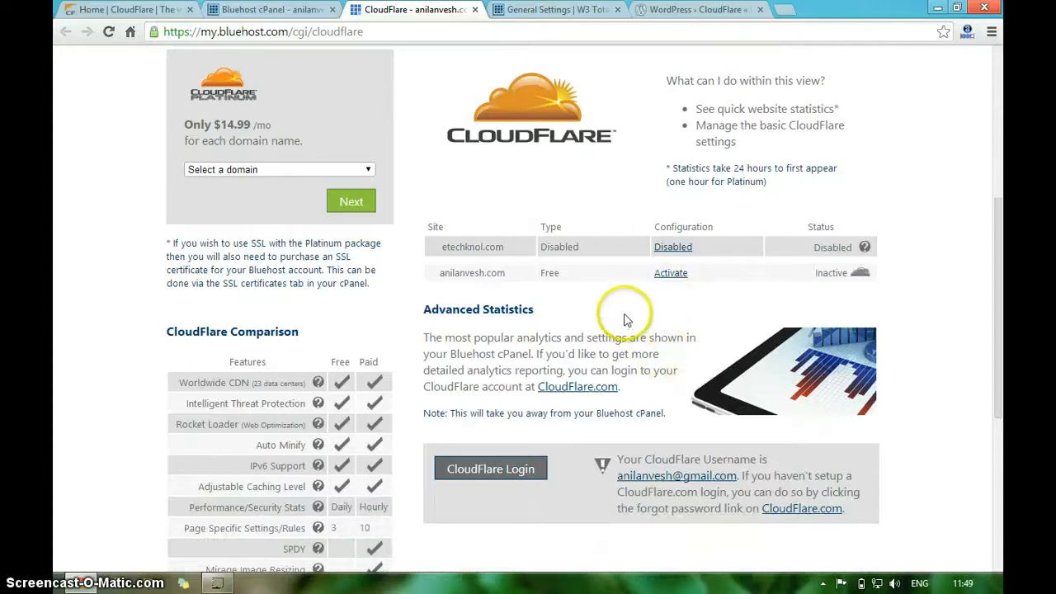
pyautogui.moveTo(624, 320)
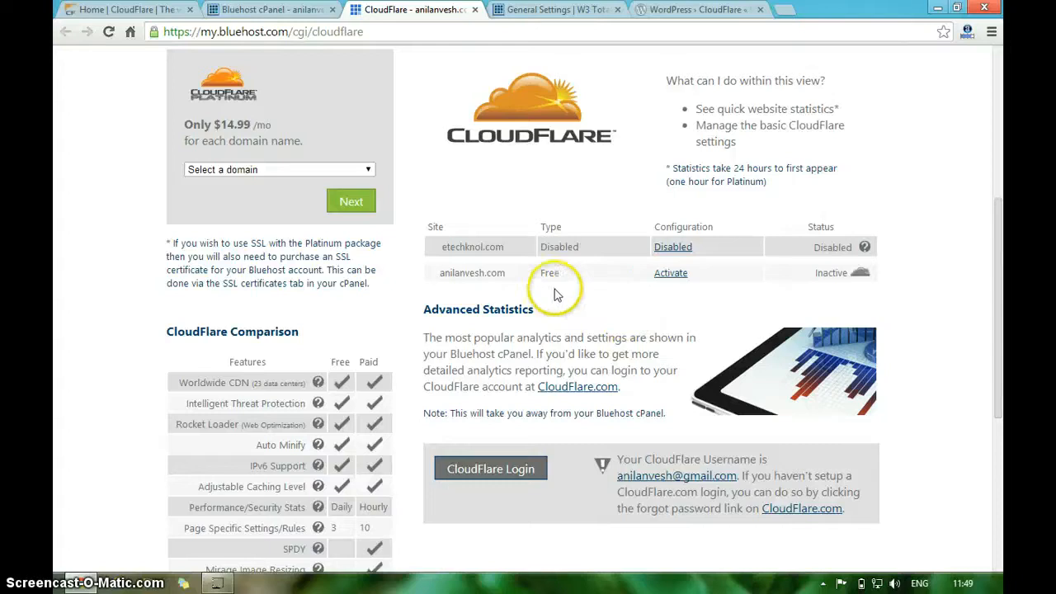
pyautogui.moveTo(534, 284)
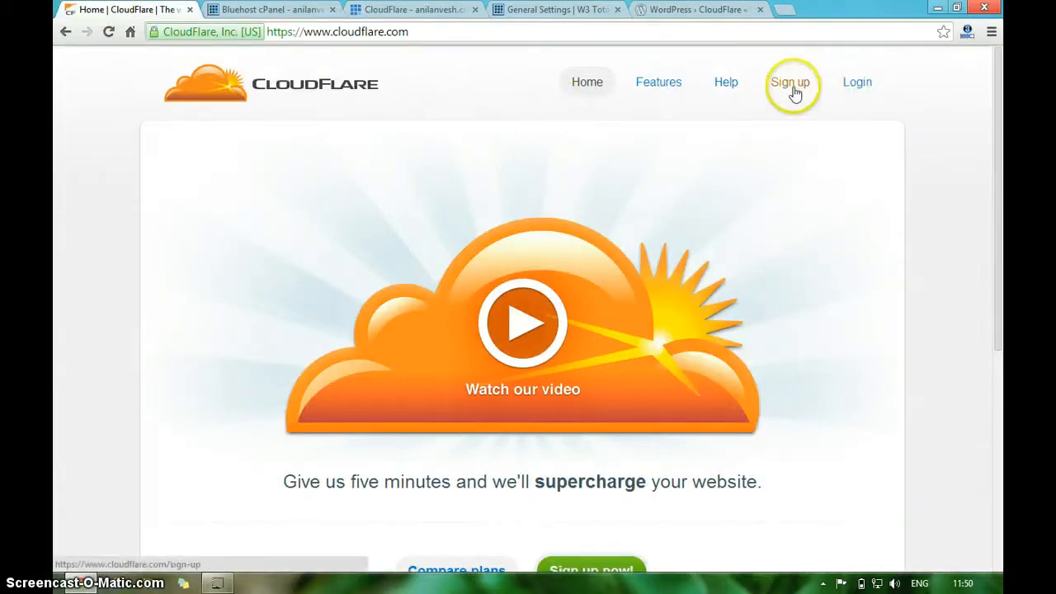
# Step: Go from cloudflare.com's sign-up page to the login form and sign in with the password
pyautogui.click(789, 82)
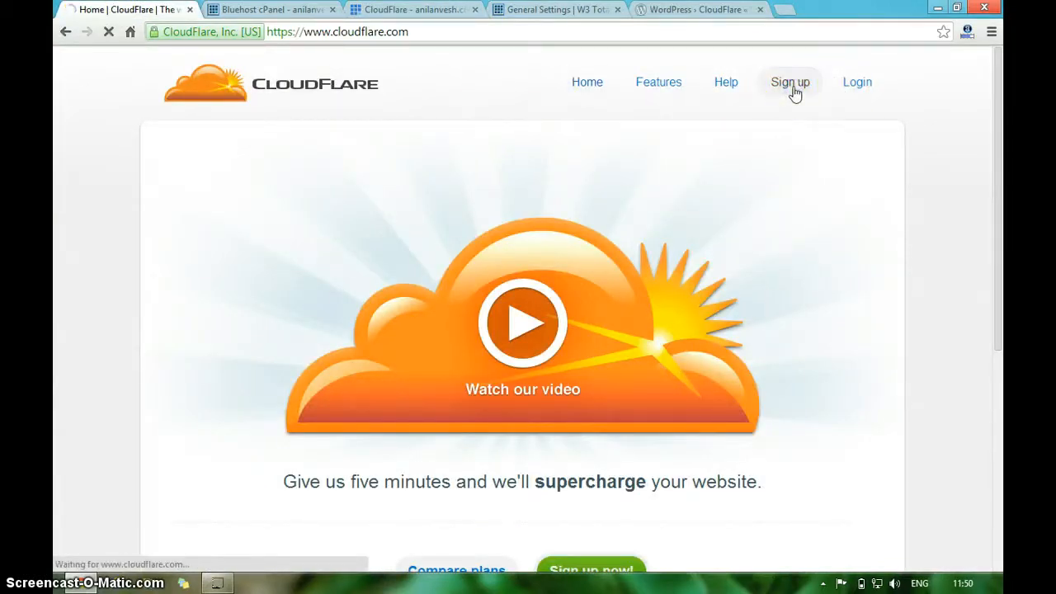
pyautogui.click(790, 82)
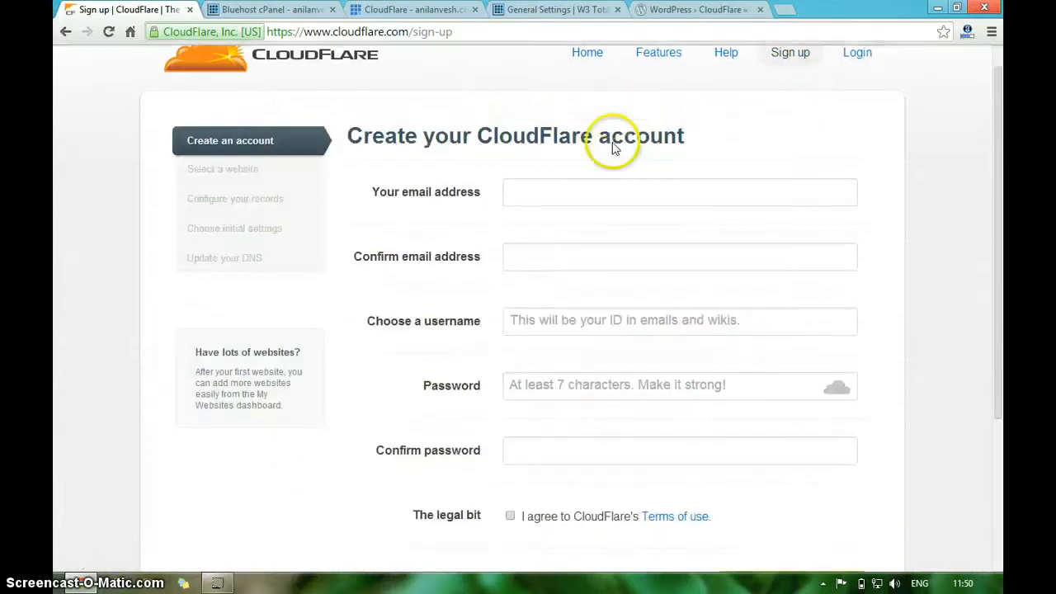
pyautogui.scroll(-3)
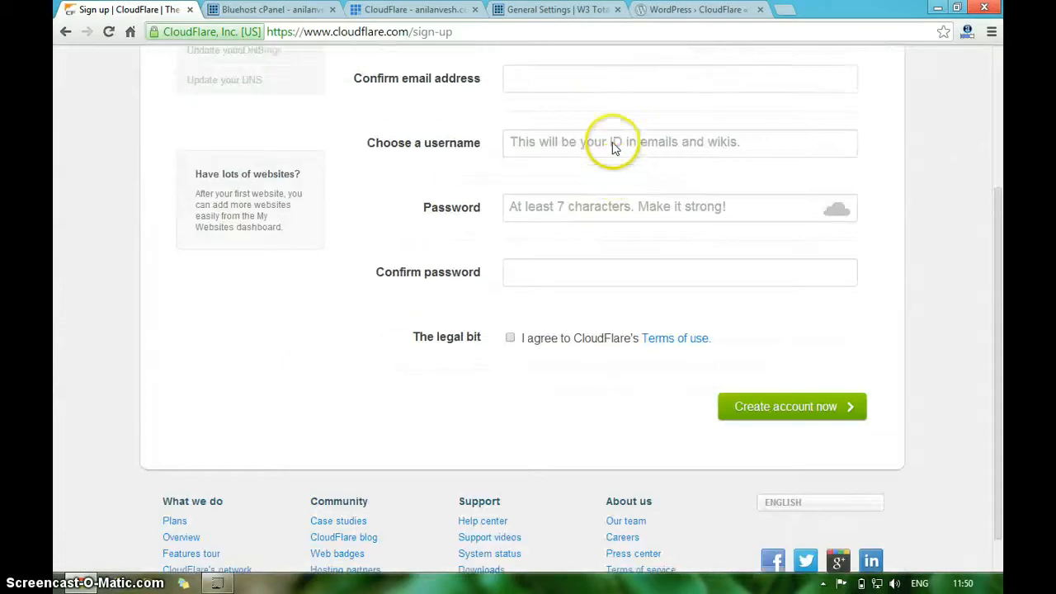
pyautogui.scroll(3)
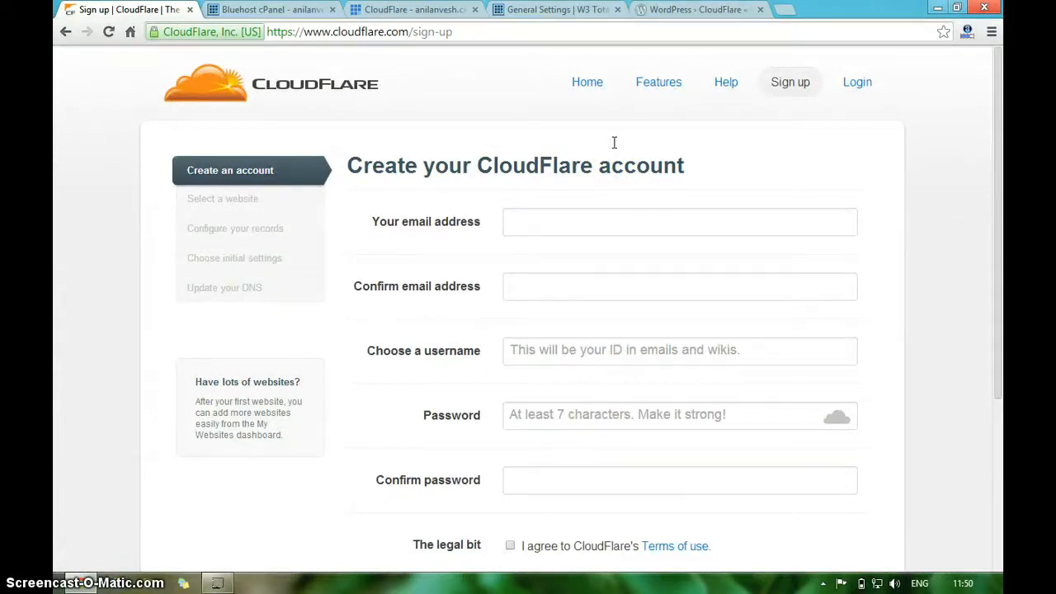
pyautogui.moveTo(697, 132)
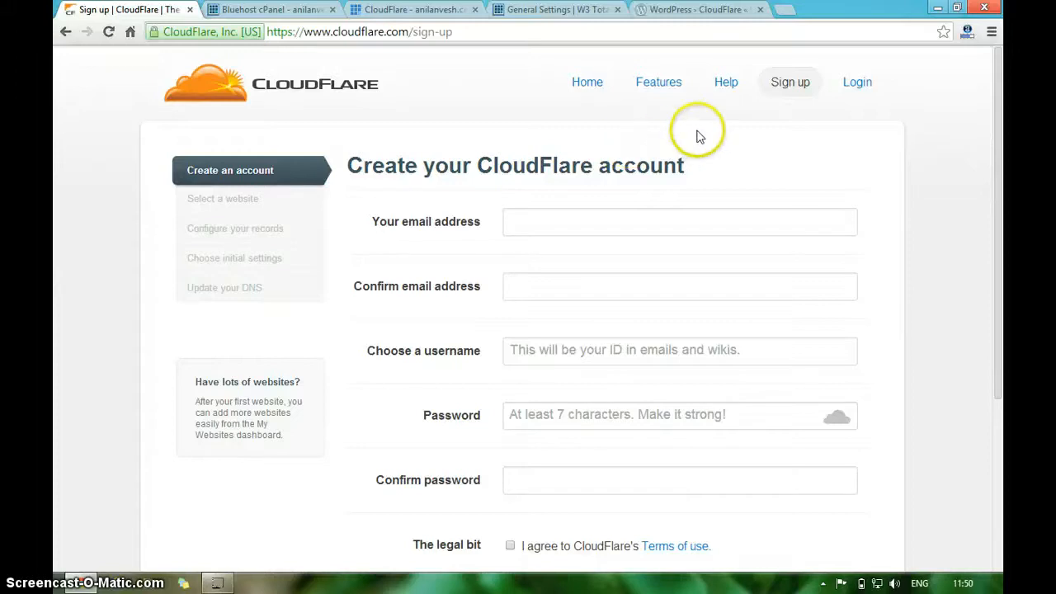
pyautogui.moveTo(699, 133)
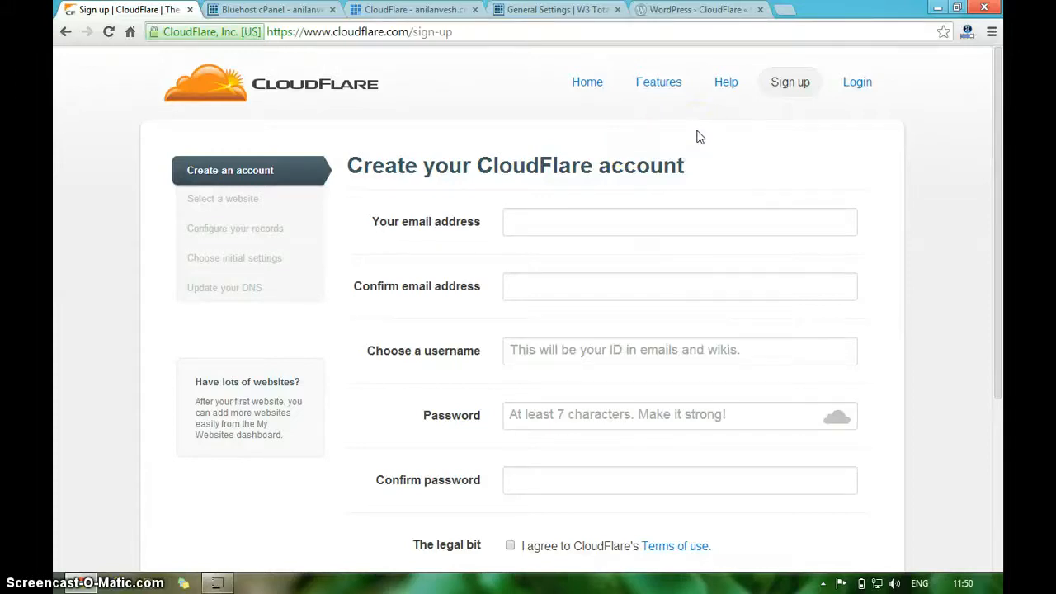
pyautogui.moveTo(857, 81)
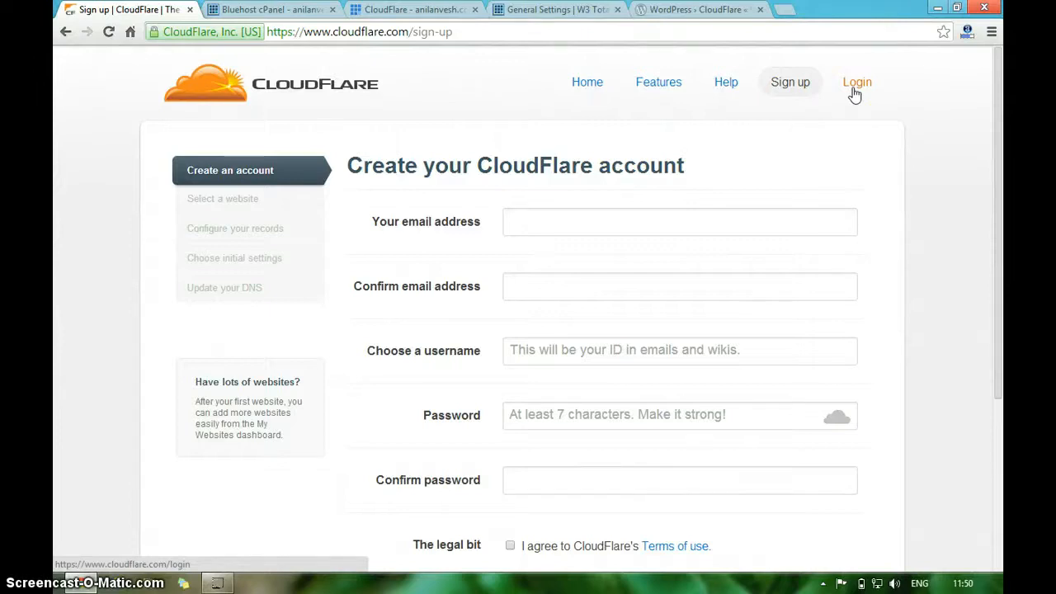
pyautogui.click(857, 82)
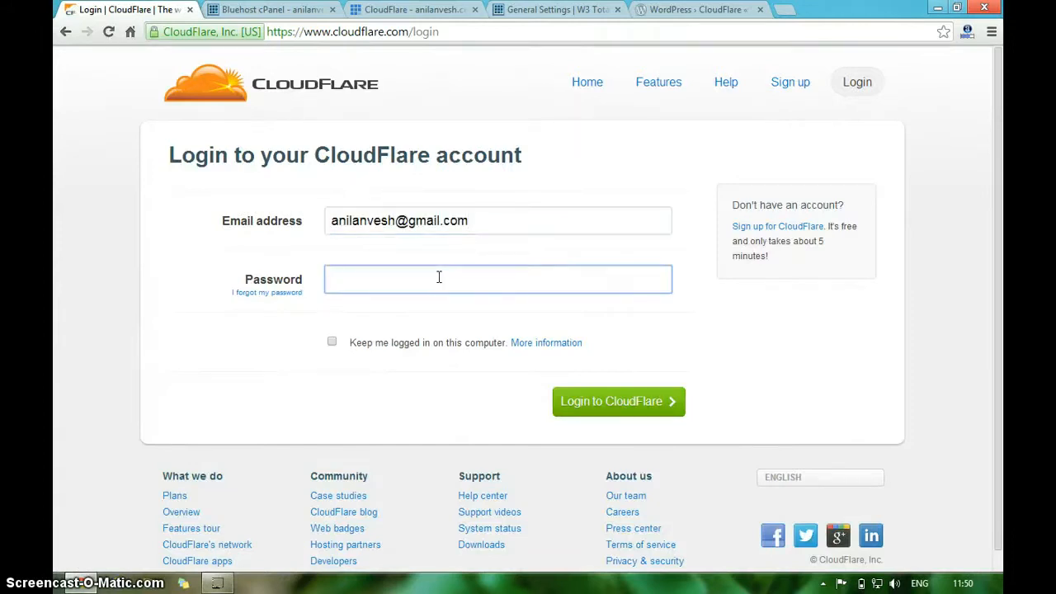
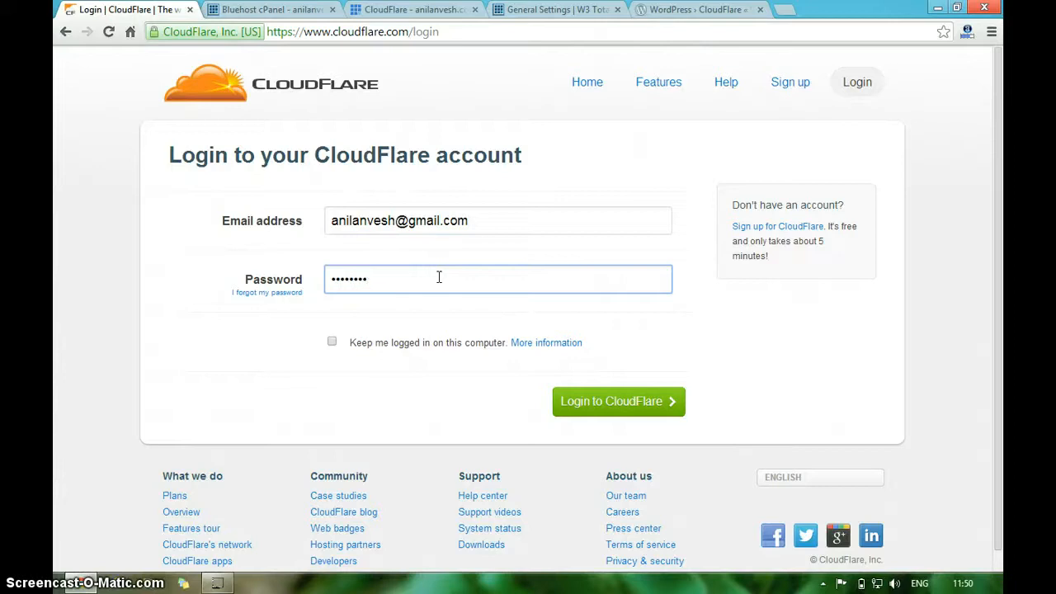
pyautogui.click(617, 400)
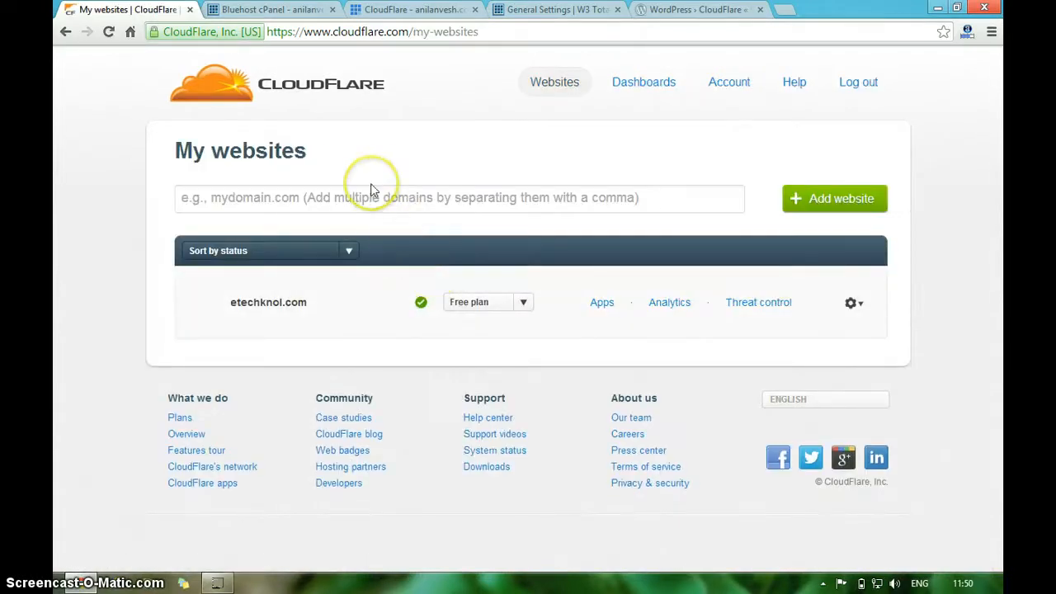
pyautogui.moveTo(560, 221)
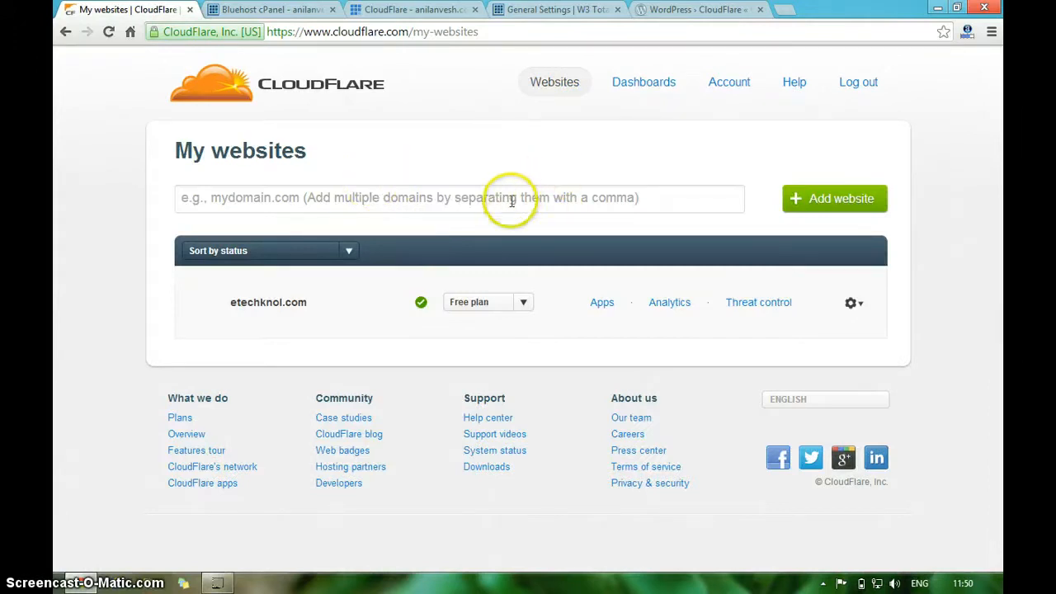
# Step: Enter anilanvesh.com in My websites and add it so its records get scanned
pyautogui.write('a')
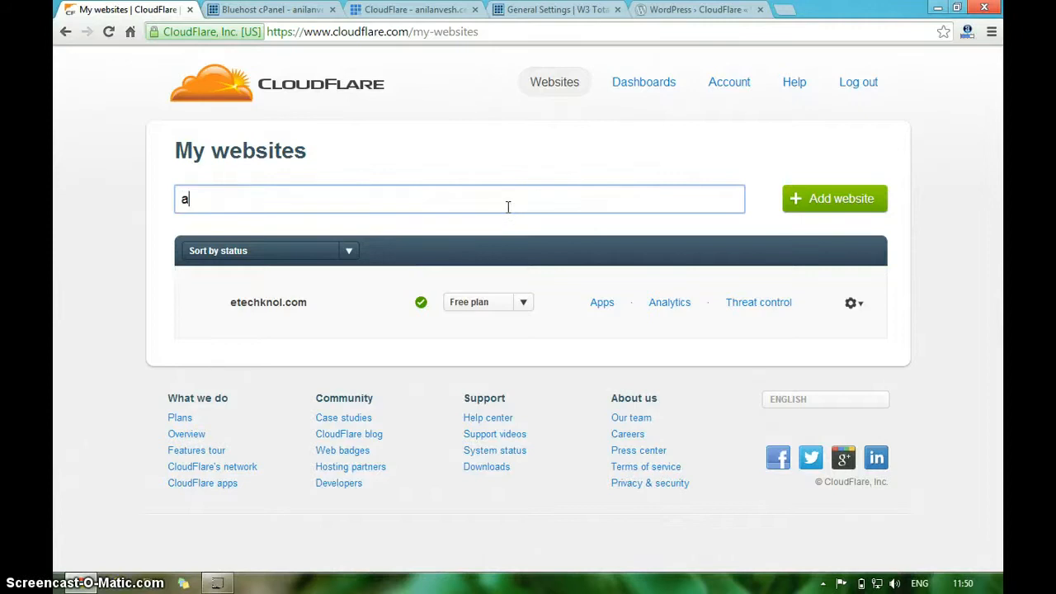
pyautogui.write('nil')
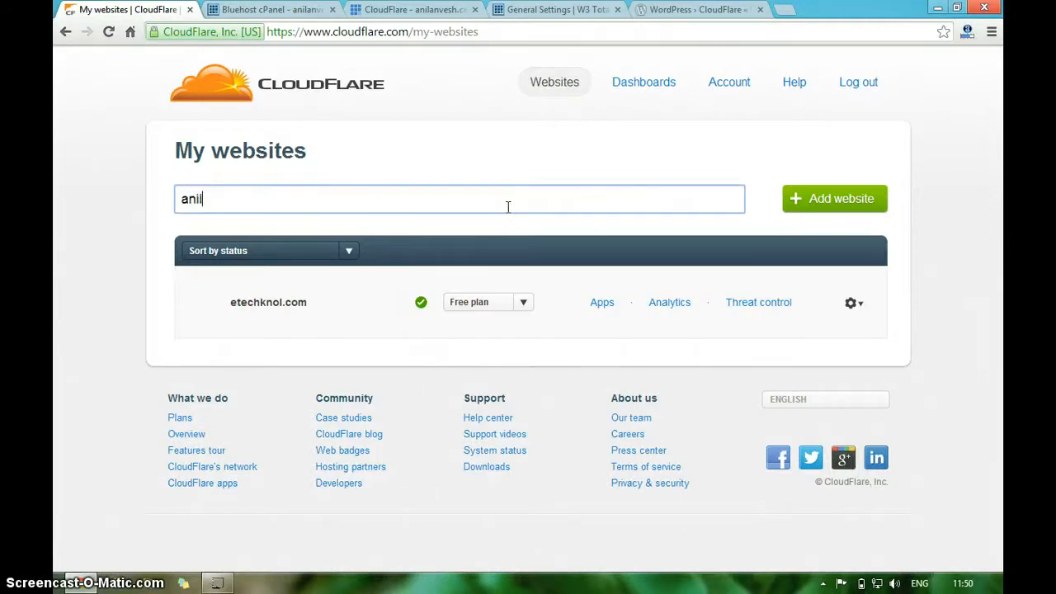
pyautogui.write('anvesh')
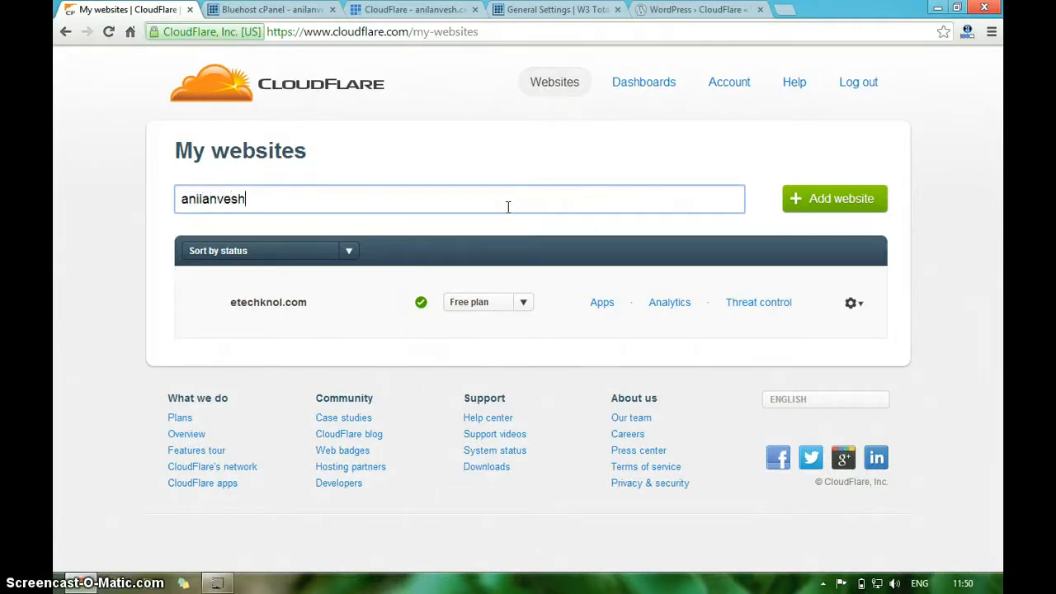
pyautogui.write('.')
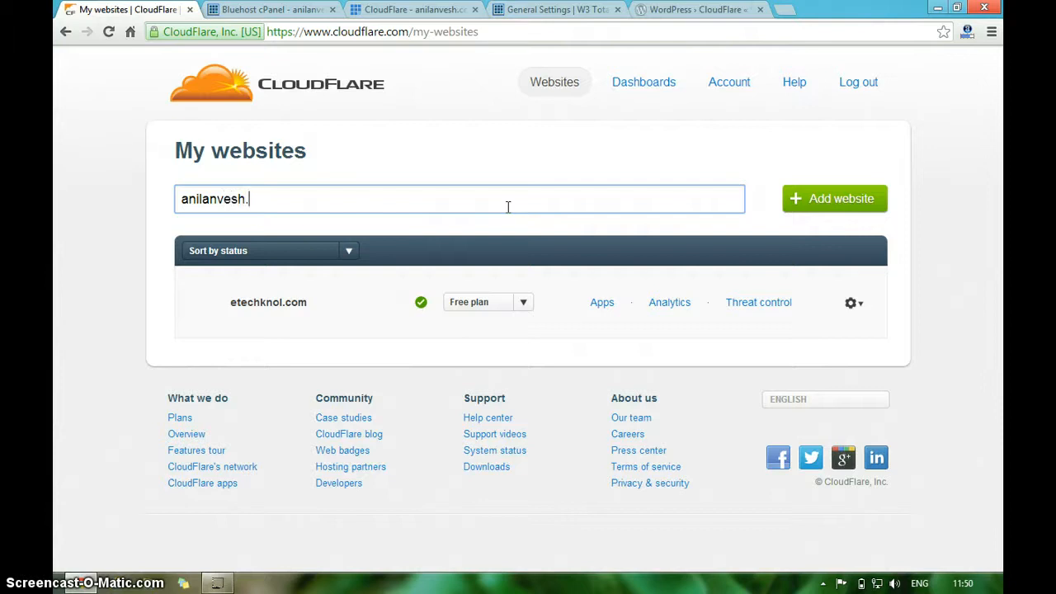
pyautogui.write('.com')
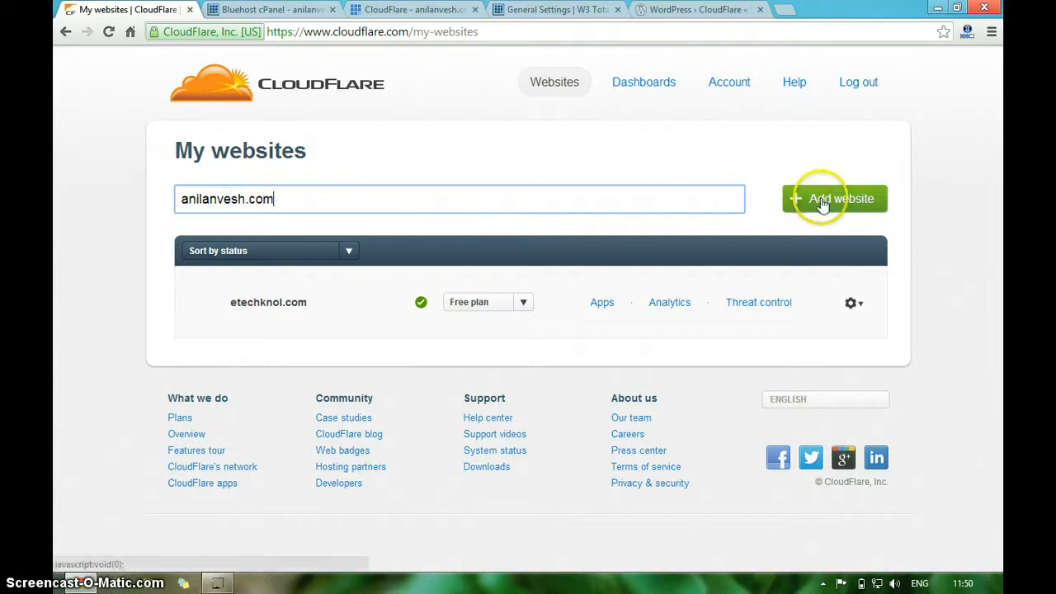
pyautogui.click(834, 198)
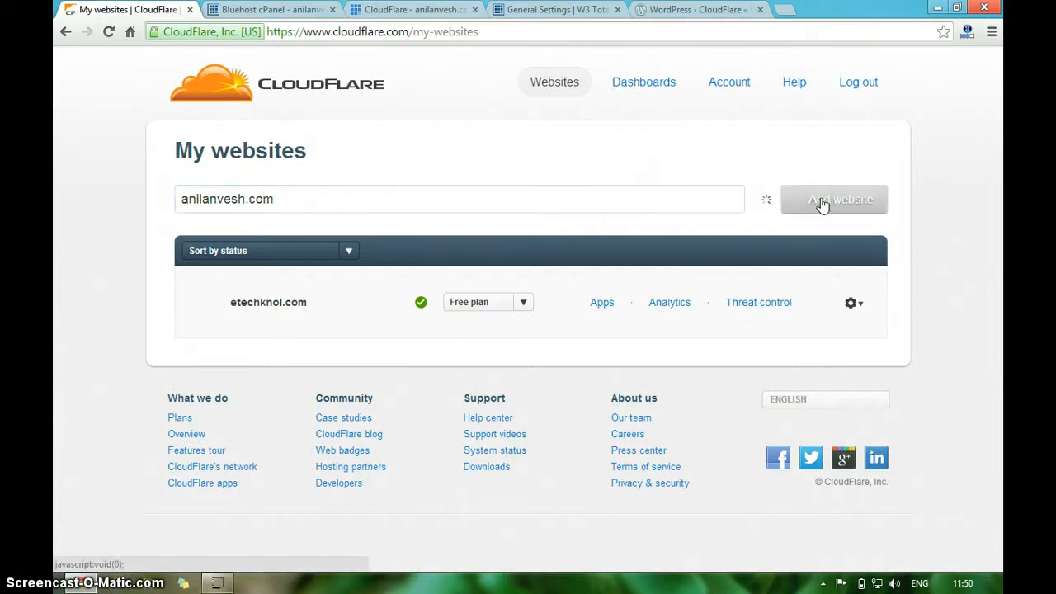
pyautogui.click(834, 199)
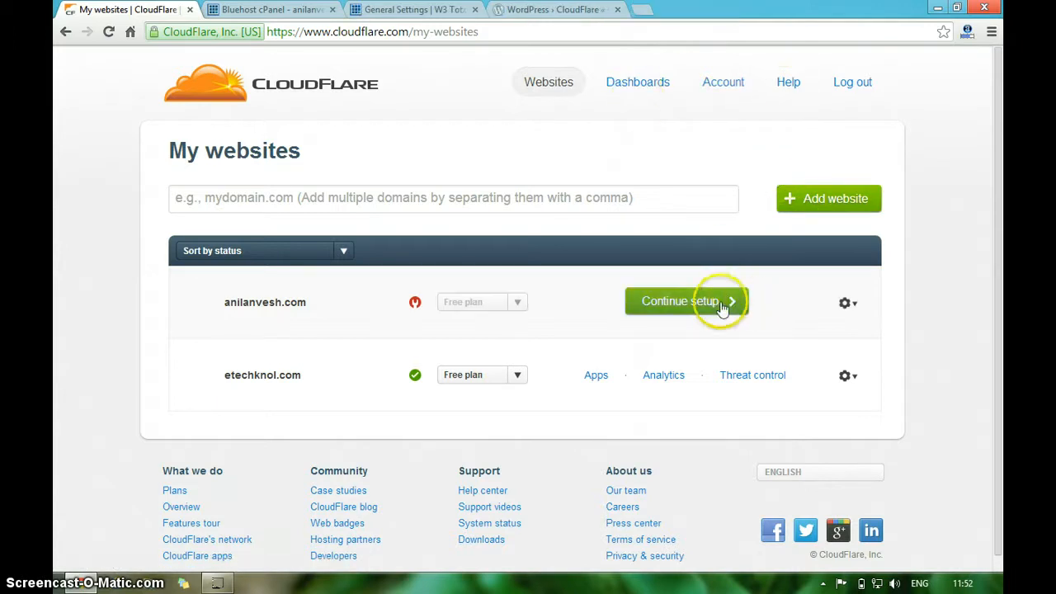
pyautogui.moveTo(687, 301)
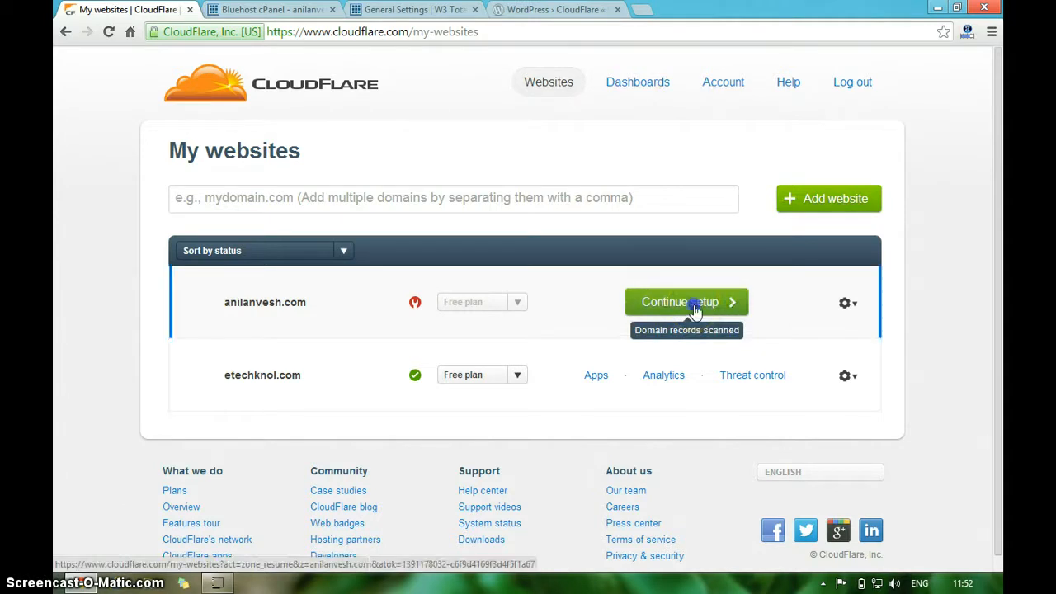
# Step: Resume anilanvesh.com setup and scroll through its scanned DNS records
pyautogui.click(681, 302)
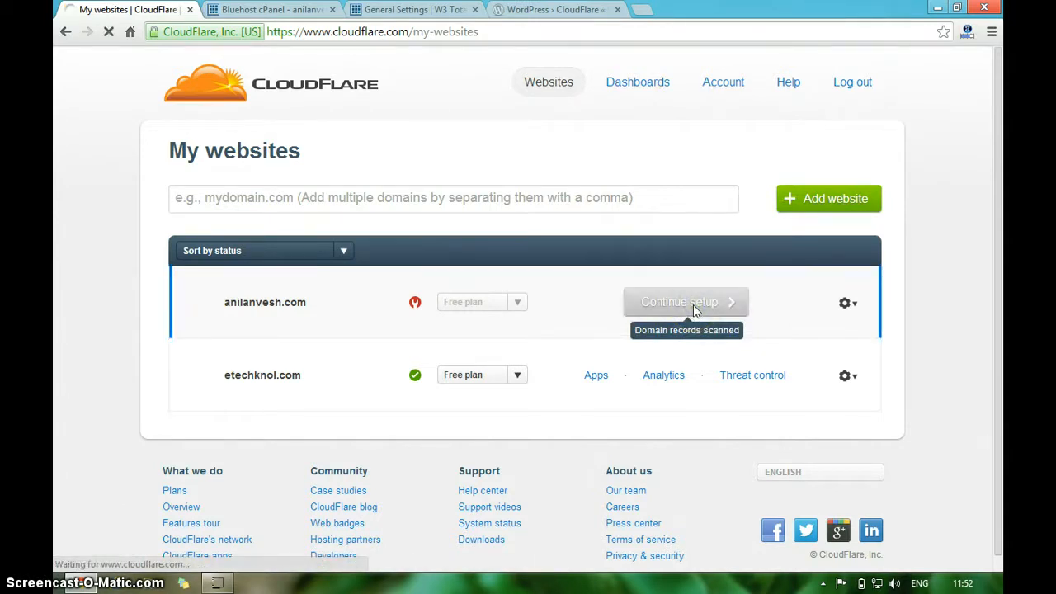
pyautogui.click(686, 301)
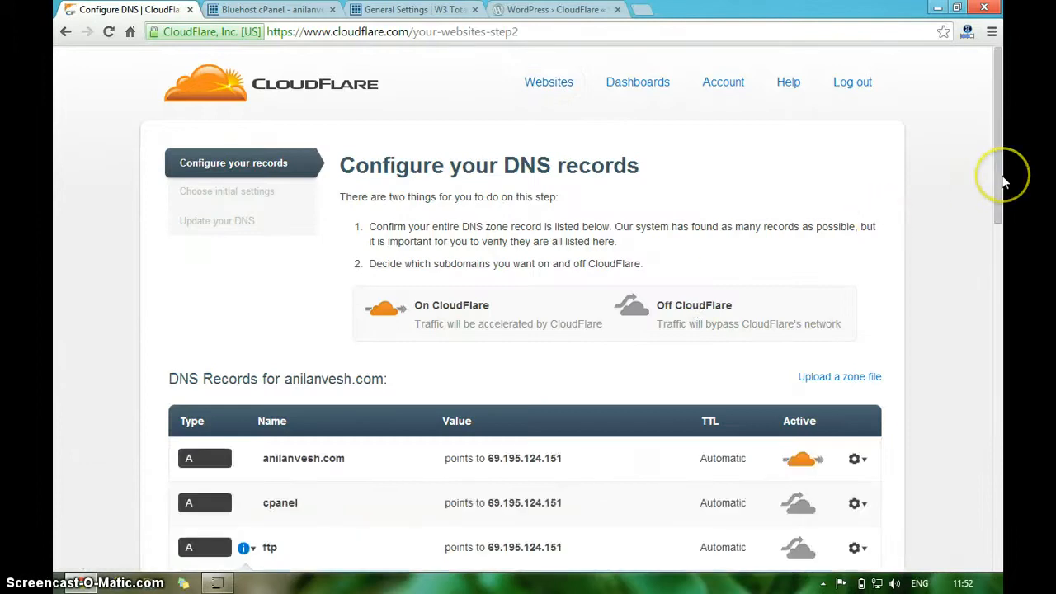
pyautogui.scroll(-3)
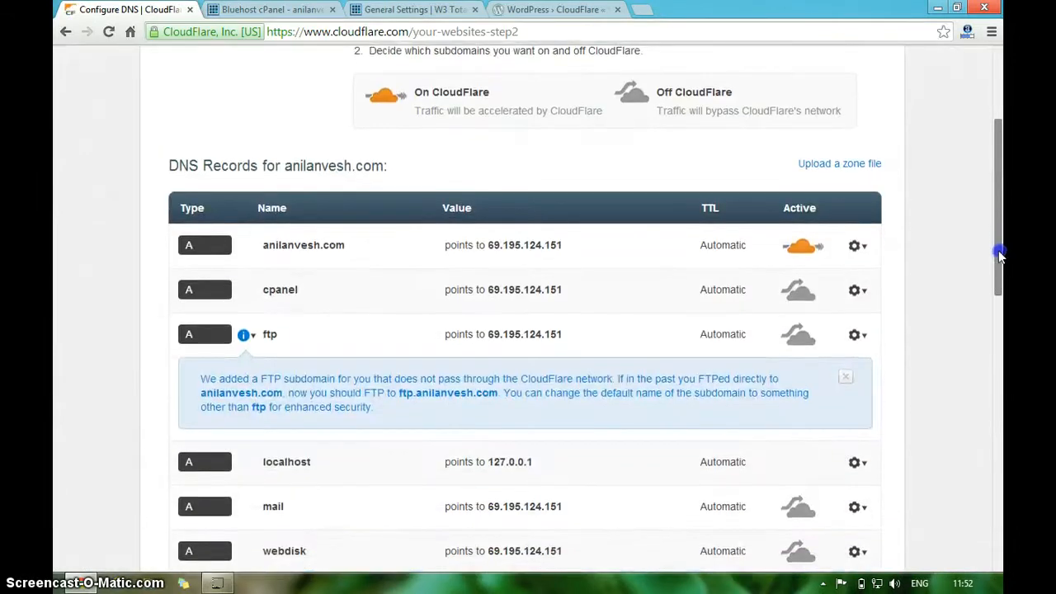
pyautogui.scroll(-3)
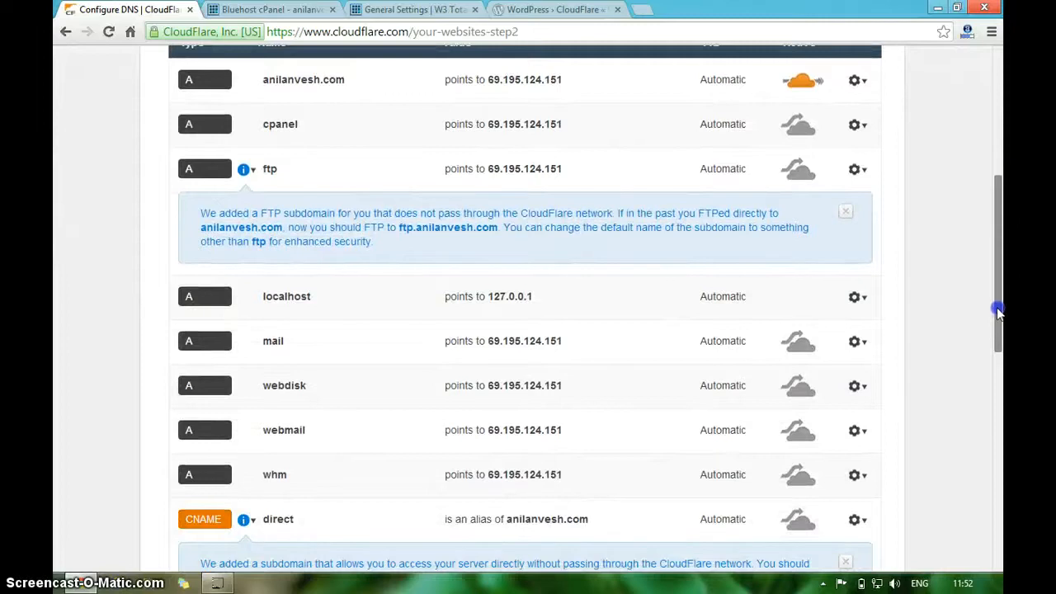
pyautogui.scroll(-3)
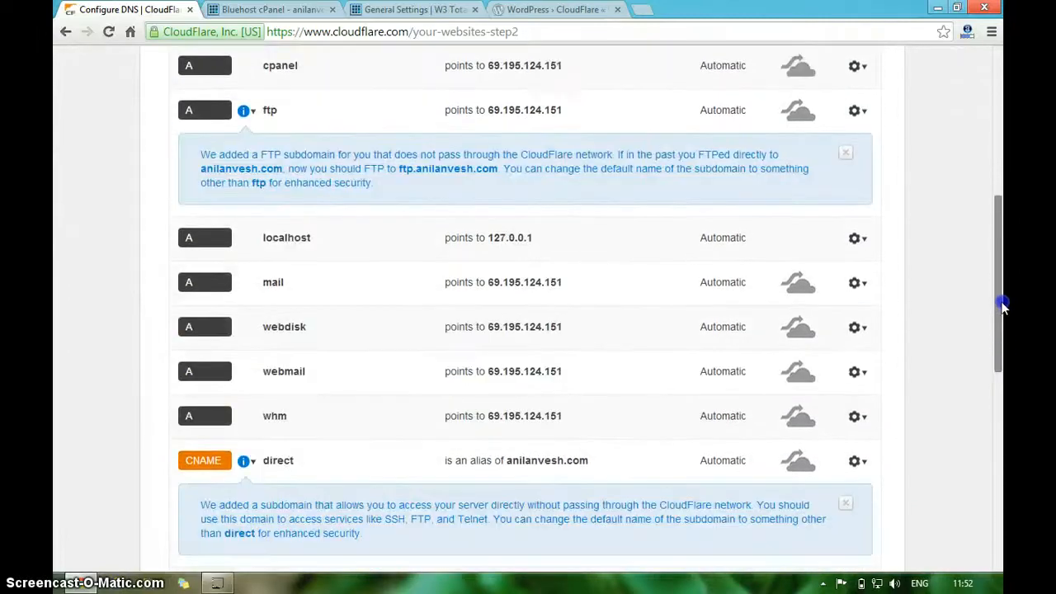
pyautogui.scroll(3)
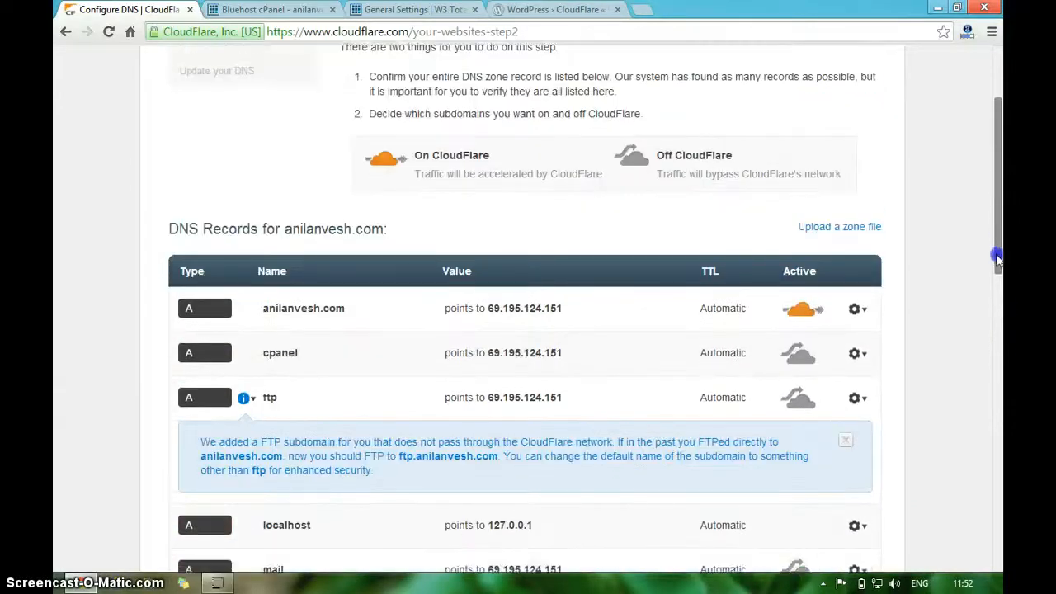
pyautogui.scroll(-3)
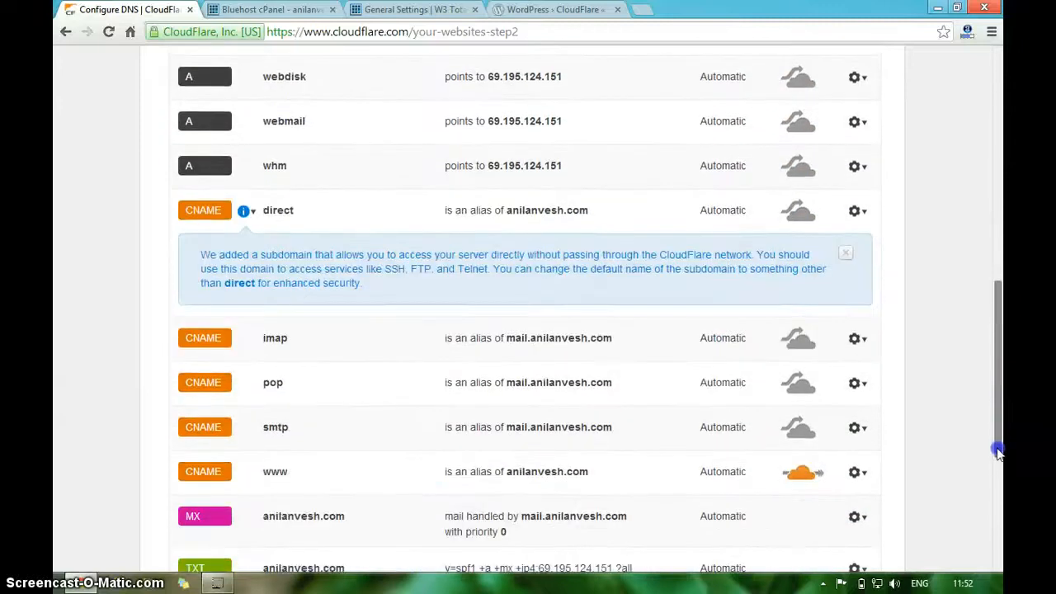
pyautogui.scroll(-3)
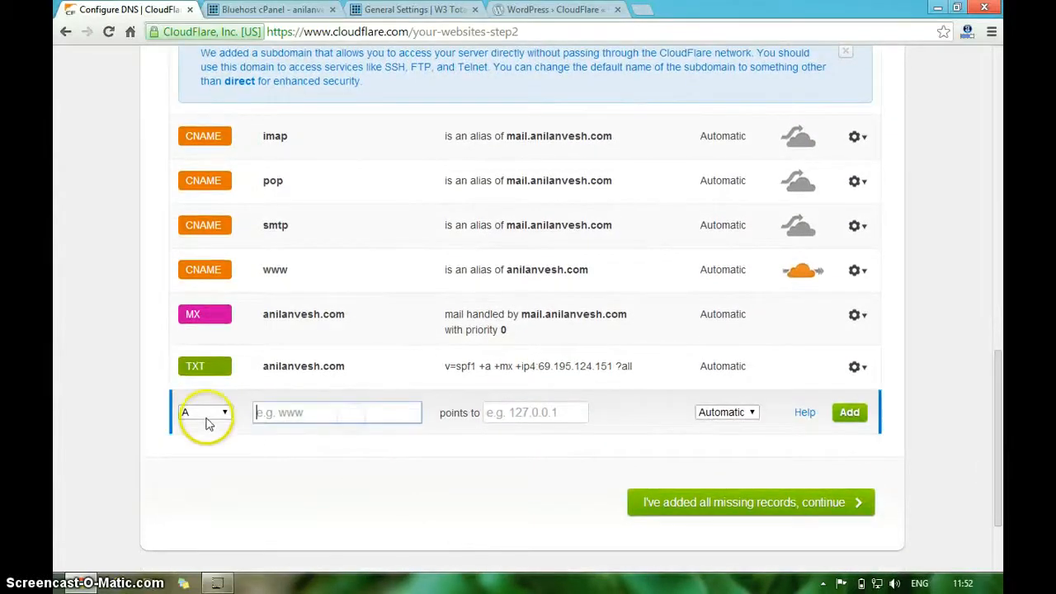
# Step: Confirm all missing DNS records are added and continue
pyautogui.click(849, 413)
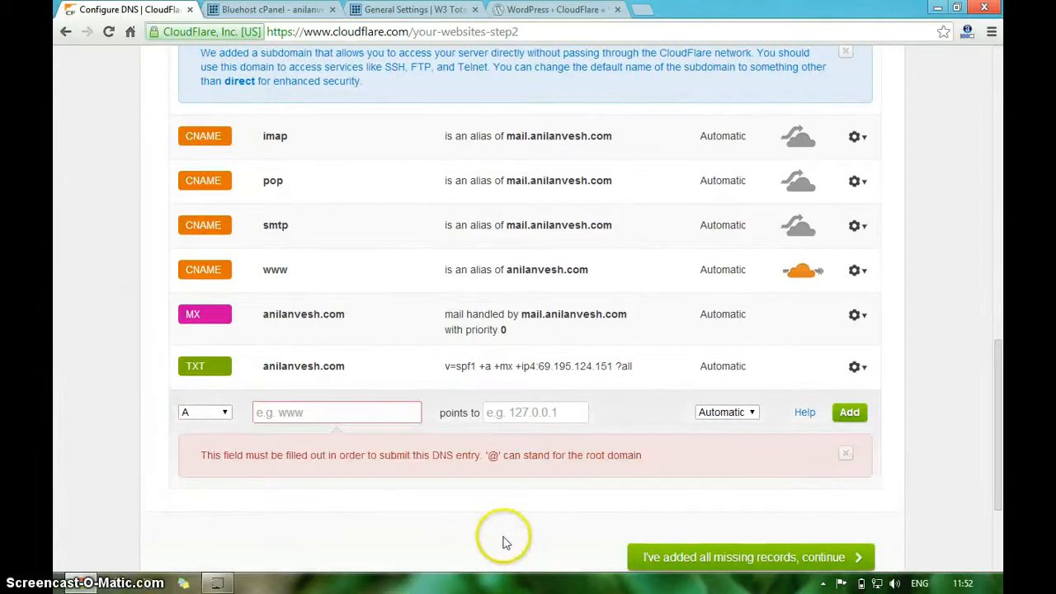
pyautogui.scroll(-3)
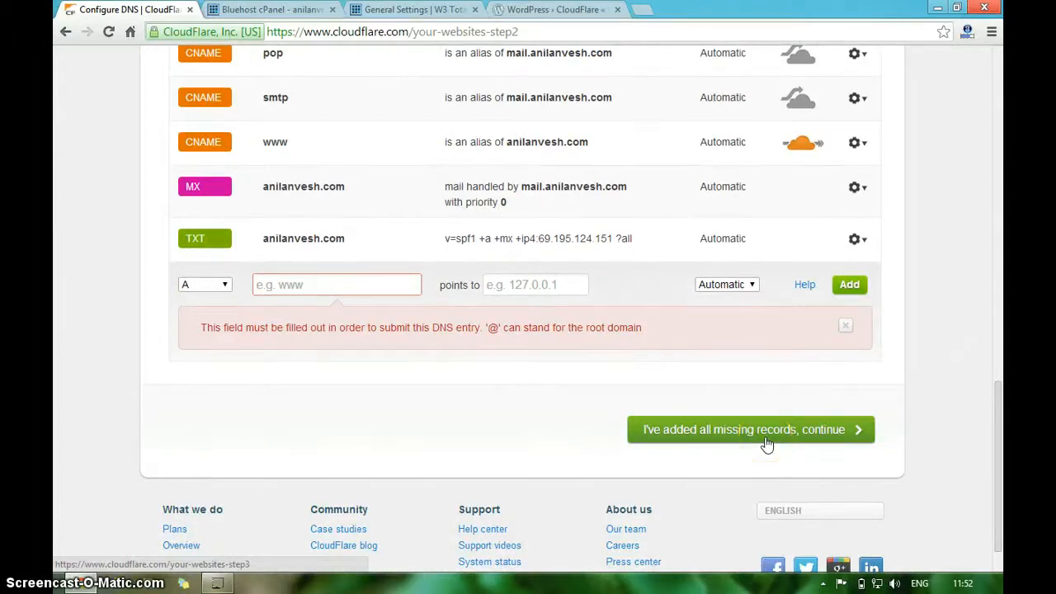
pyautogui.moveTo(806, 142)
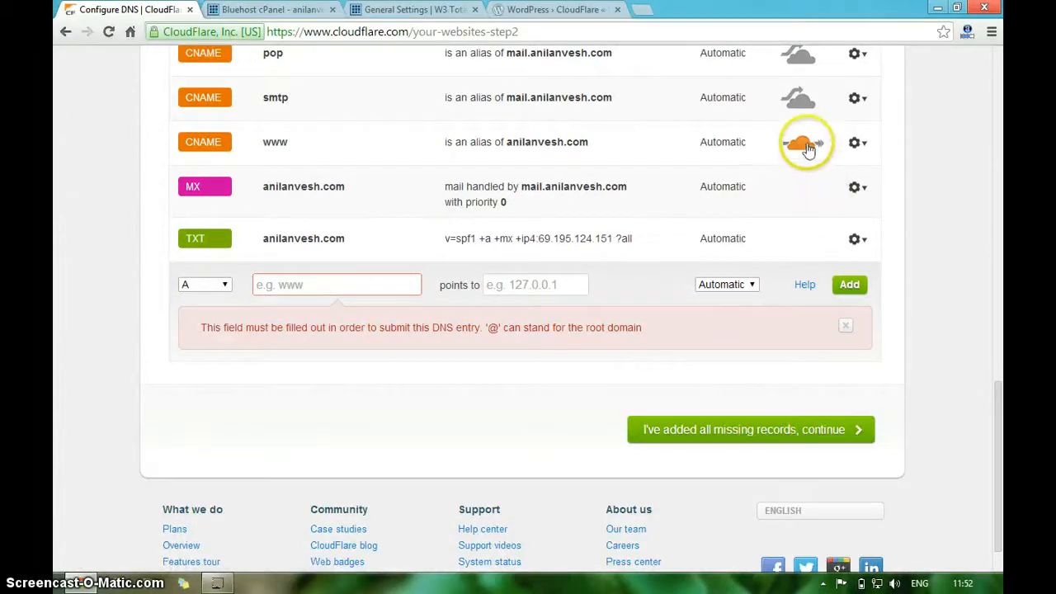
pyautogui.moveTo(804, 147)
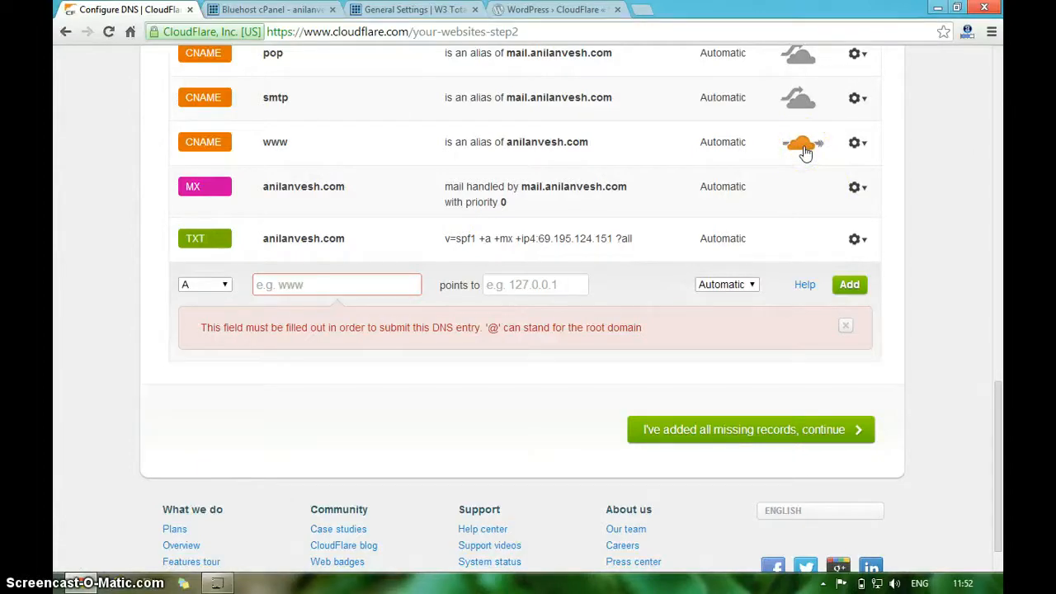
pyautogui.moveTo(804, 112)
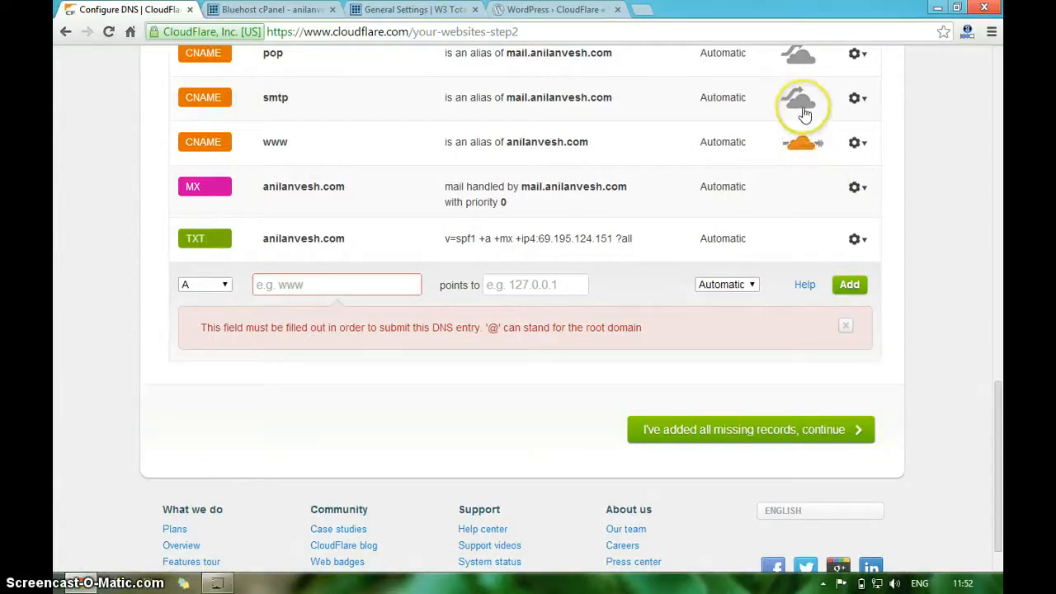
pyautogui.moveTo(801, 105)
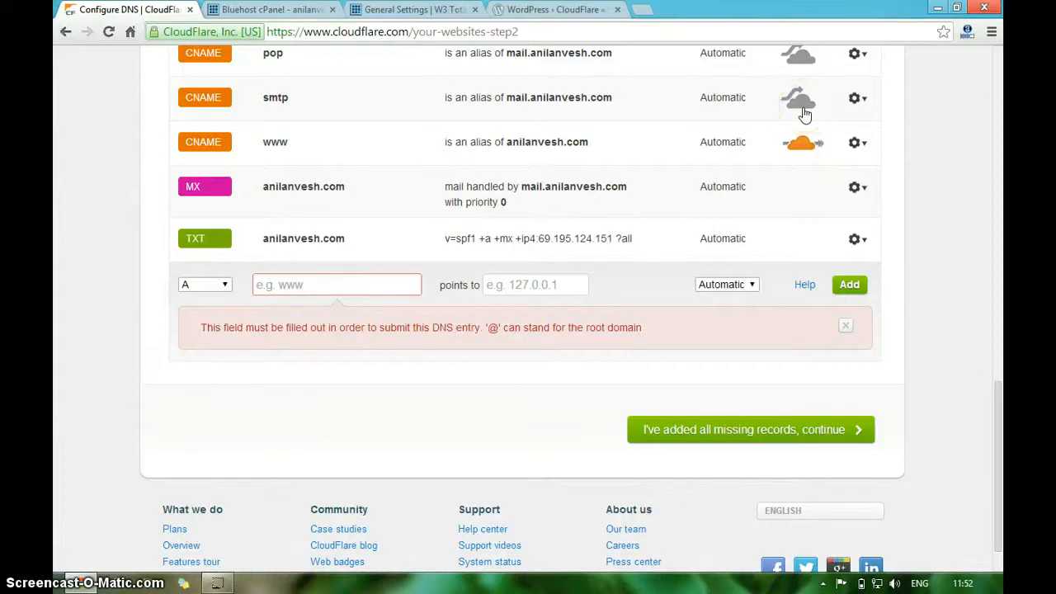
pyautogui.moveTo(740, 409)
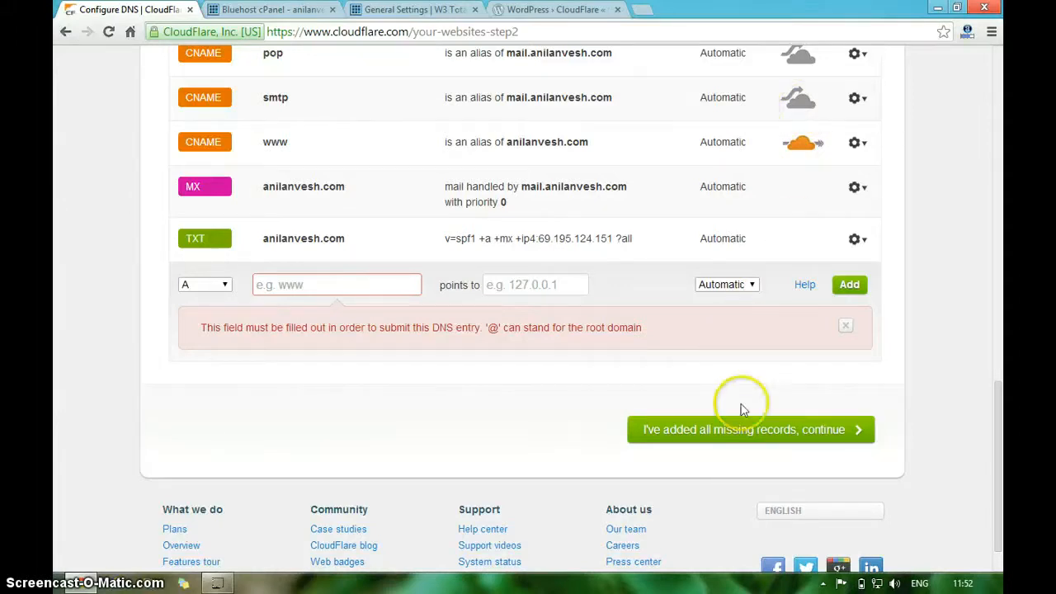
pyautogui.click(750, 429)
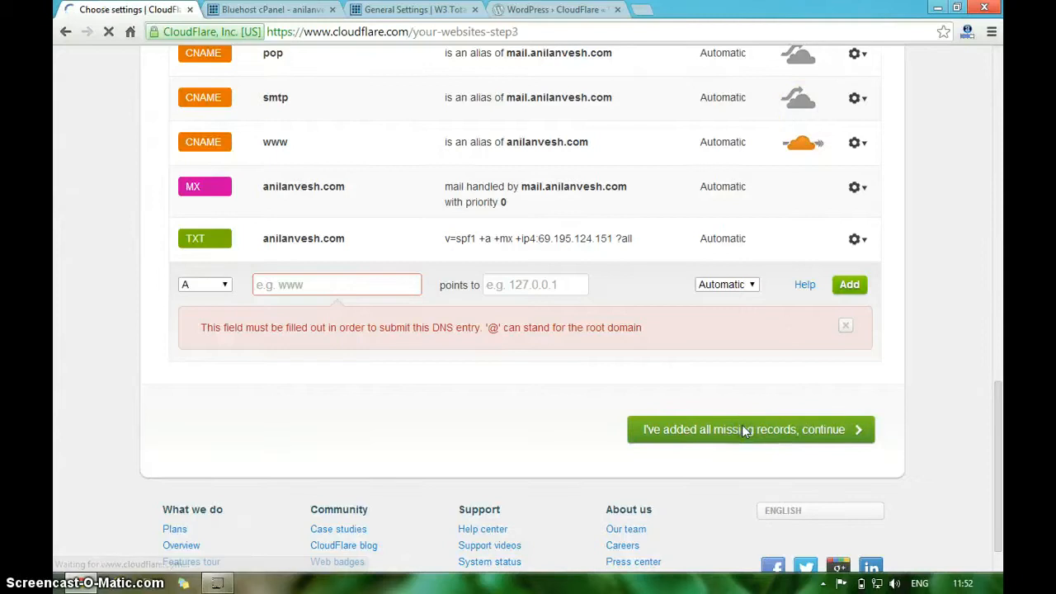
# Step: Keep Free plan, CDN + basic optimizations and Medium security, and continue
pyautogui.click(750, 429)
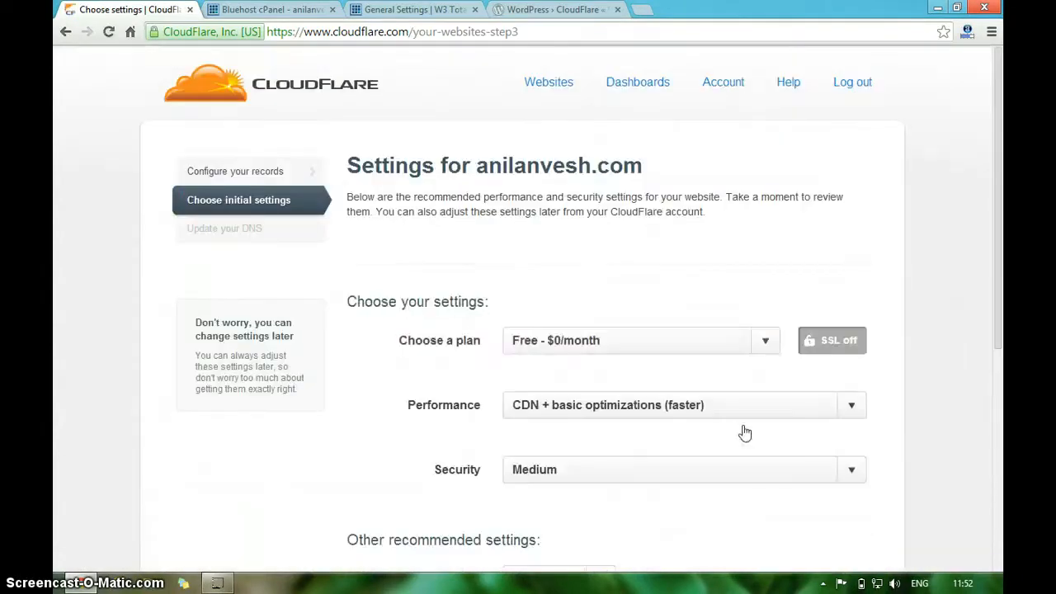
pyautogui.scroll(-3)
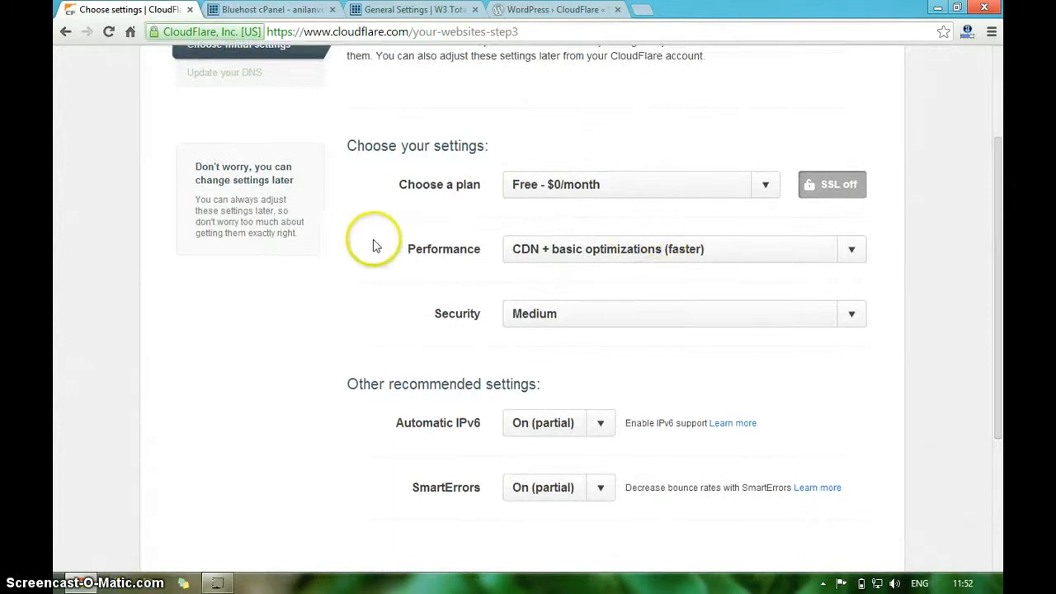
pyautogui.moveTo(376, 240)
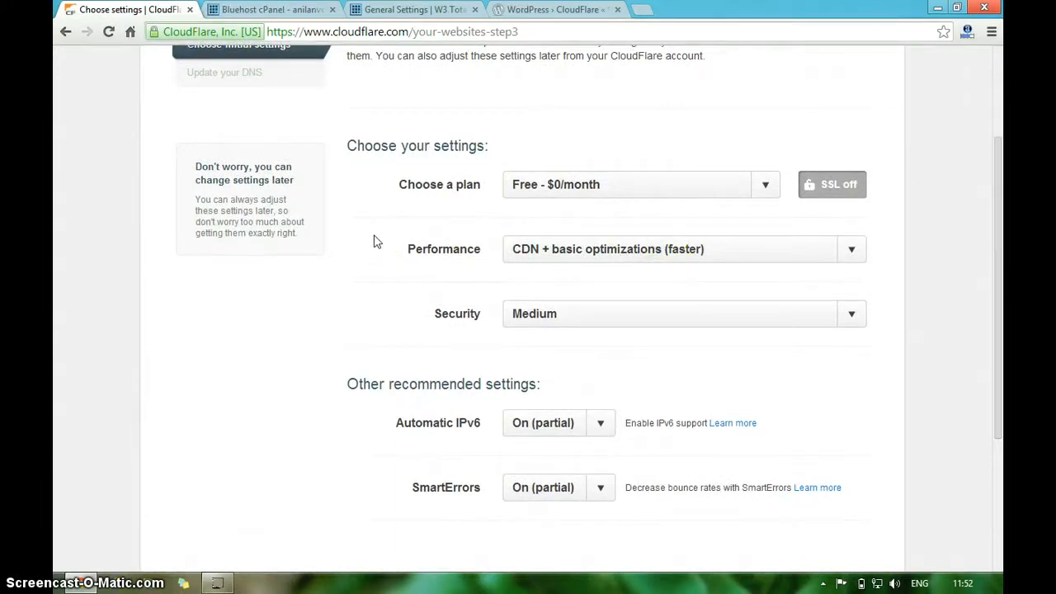
pyautogui.moveTo(506, 211)
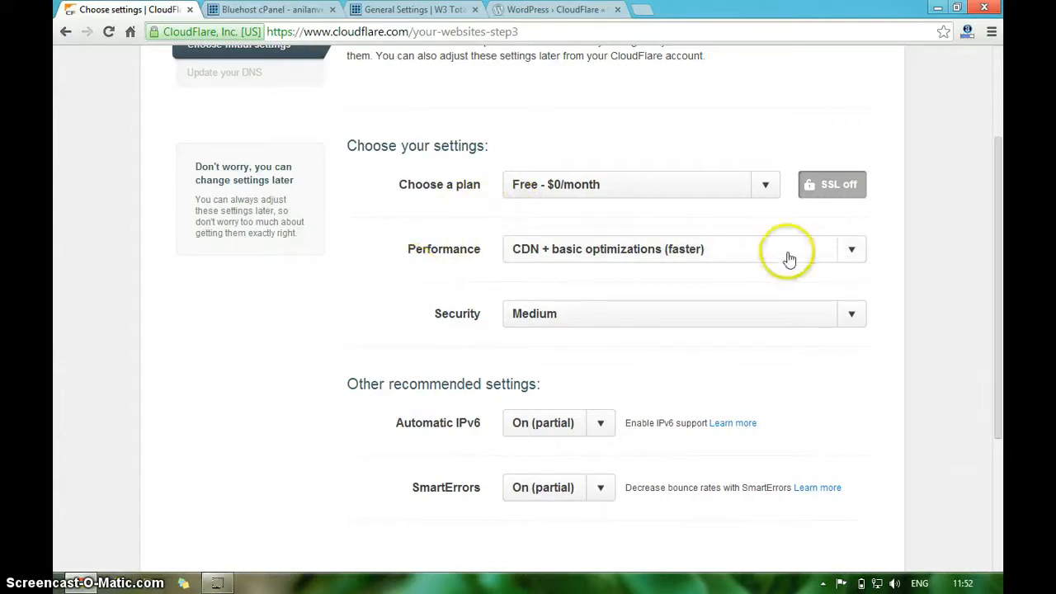
pyautogui.scroll(-3)
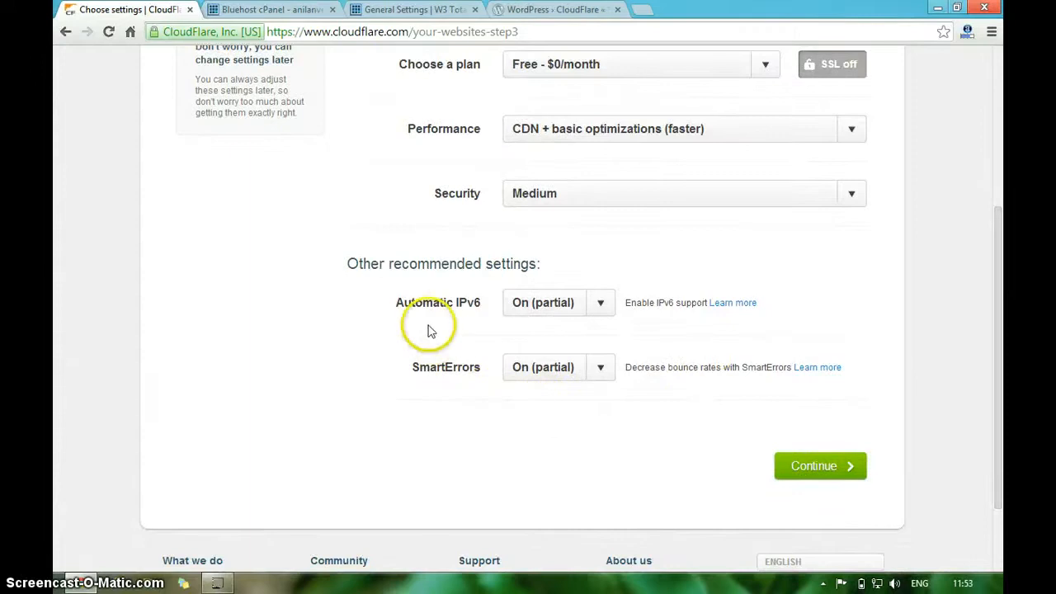
pyautogui.moveTo(429, 329)
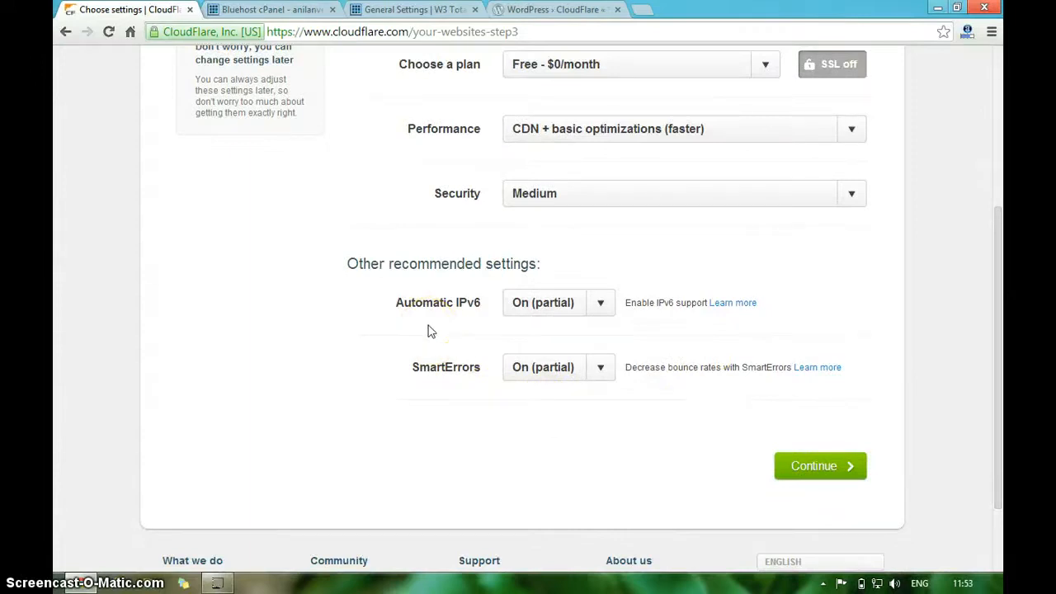
pyautogui.moveTo(683, 454)
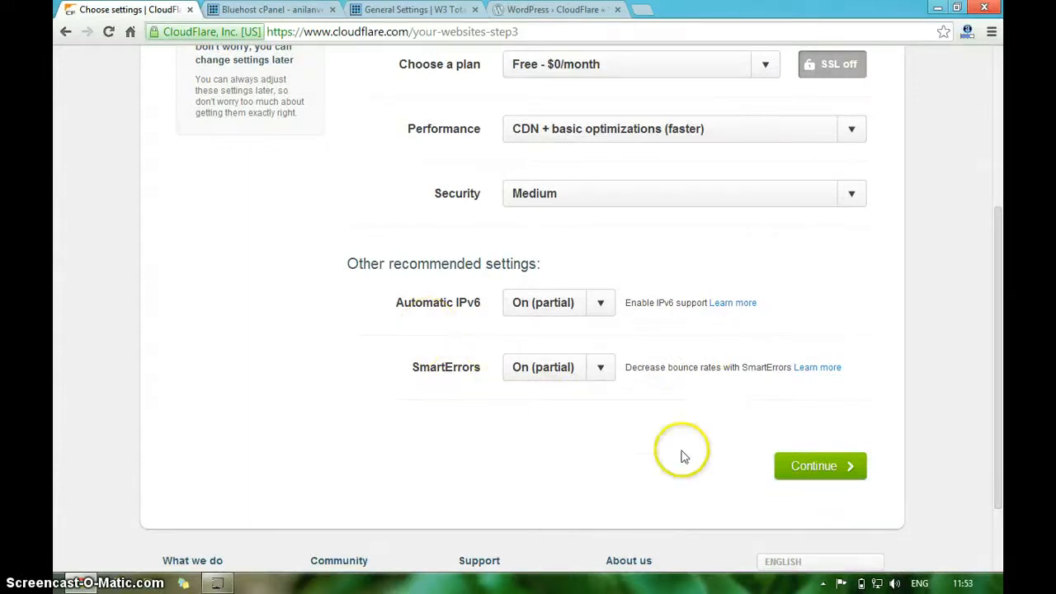
pyautogui.click(819, 466)
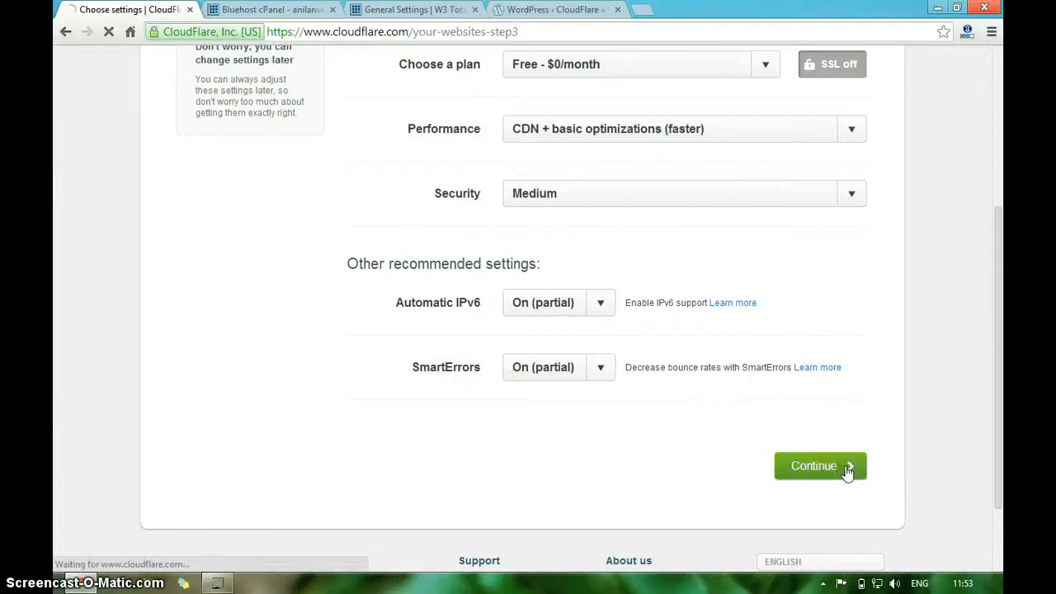
# Step: Scroll the Update your name servers page to show the two CloudFlare name servers
pyautogui.click(813, 466)
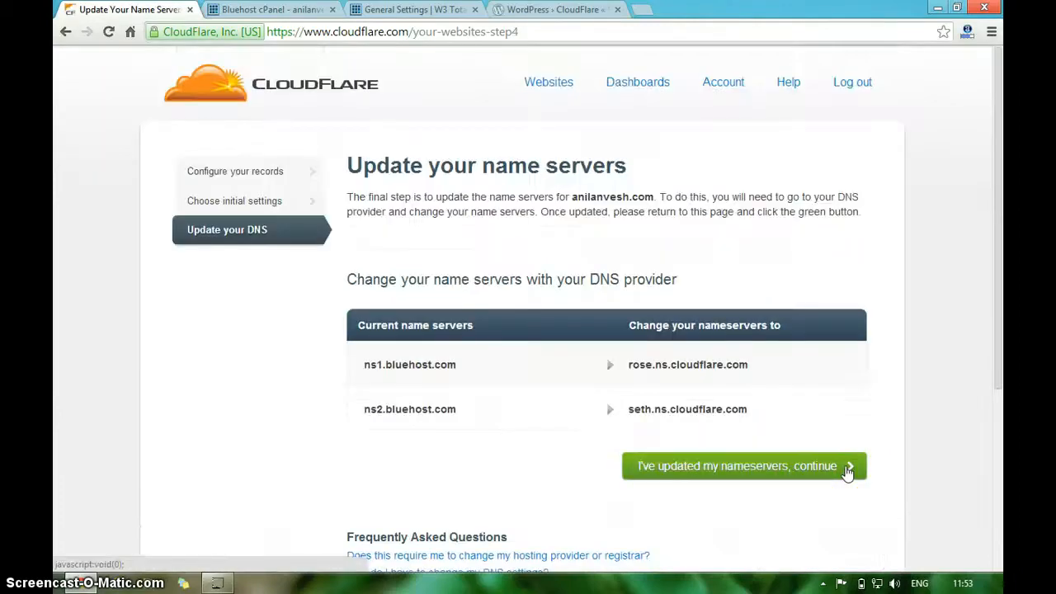
pyautogui.moveTo(1003, 248)
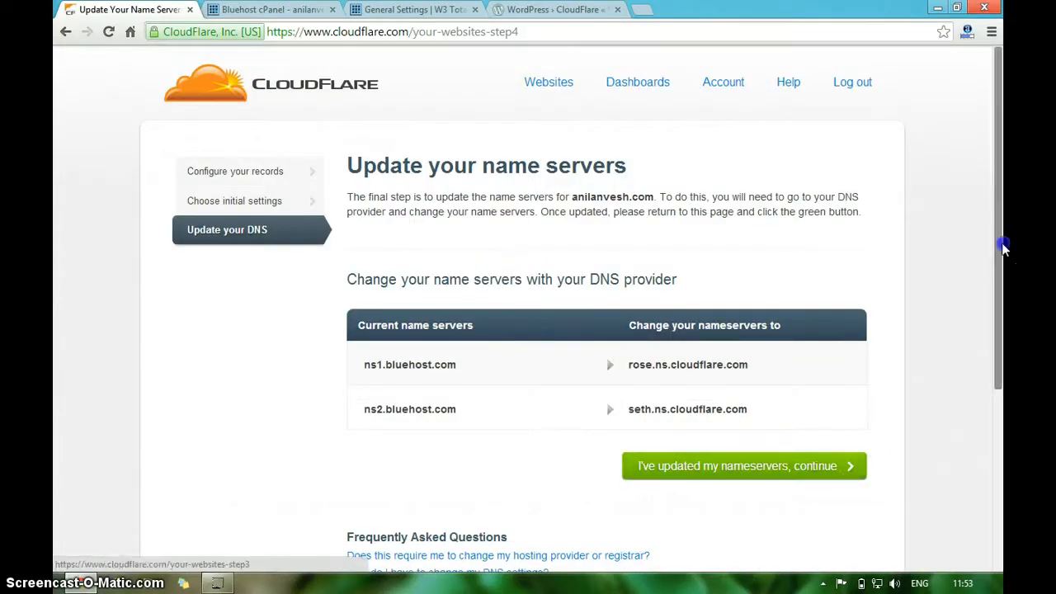
pyautogui.scroll(-3)
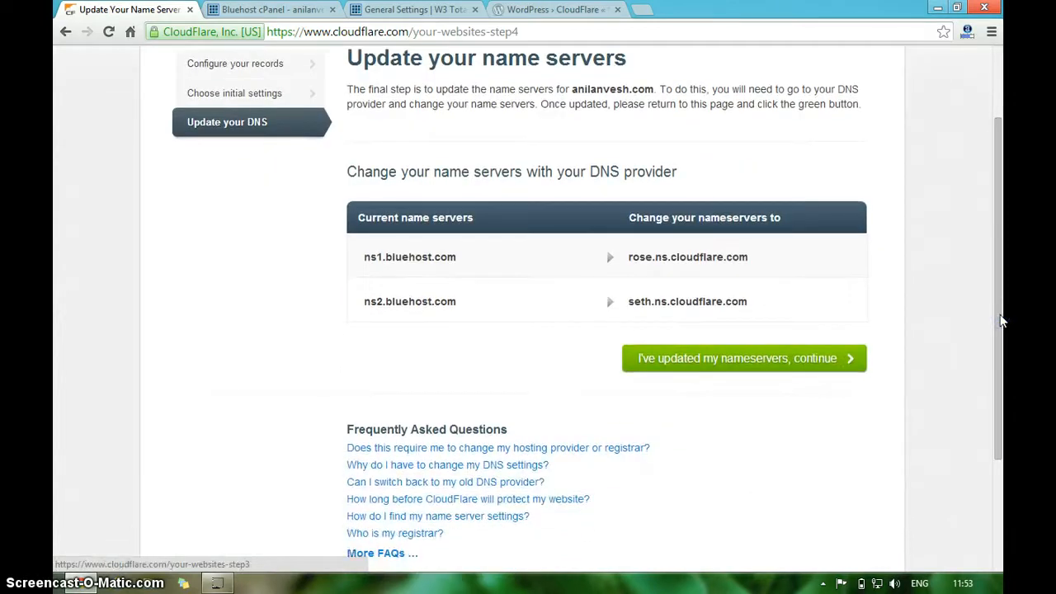
pyautogui.moveTo(581, 272)
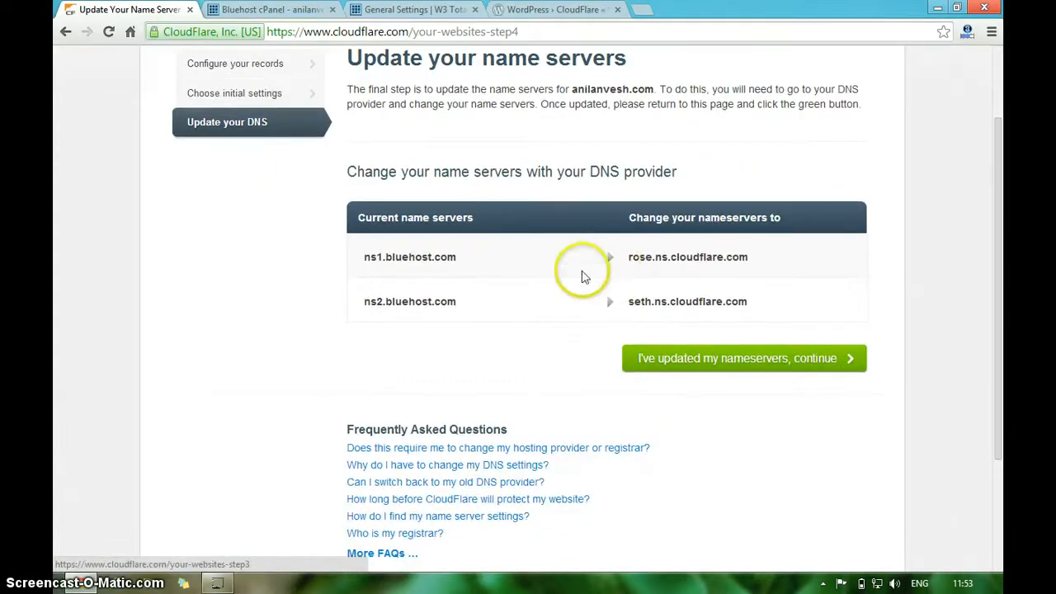
pyautogui.moveTo(481, 283)
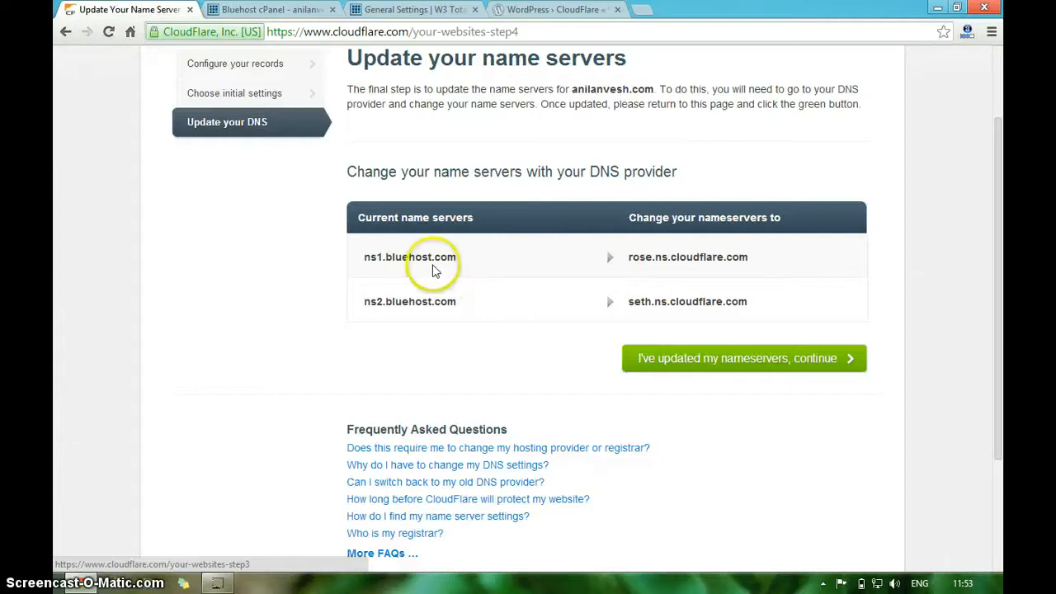
pyautogui.moveTo(602, 266)
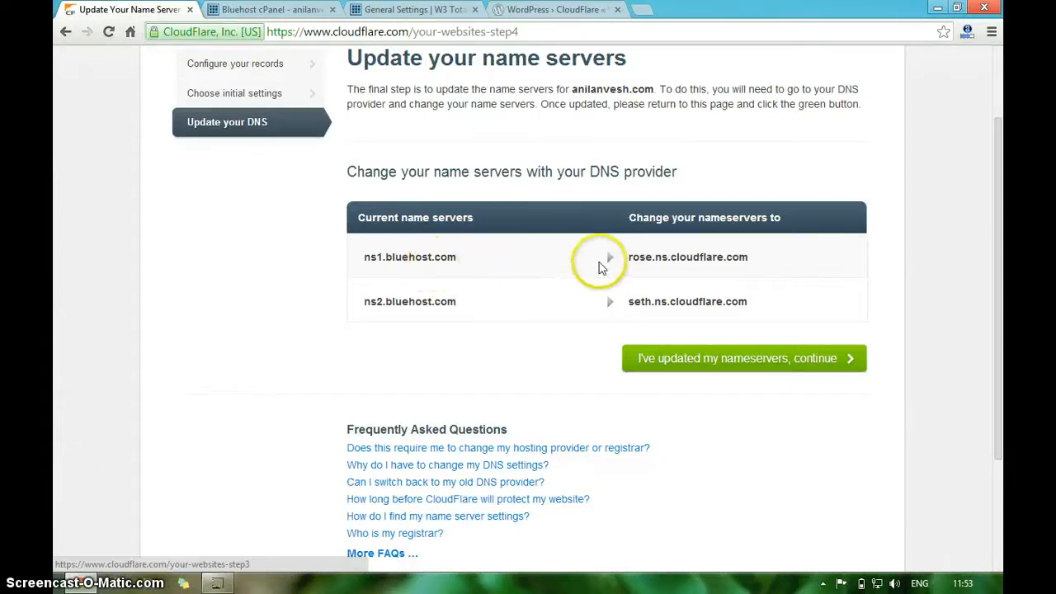
pyautogui.moveTo(701, 272)
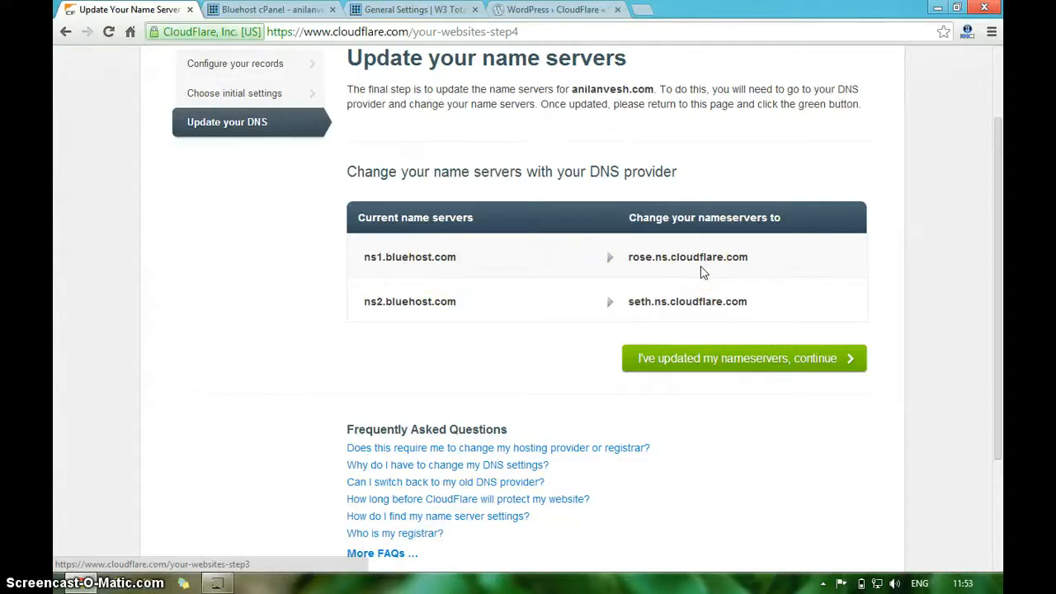
pyautogui.moveTo(277, 9)
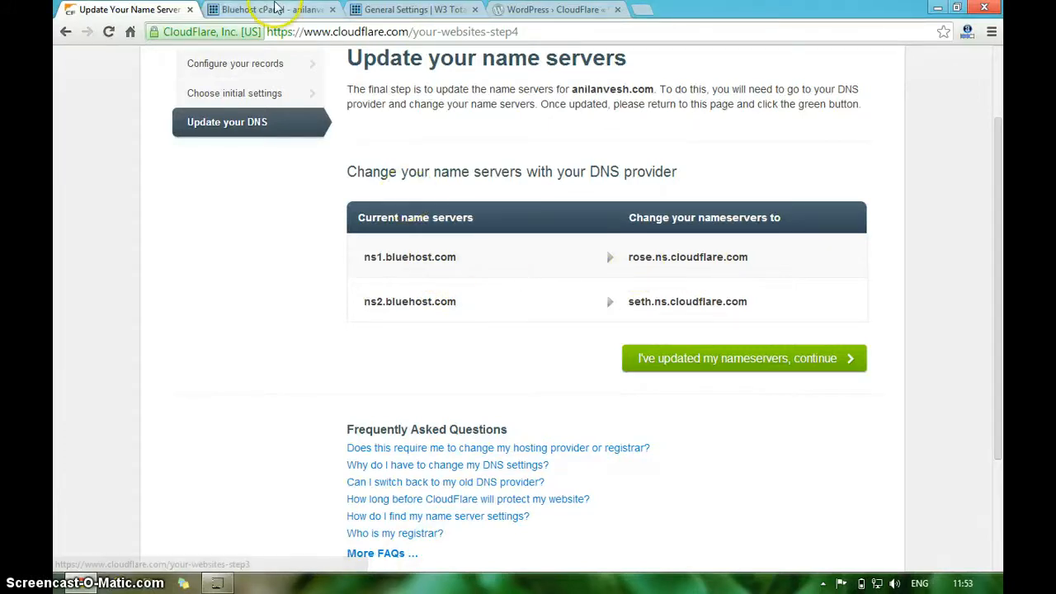
# Step: Open Bluehost's Domain Manager listing anilanvesh.com and the addon etechknol.com
pyautogui.click(273, 9)
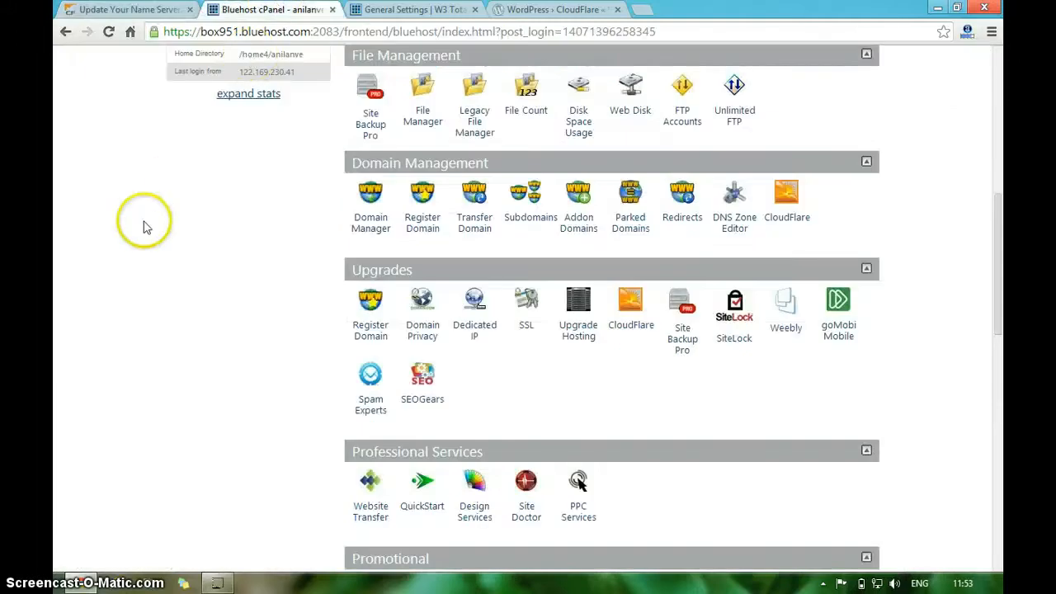
pyautogui.moveTo(293, 204)
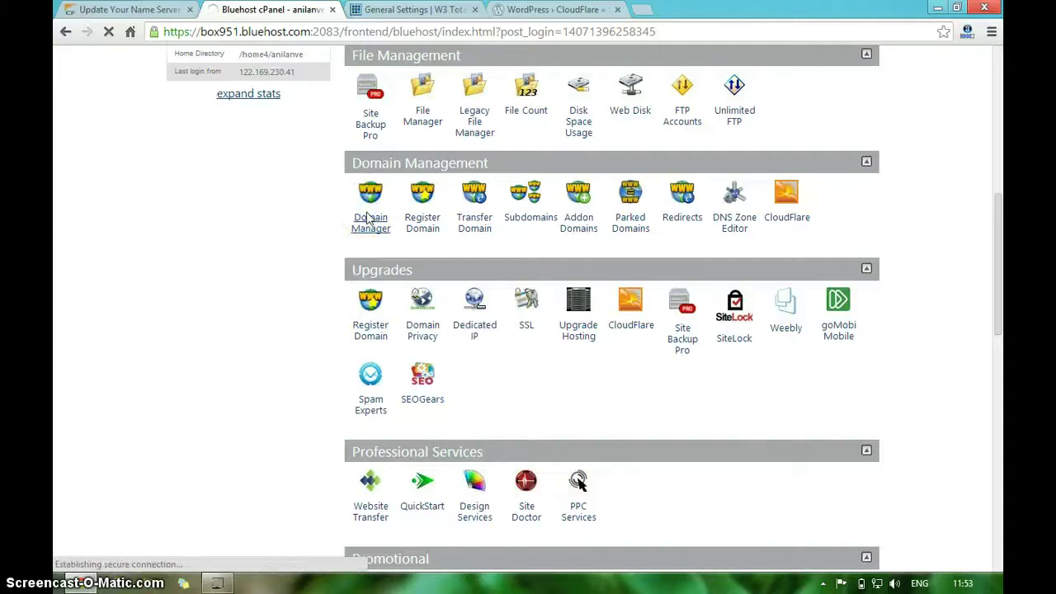
pyautogui.click(369, 216)
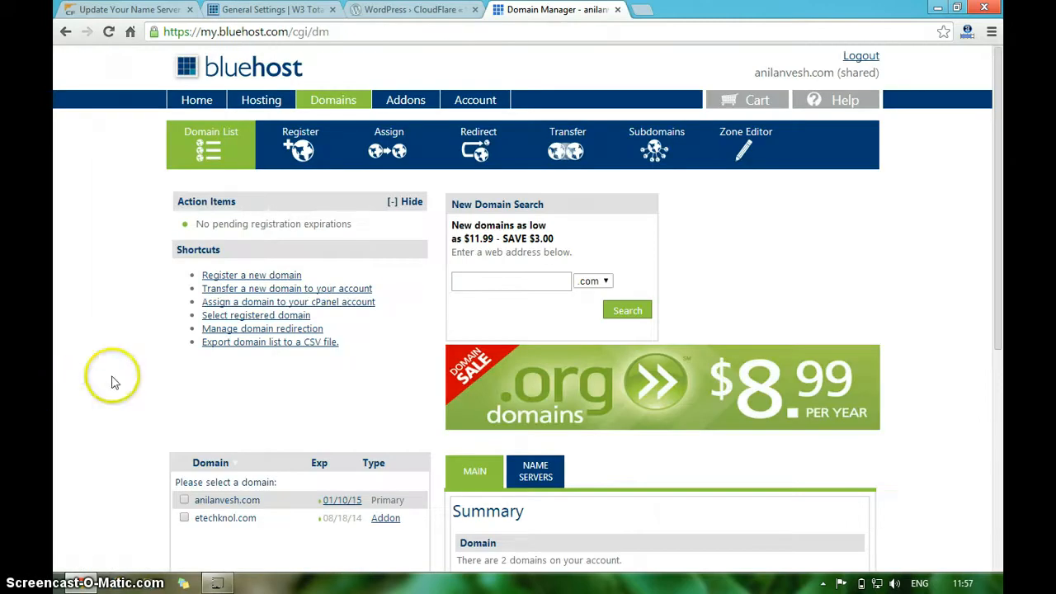
pyautogui.scroll(-3)
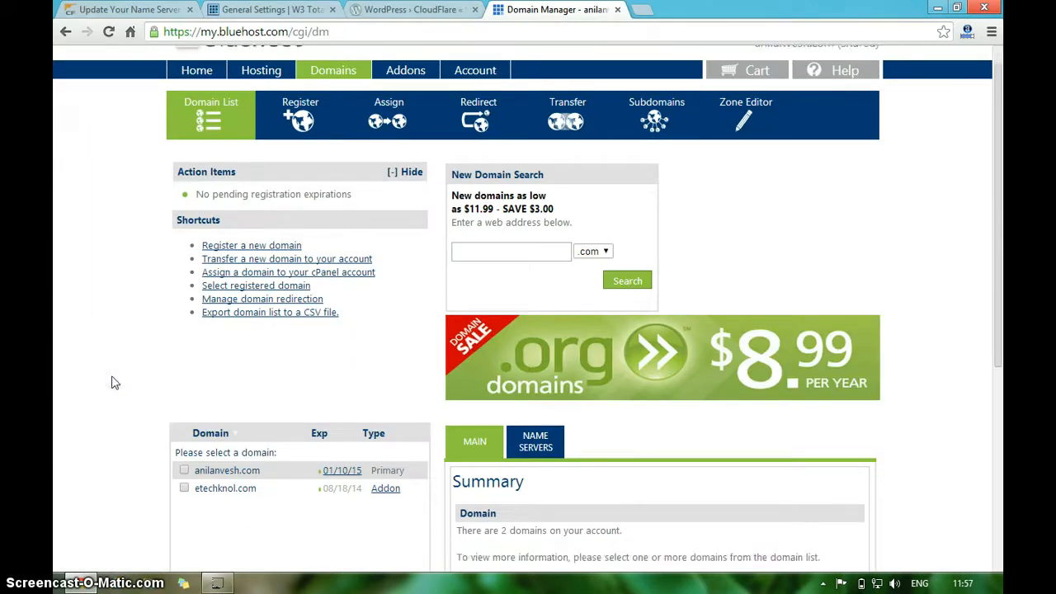
pyautogui.scroll(-3)
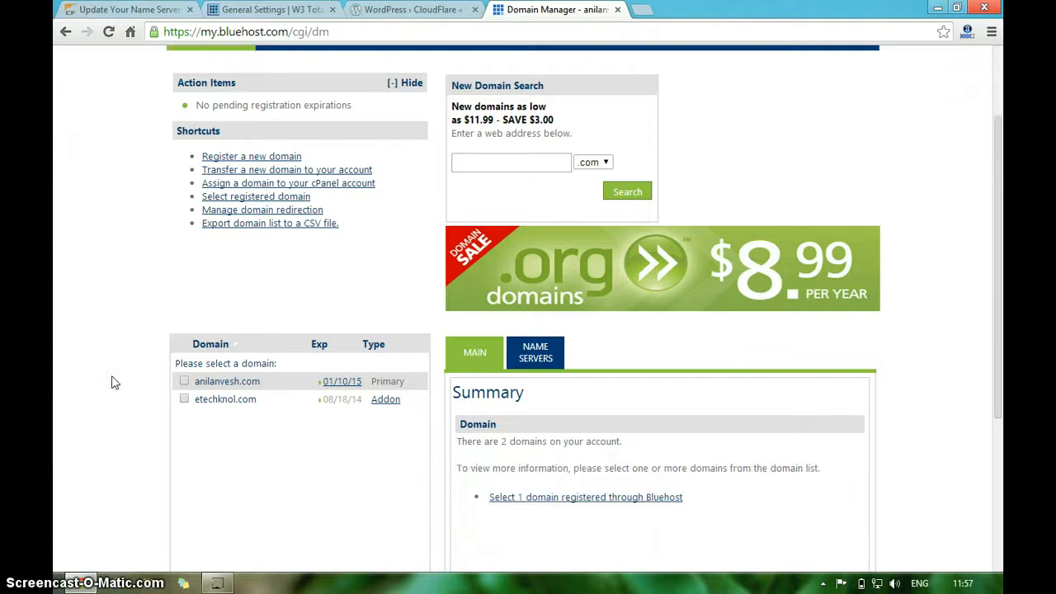
# Step: Select anilanvesh.com, show its Name Servers settings and choose Use Custom Nameservers
pyautogui.click(184, 380)
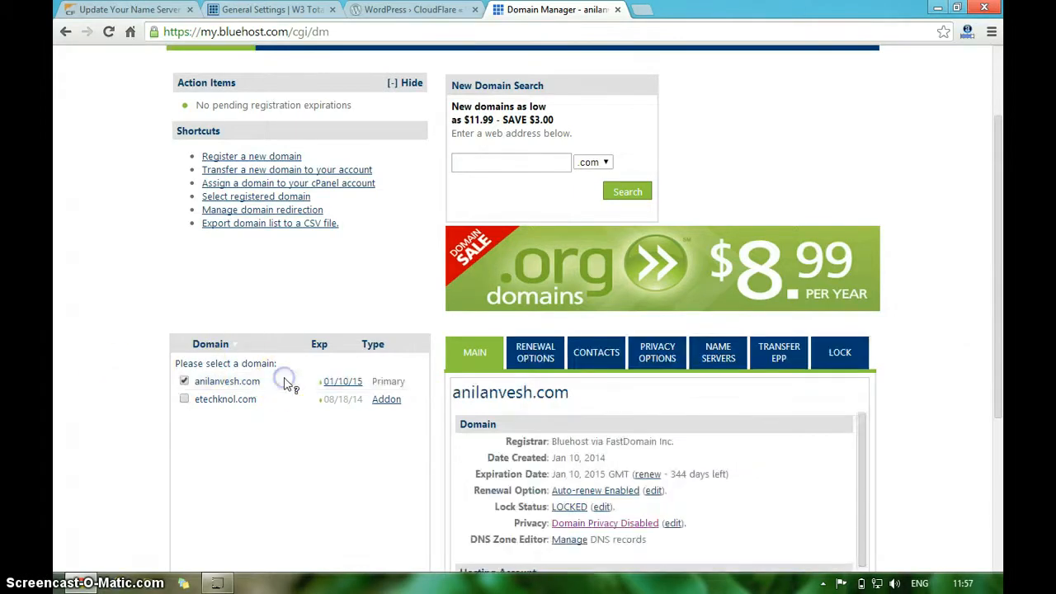
pyautogui.moveTo(718, 352)
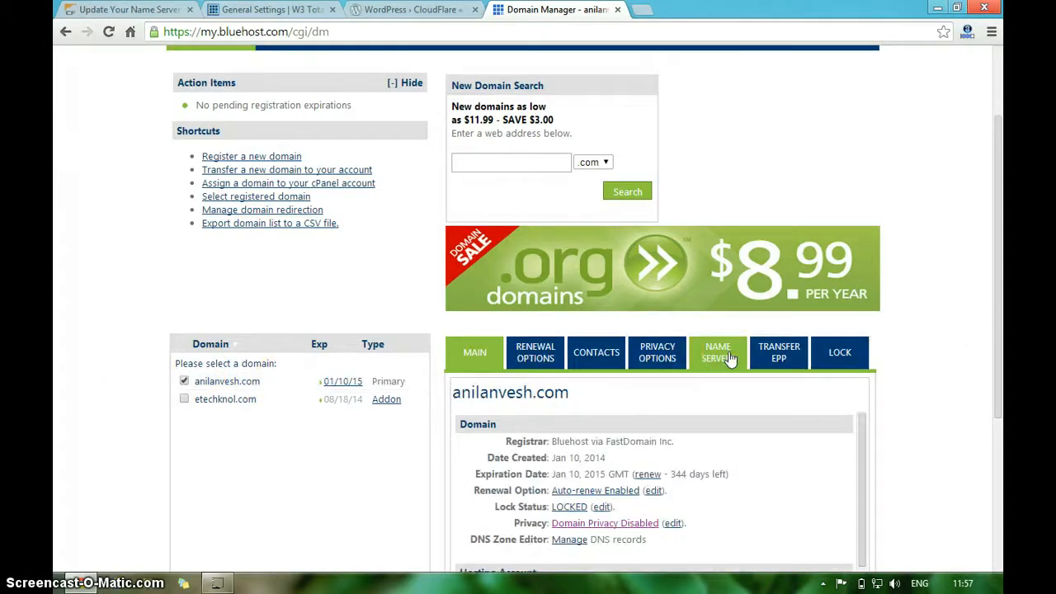
pyautogui.click(718, 352)
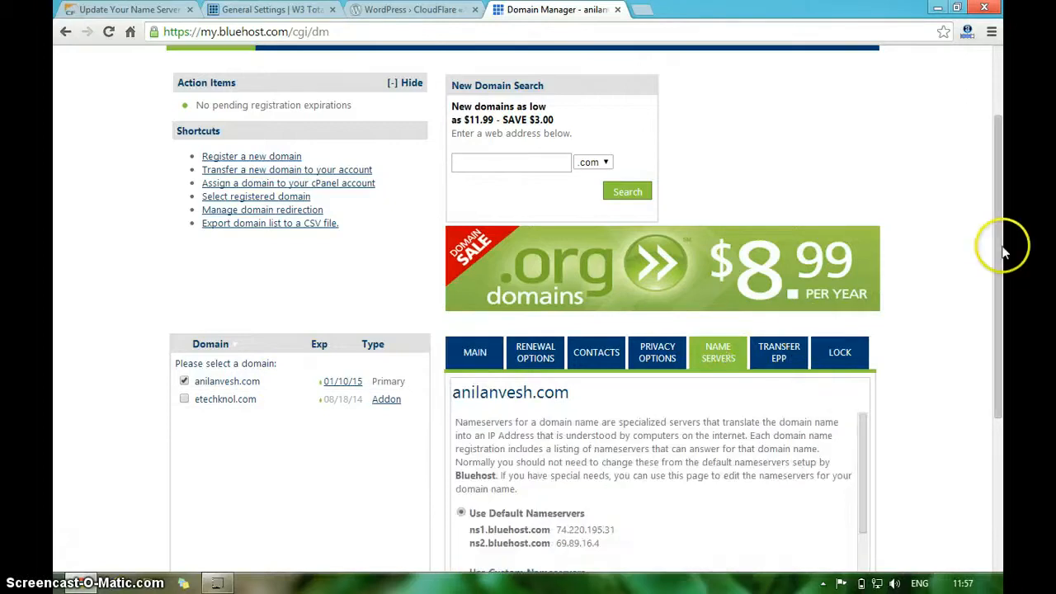
pyautogui.scroll(-3)
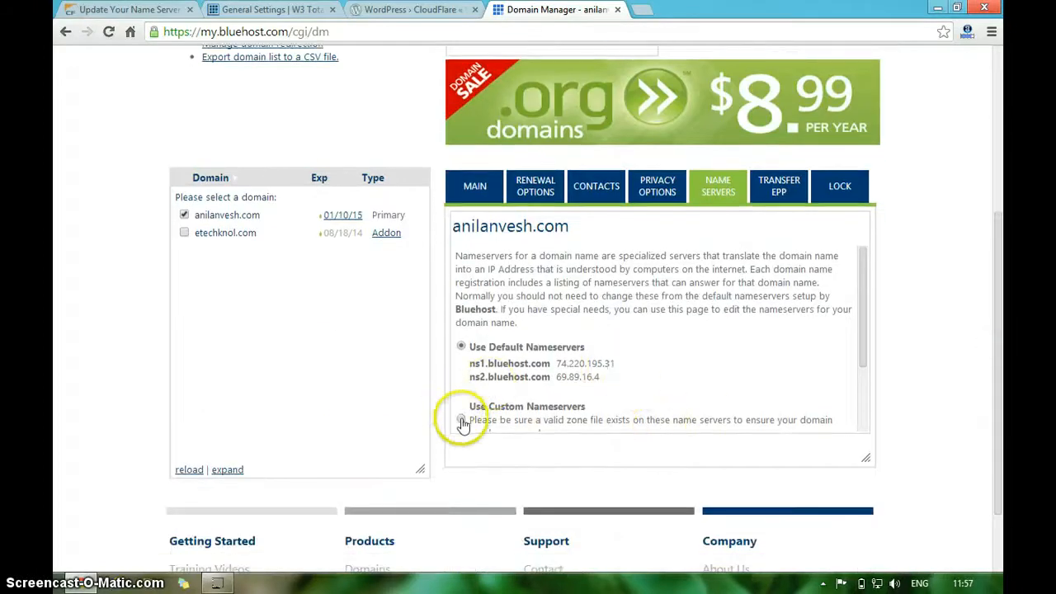
pyautogui.click(461, 418)
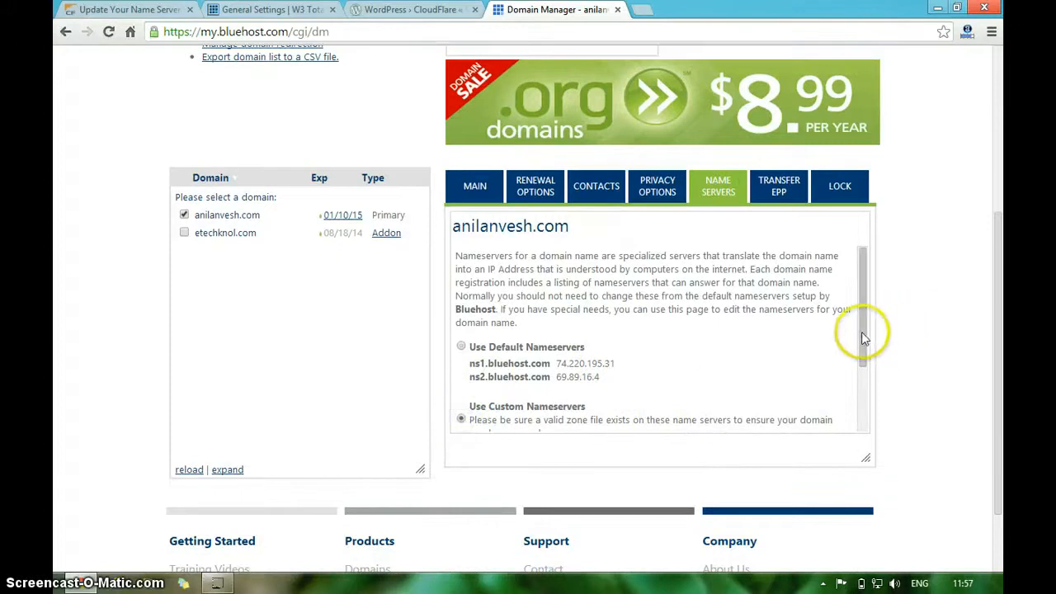
pyautogui.scroll(-3)
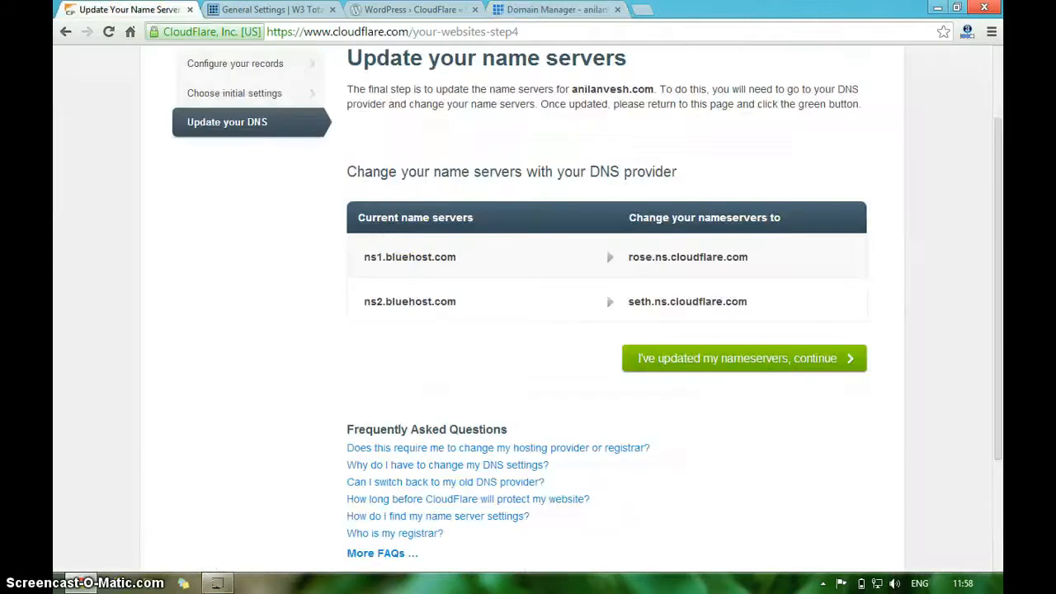
pyautogui.moveTo(631, 257)
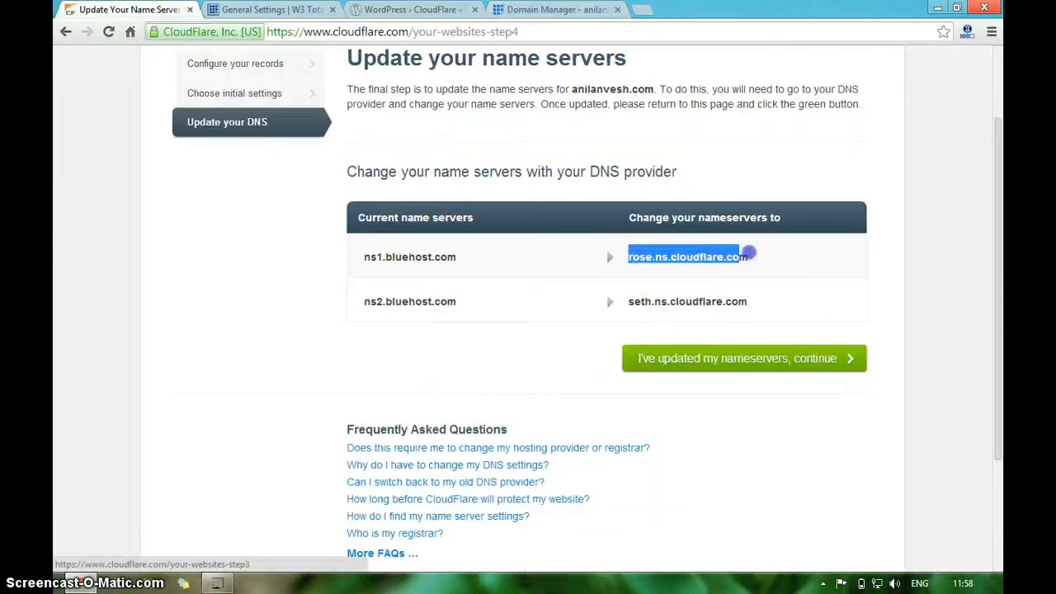
pyautogui.moveTo(535, 56)
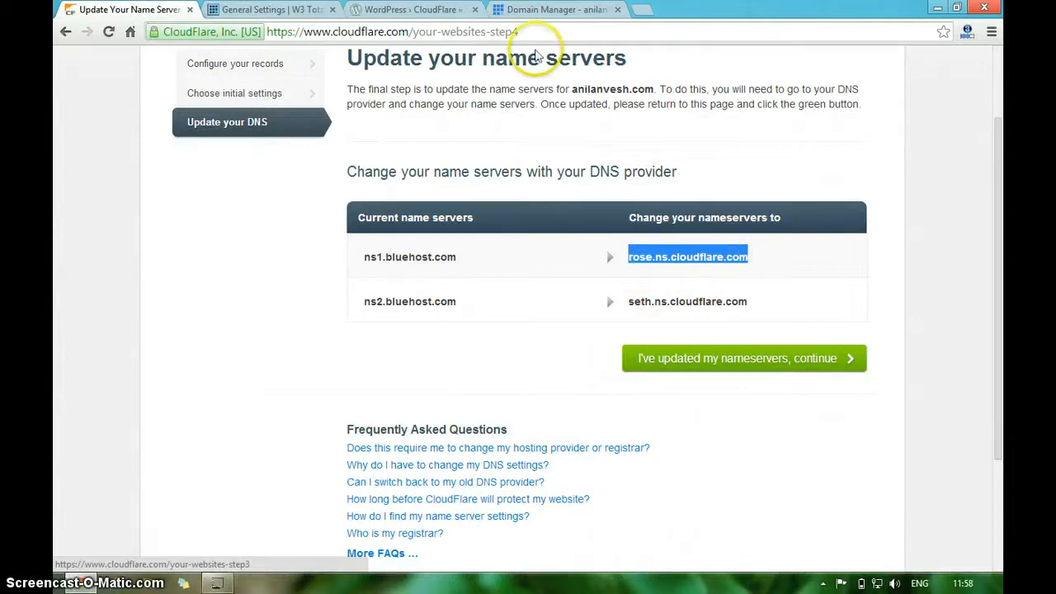
# Step: Ready the first custom nameserver field and copy seth.ns.cloudflare.com from CloudFlare
pyautogui.click(556, 9)
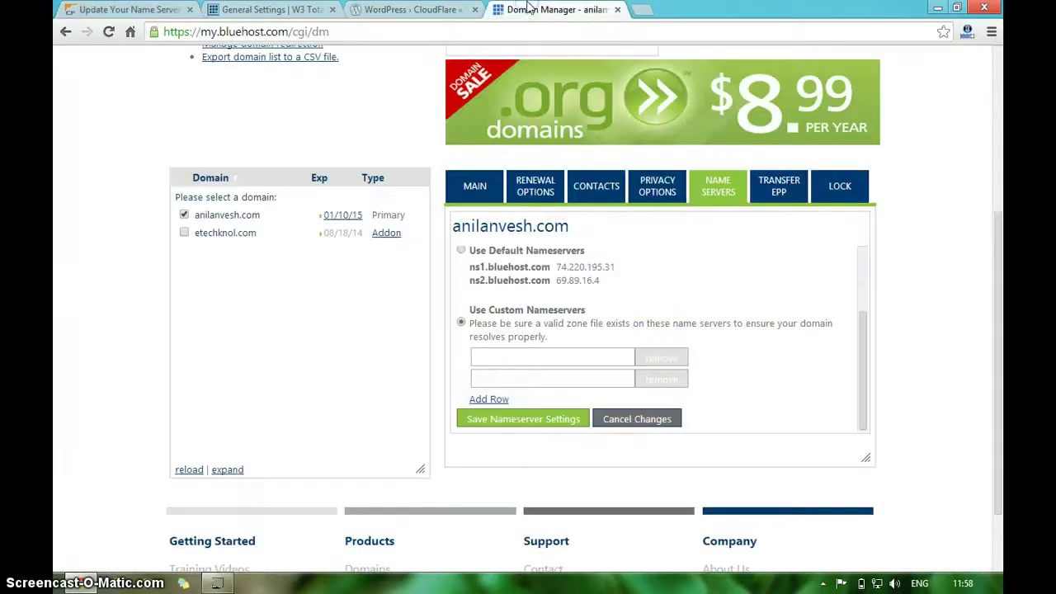
pyautogui.click(552, 357)
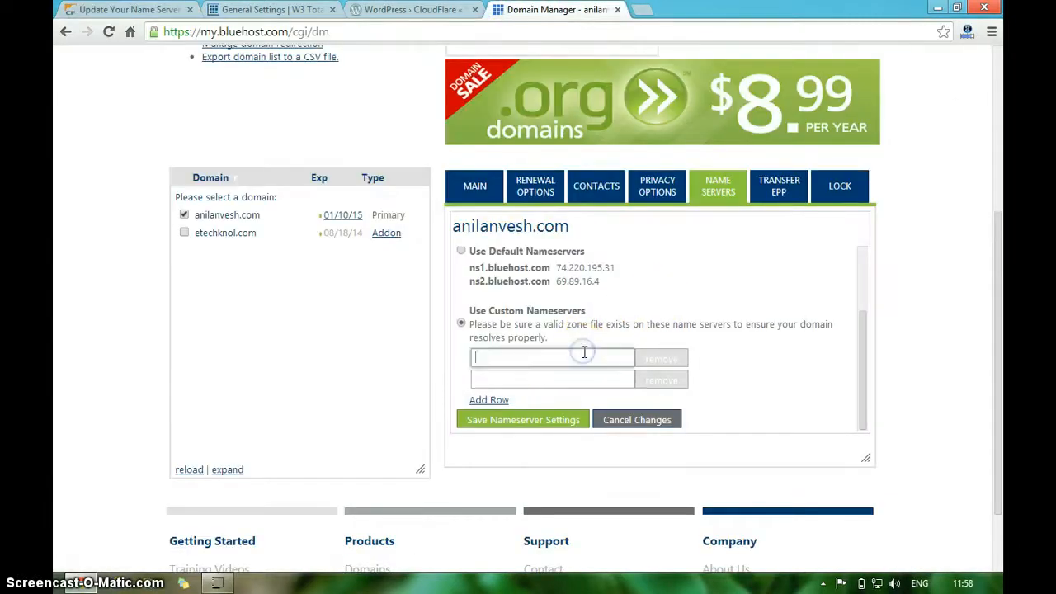
pyautogui.click(124, 10)
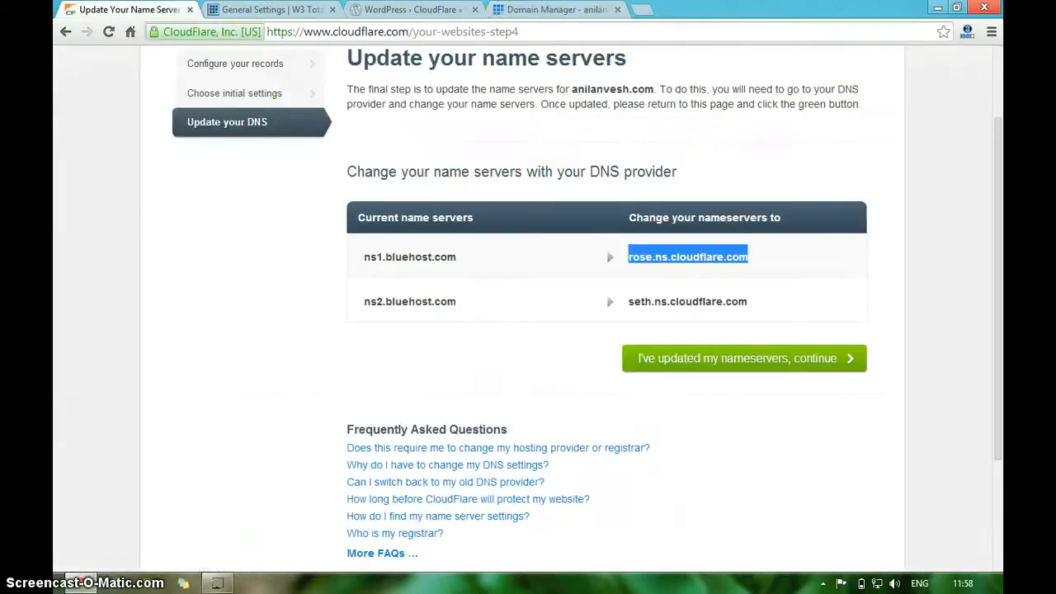
pyautogui.moveTo(631, 301)
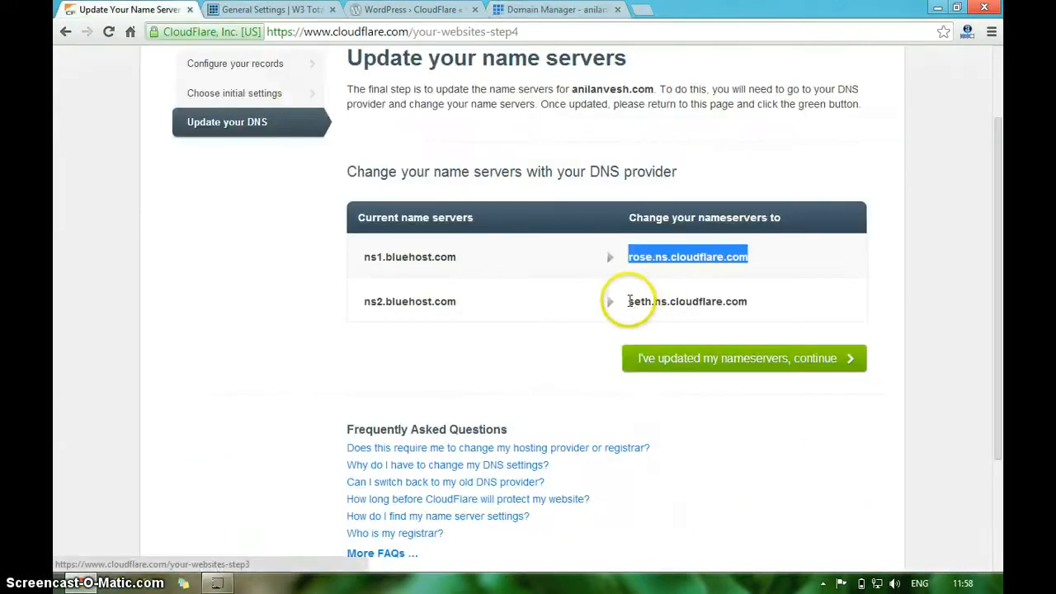
pyautogui.doubleClick(686, 301)
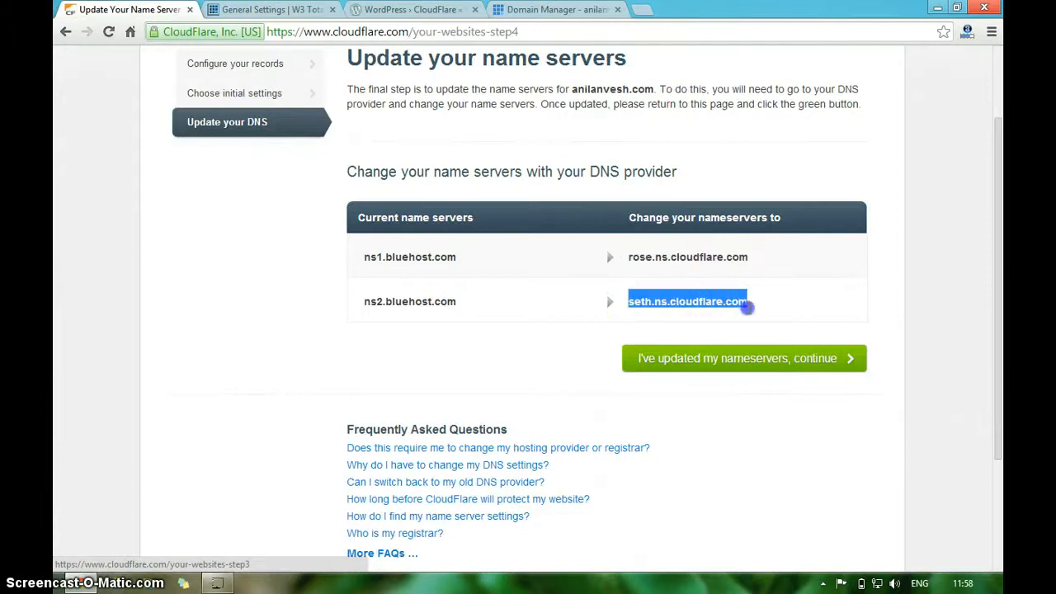
pyautogui.moveTo(592, 8)
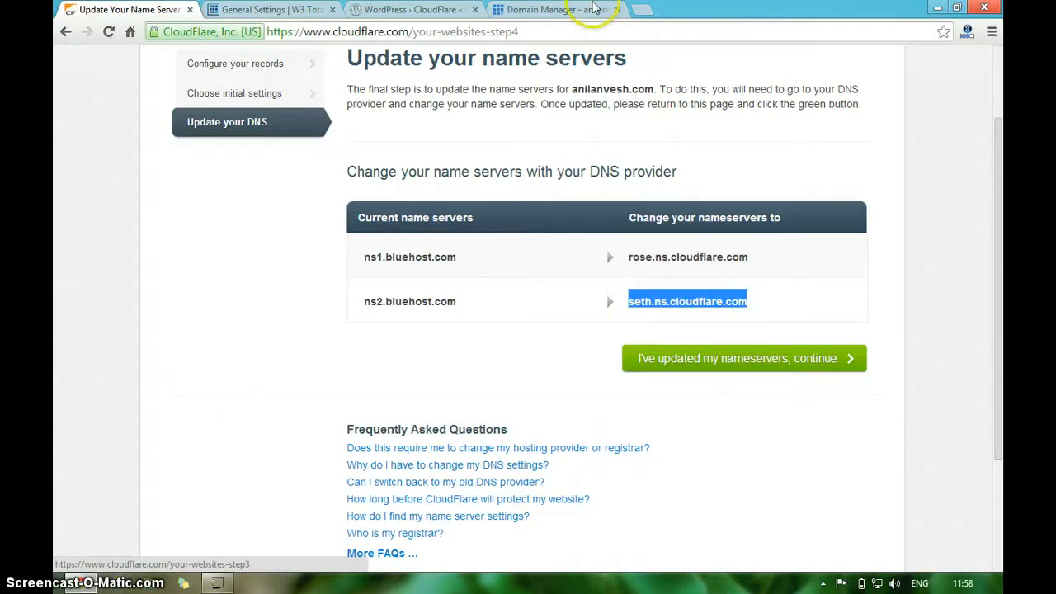
# Step: Enter seth.ns.cloudflare.com as the second custom nameserver and save the settings
pyautogui.click(551, 9)
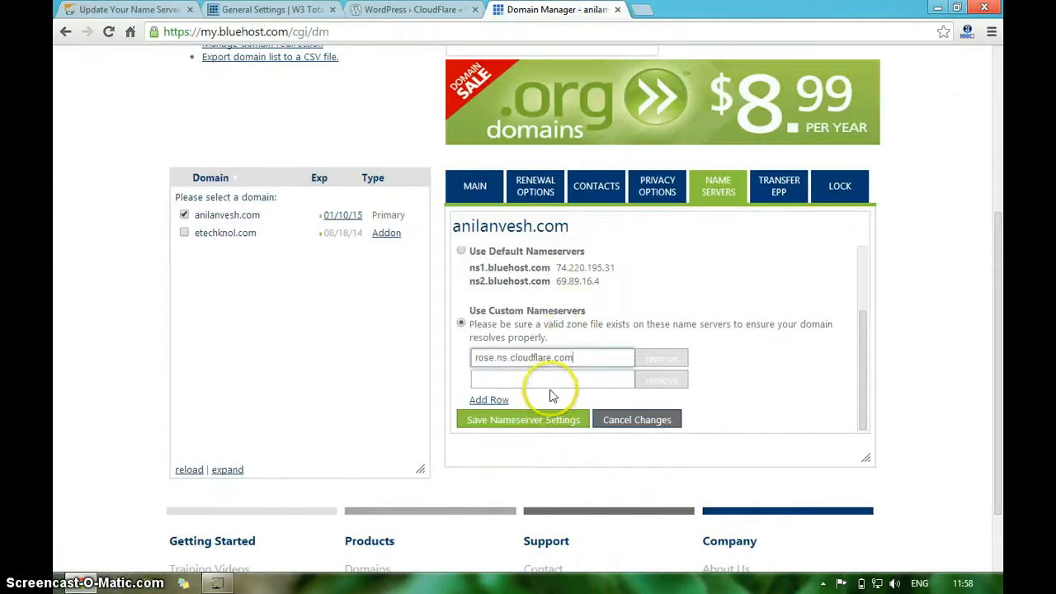
pyautogui.click(552, 379)
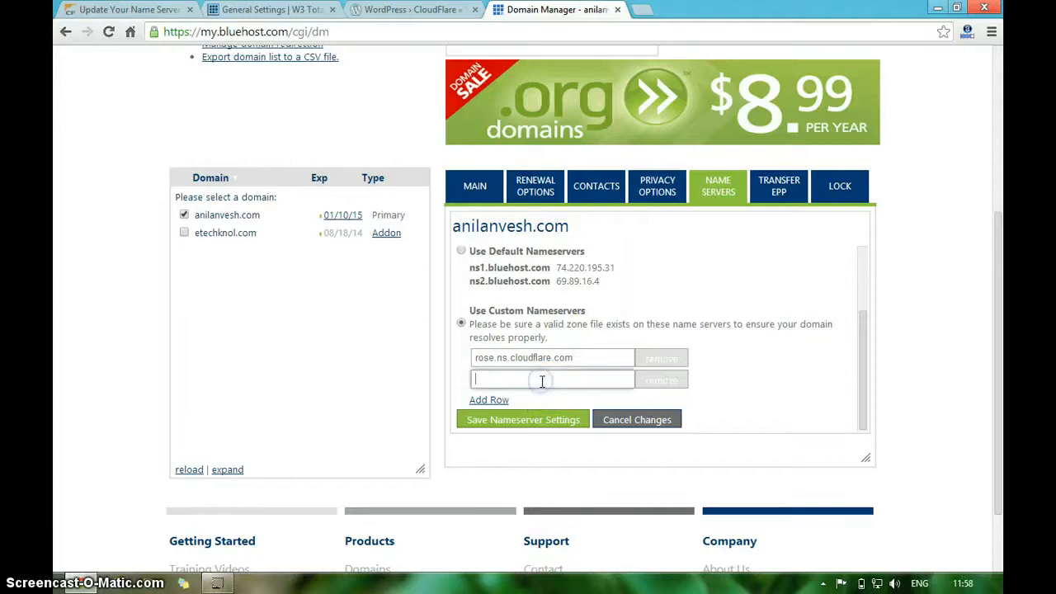
pyautogui.write('seth.ns.cloudflare.com')
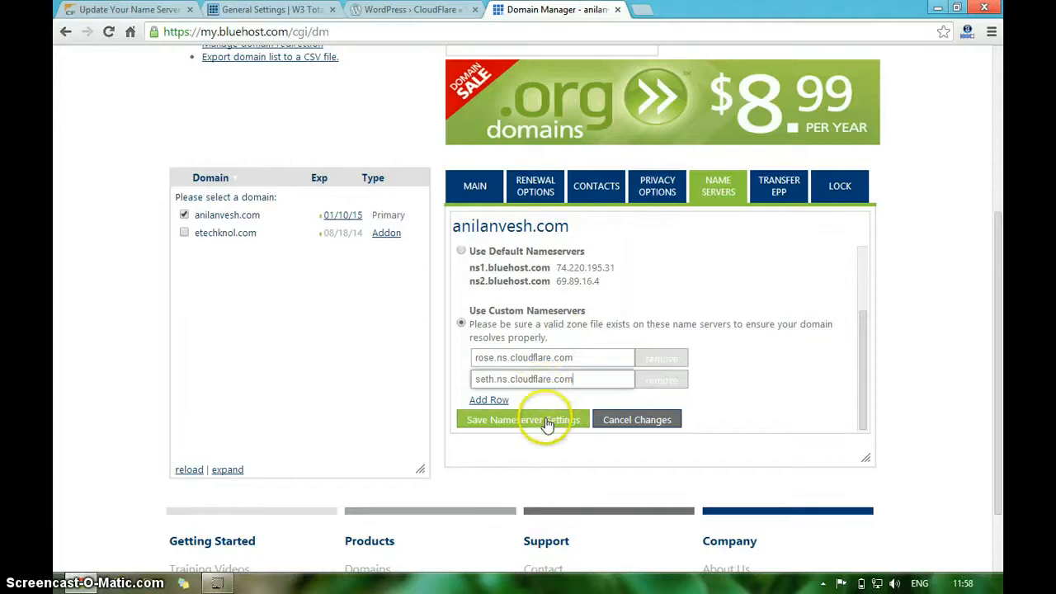
pyautogui.click(523, 419)
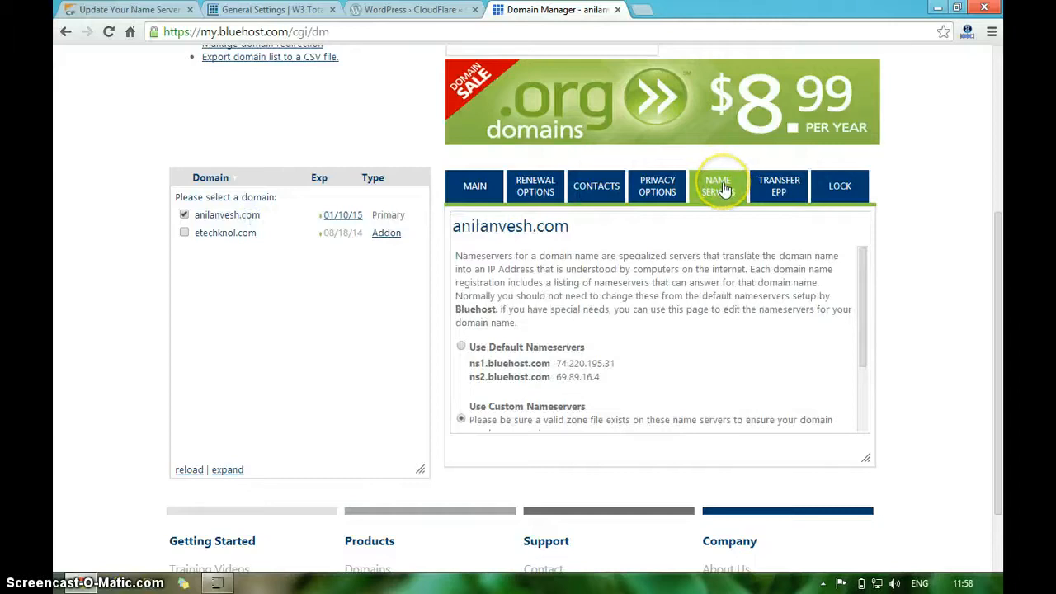
# Step: Confirm the updated nameservers so anilanvesh.com shows active on the free plan beside etechknol.com
pyautogui.click(474, 185)
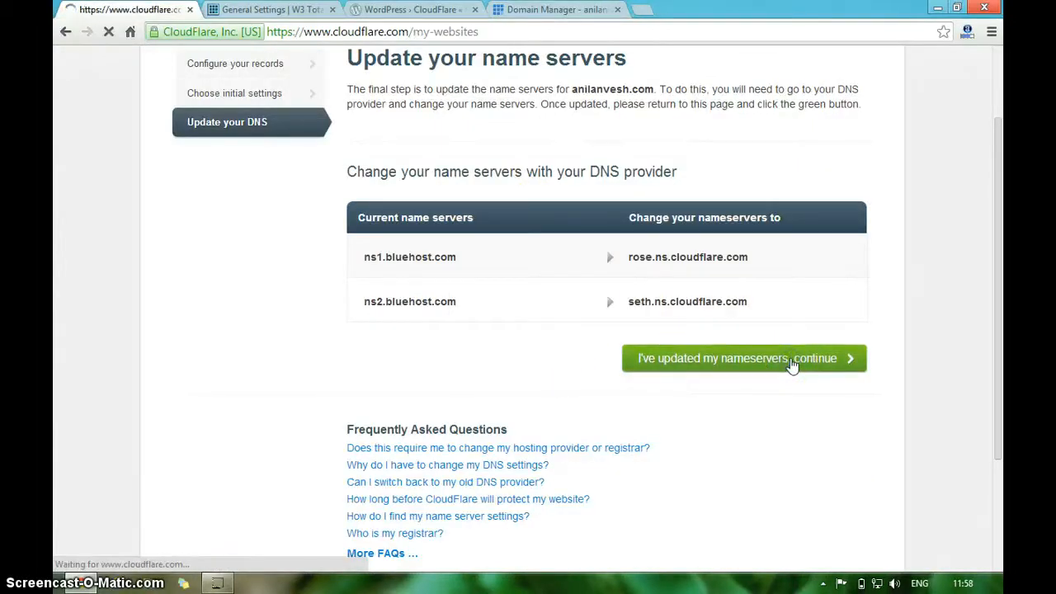
pyautogui.click(742, 358)
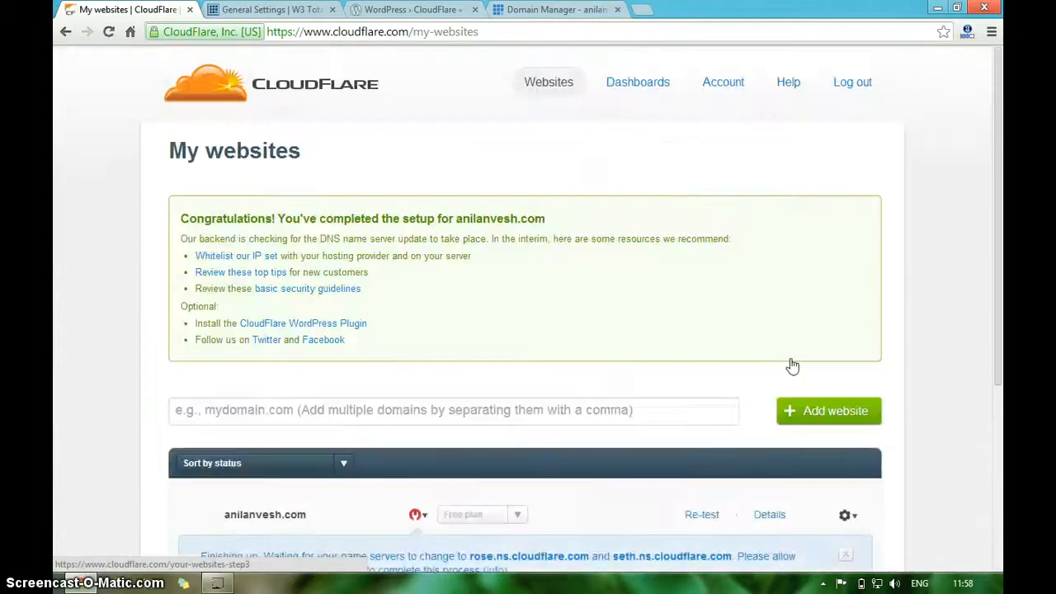
pyautogui.moveTo(1004, 153)
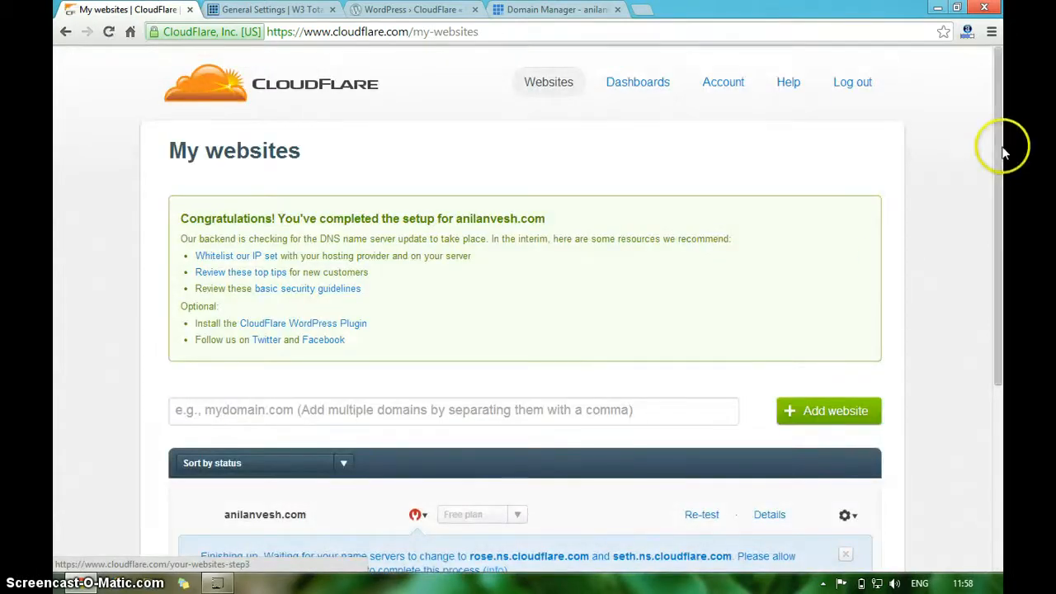
pyautogui.scroll(-3)
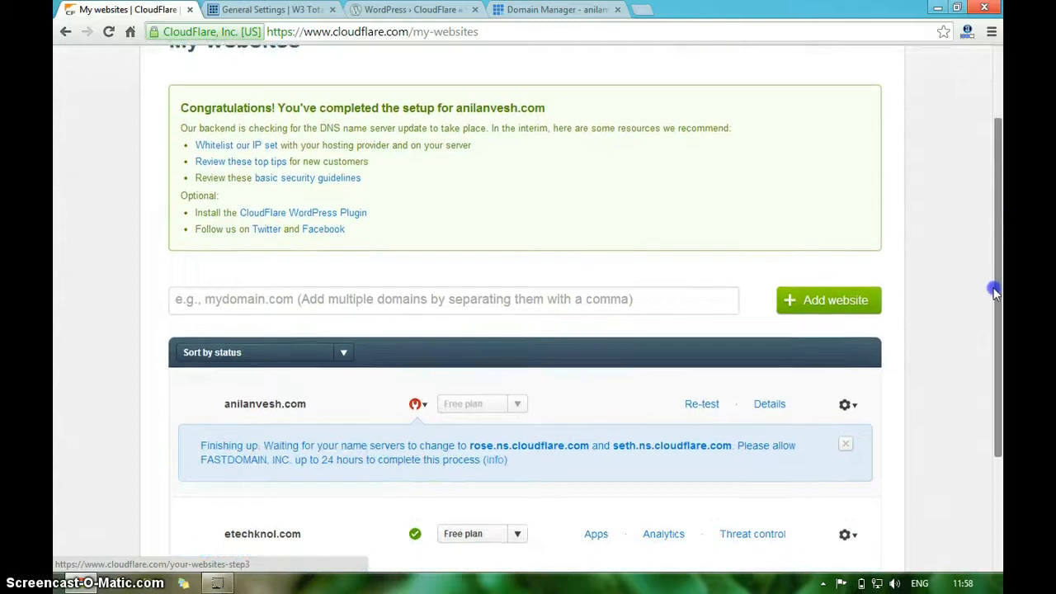
pyautogui.scroll(-3)
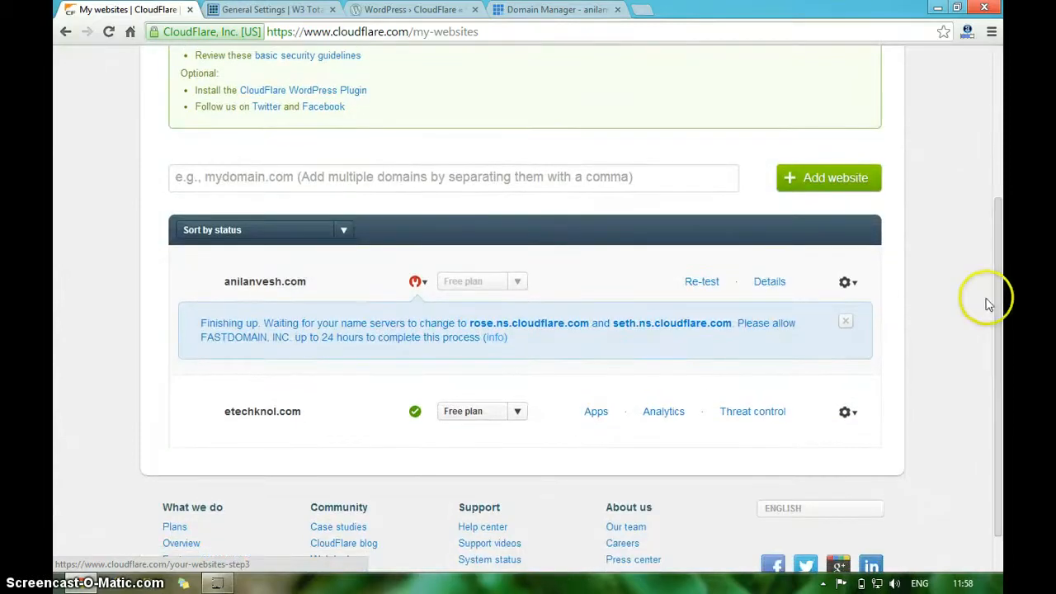
pyautogui.moveTo(982, 286)
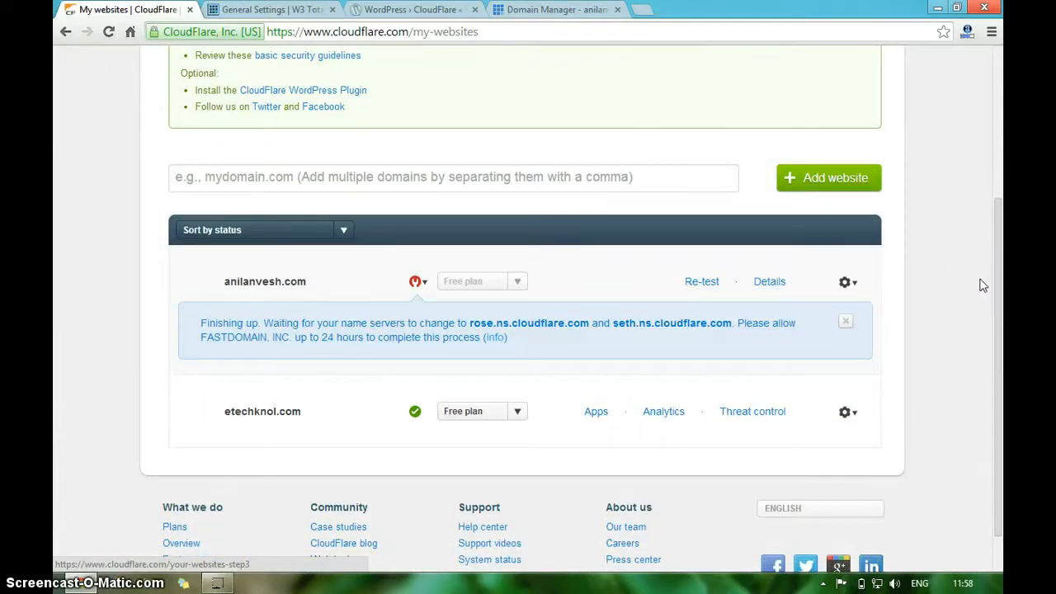
pyautogui.scroll(3)
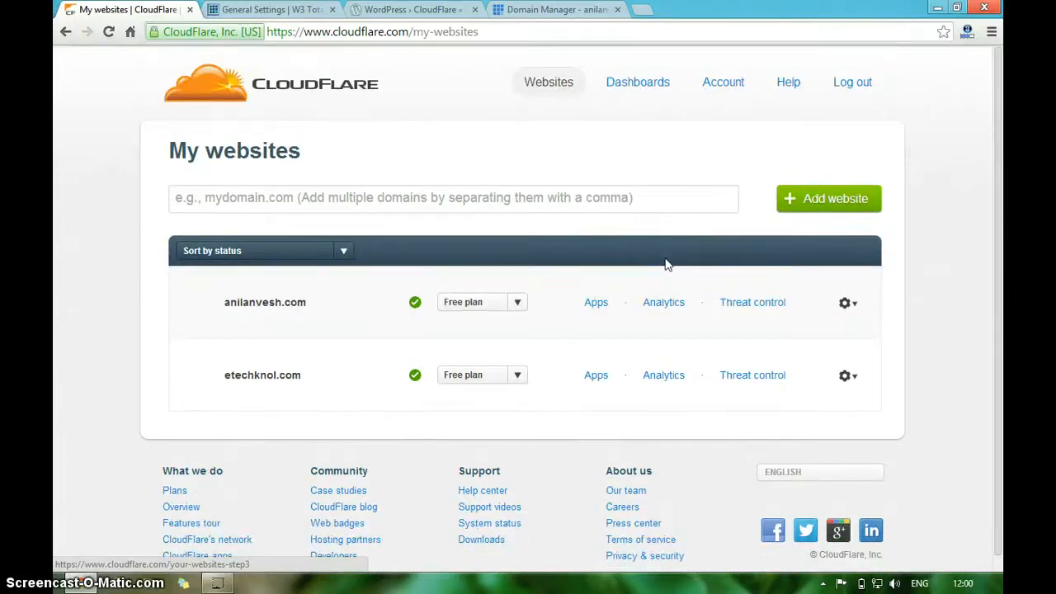
pyautogui.moveTo(564, 288)
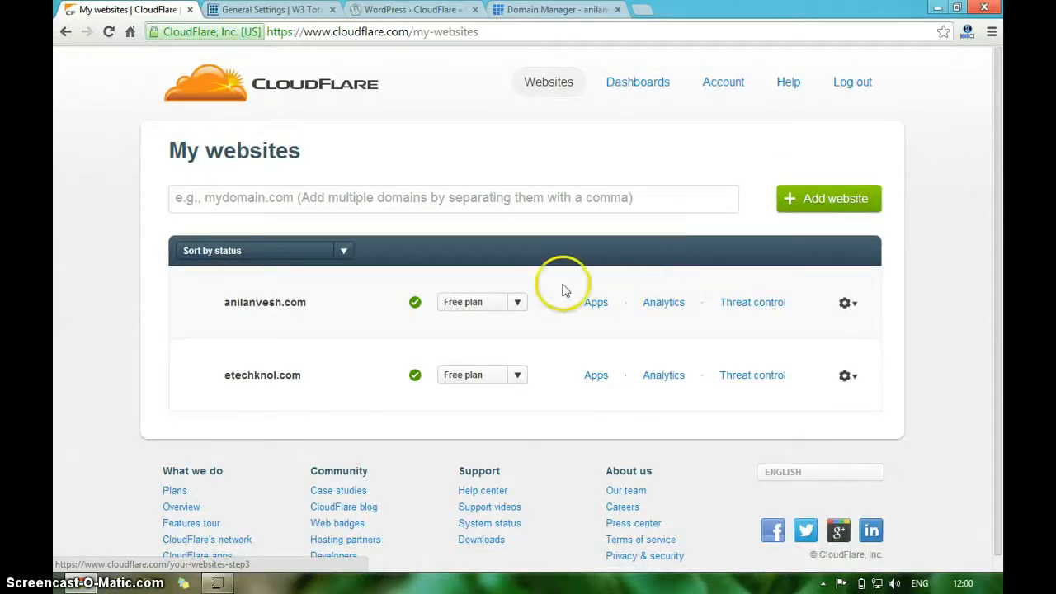
pyautogui.moveTo(415, 302)
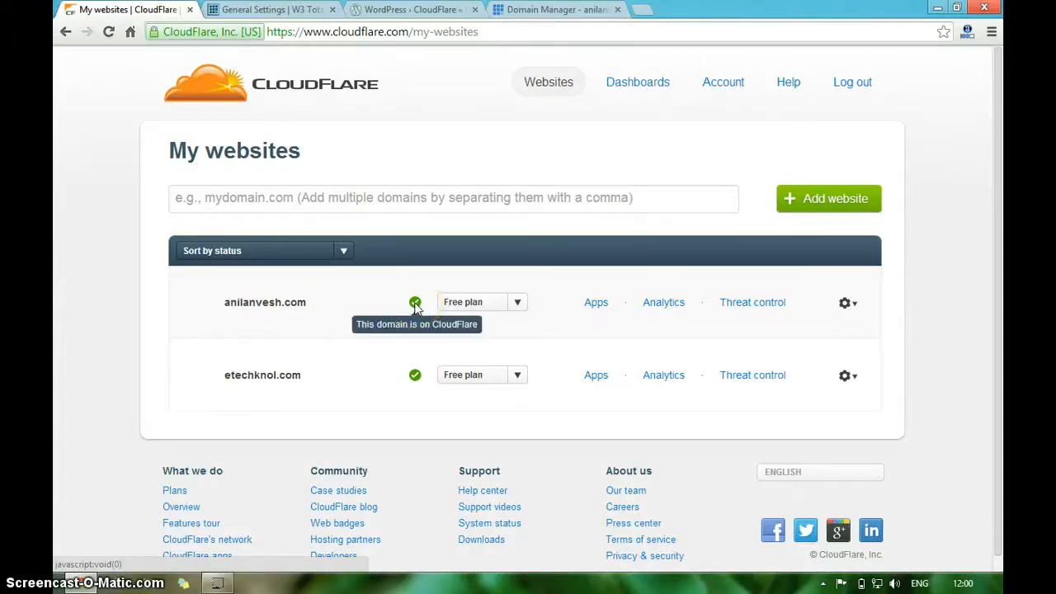
pyautogui.moveTo(870, 284)
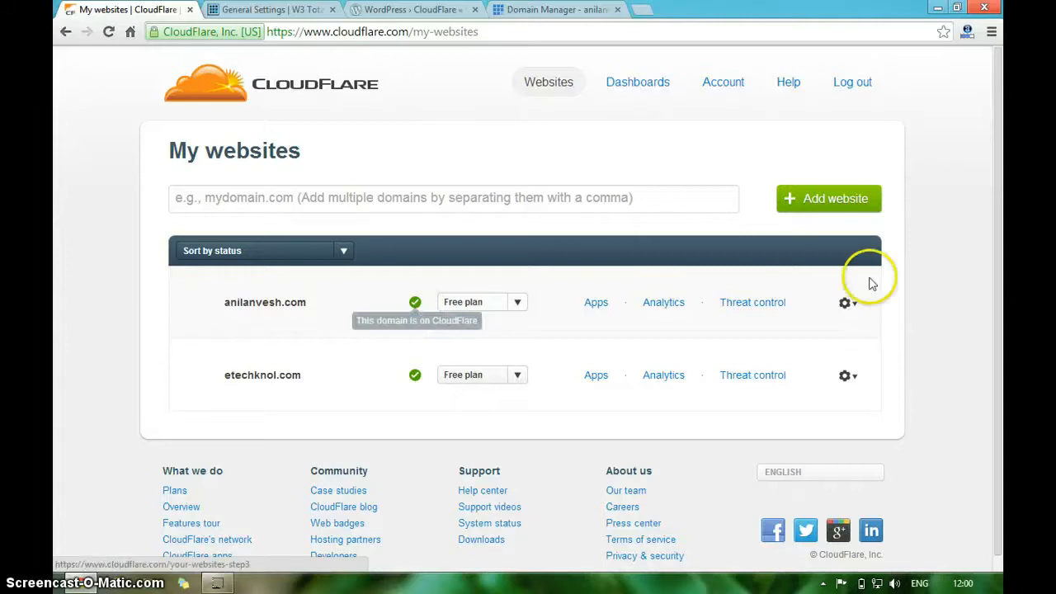
# Step: Open the gear dropdown on the anilanvesh.com row of My websites
pyautogui.click(847, 302)
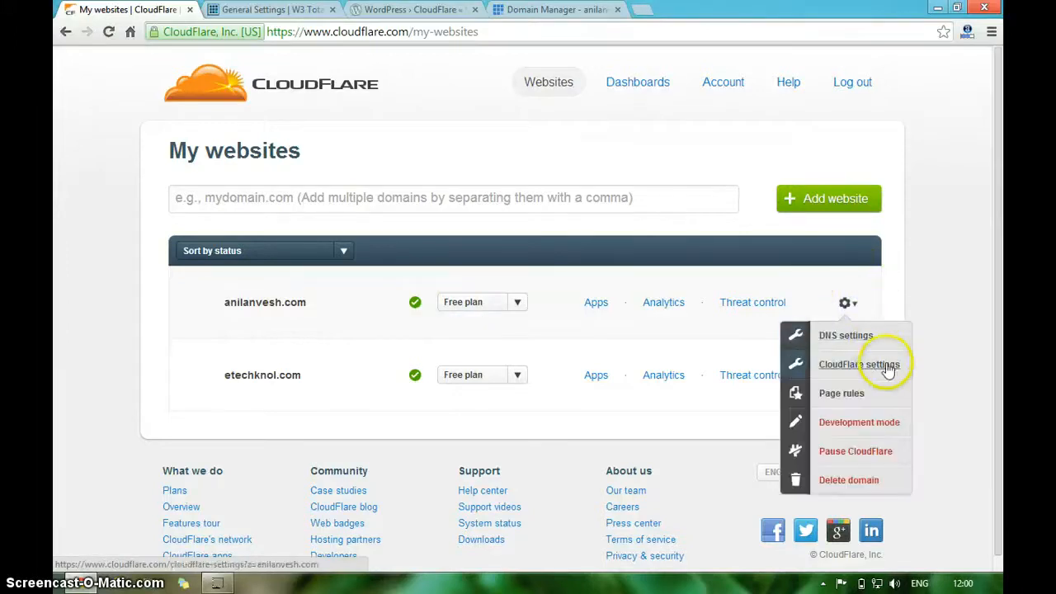
pyautogui.moveTo(846, 335)
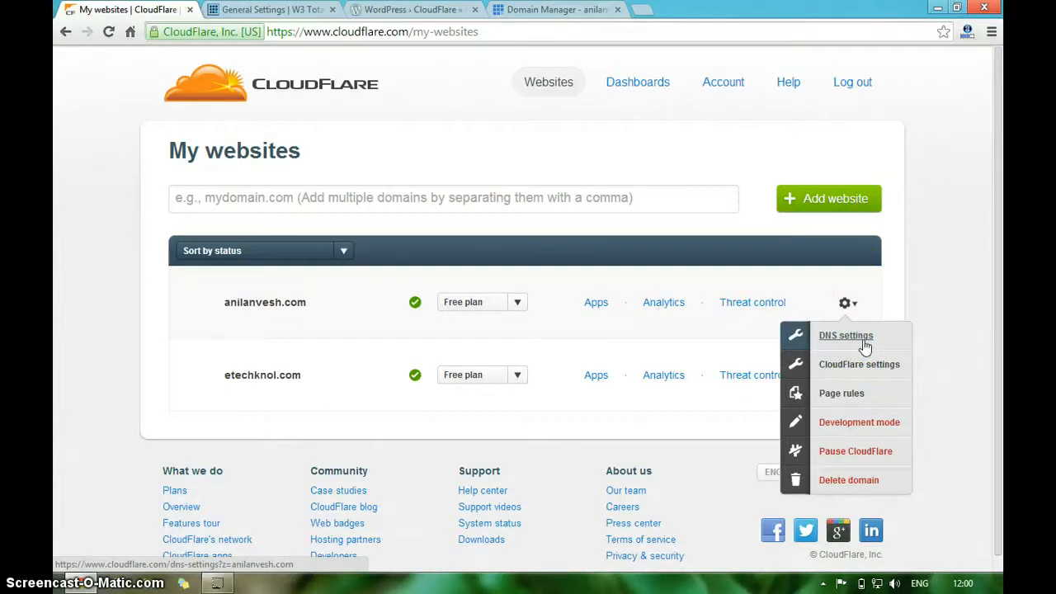
pyautogui.moveTo(874, 367)
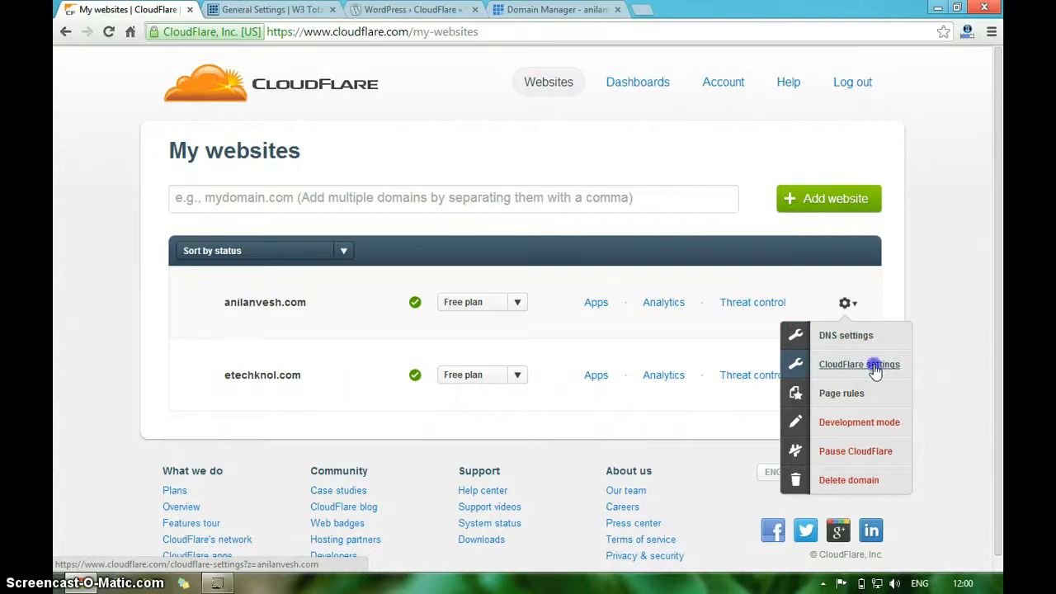
# Step: Open CloudFlare settings for anilanvesh.com and review its Settings overview
pyautogui.click(859, 364)
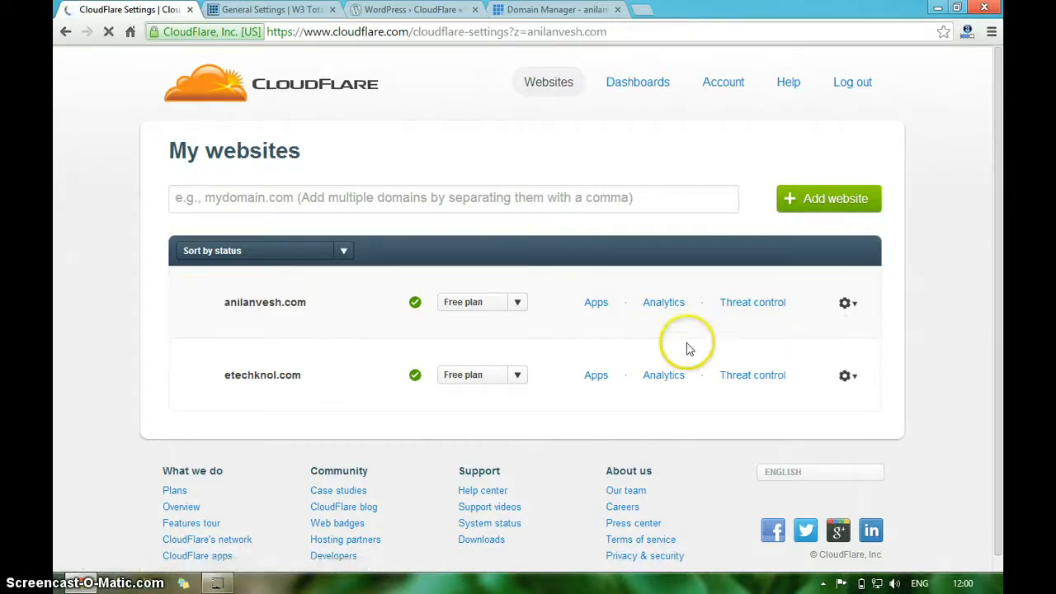
pyautogui.click(844, 302)
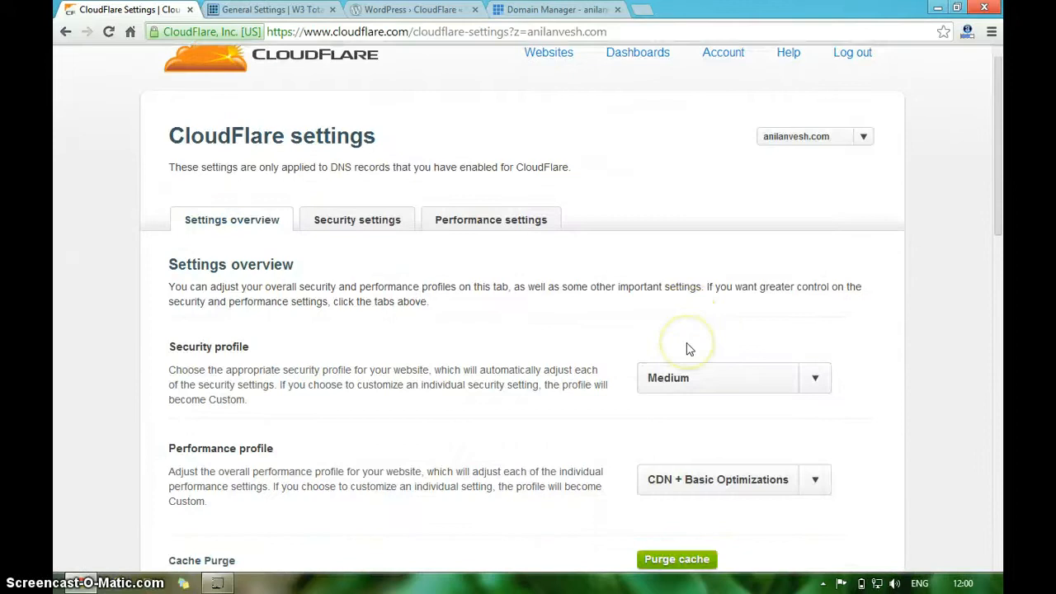
pyautogui.scroll(-3)
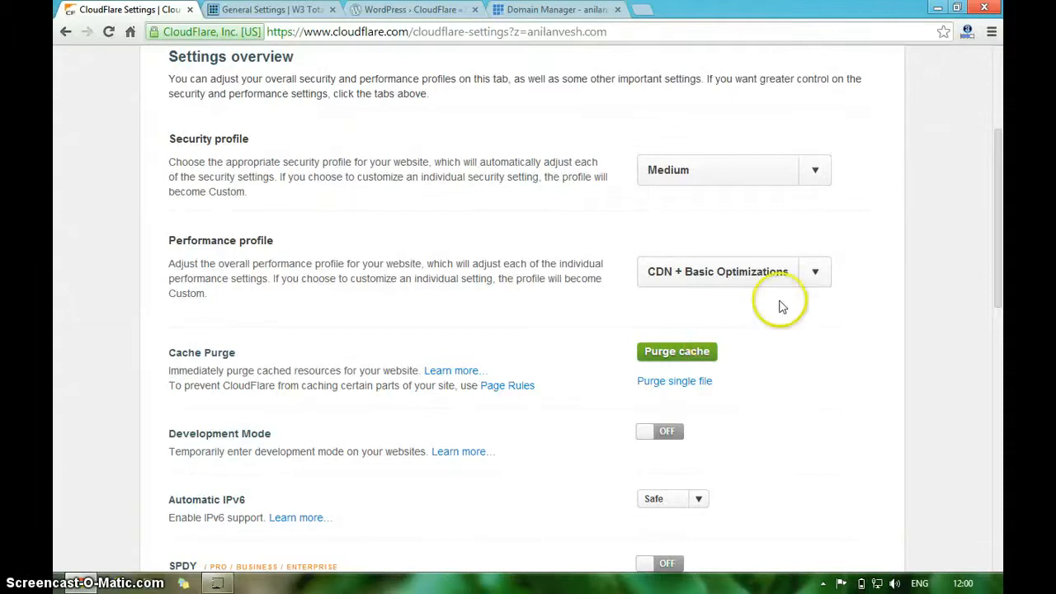
pyautogui.scroll(-3)
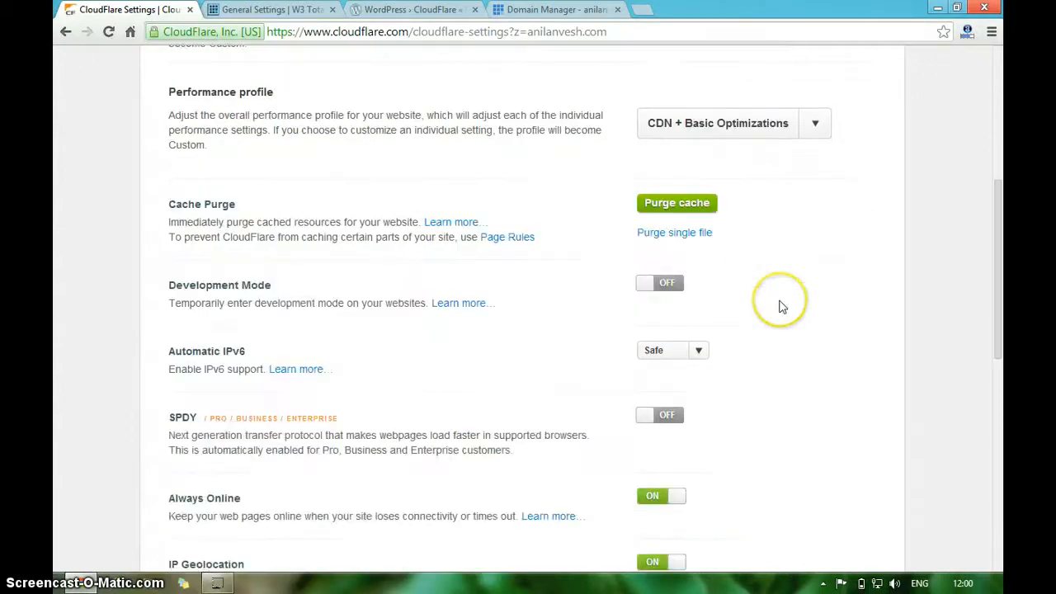
pyautogui.scroll(-3)
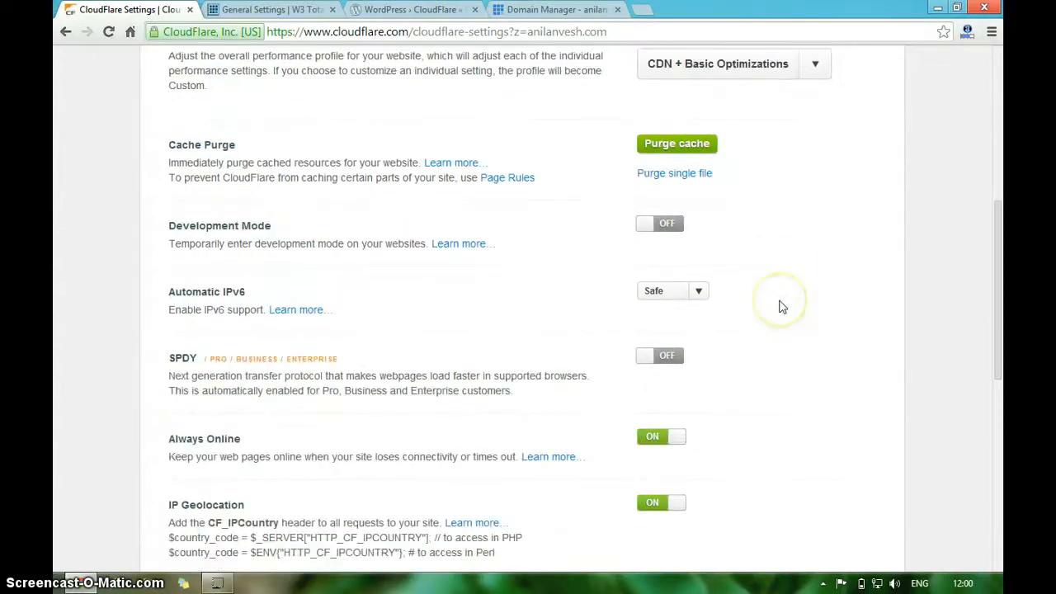
pyautogui.scroll(-3)
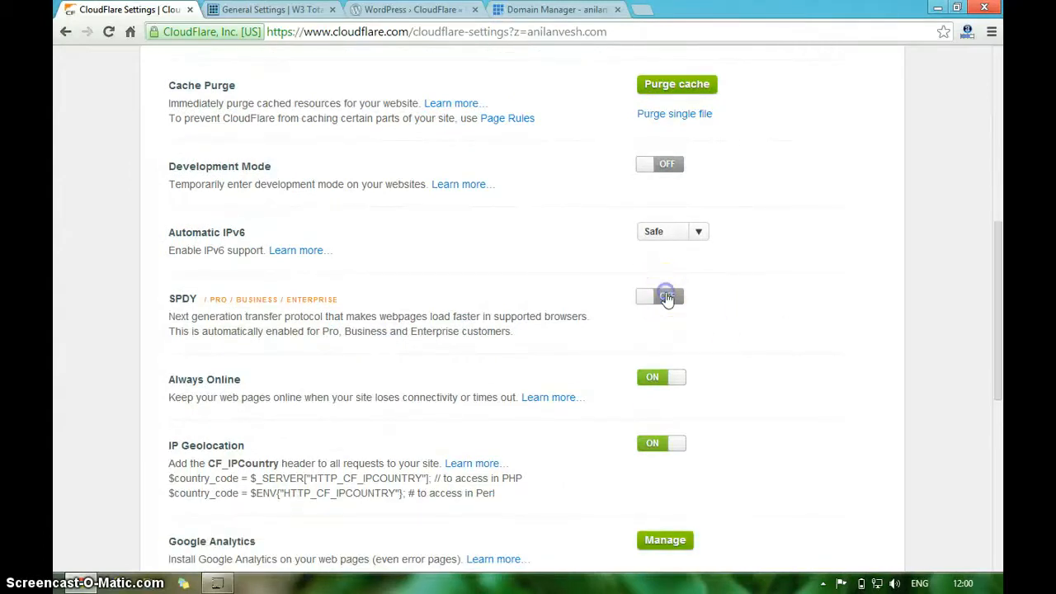
# Step: Try turning on SPDY for the site, then scroll through the remaining settings
pyautogui.click(660, 296)
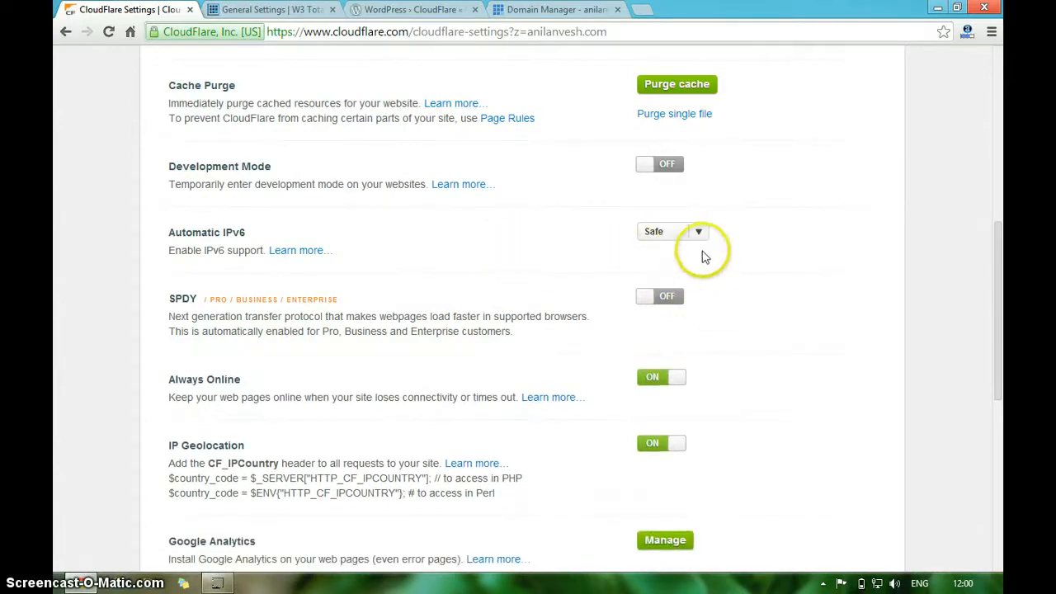
pyautogui.moveTo(728, 250)
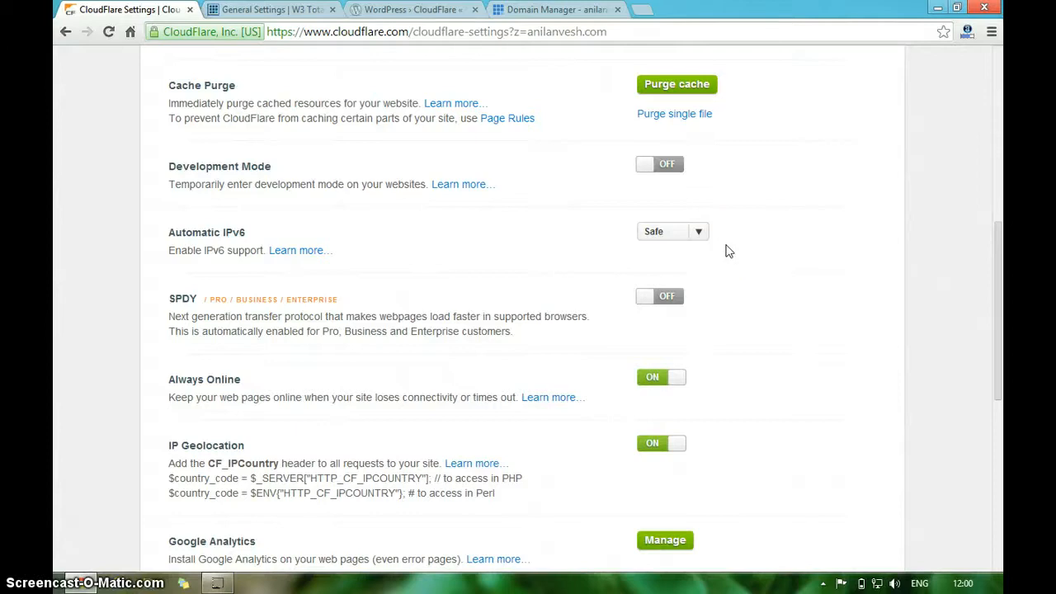
pyautogui.scroll(-3)
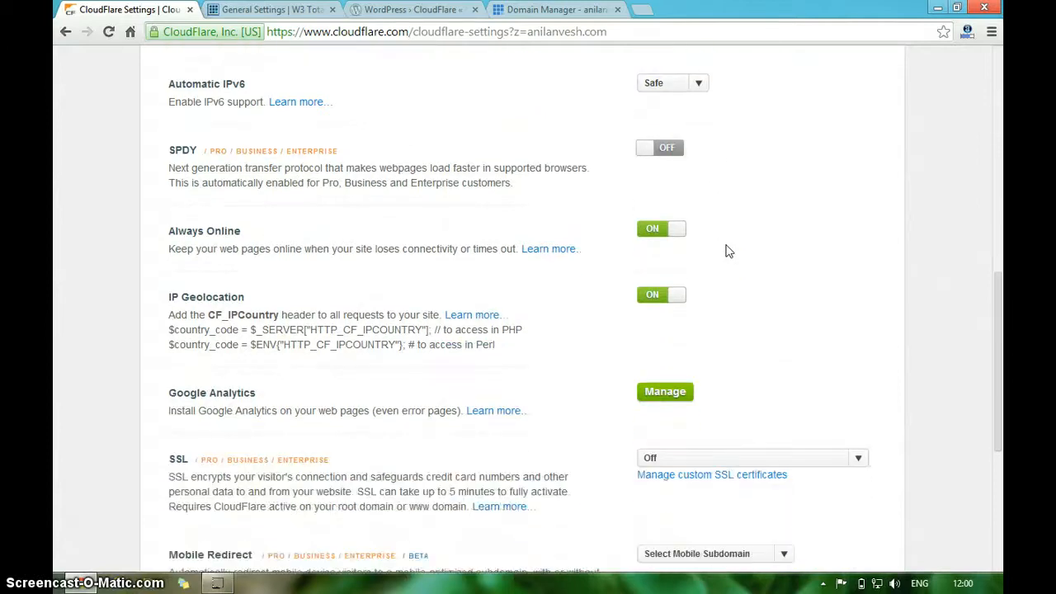
pyautogui.scroll(-3)
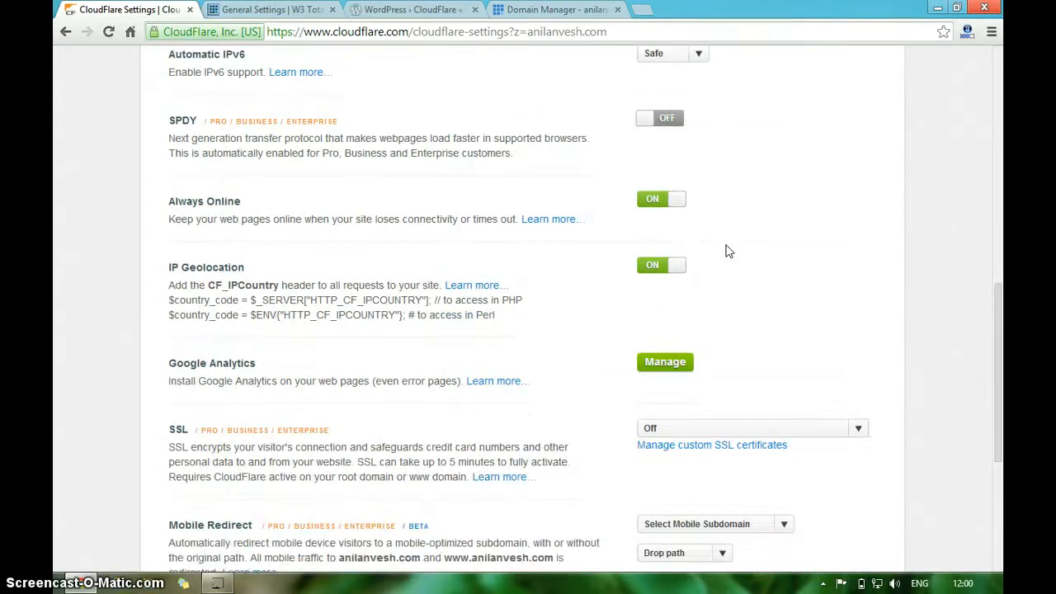
pyautogui.scroll(-3)
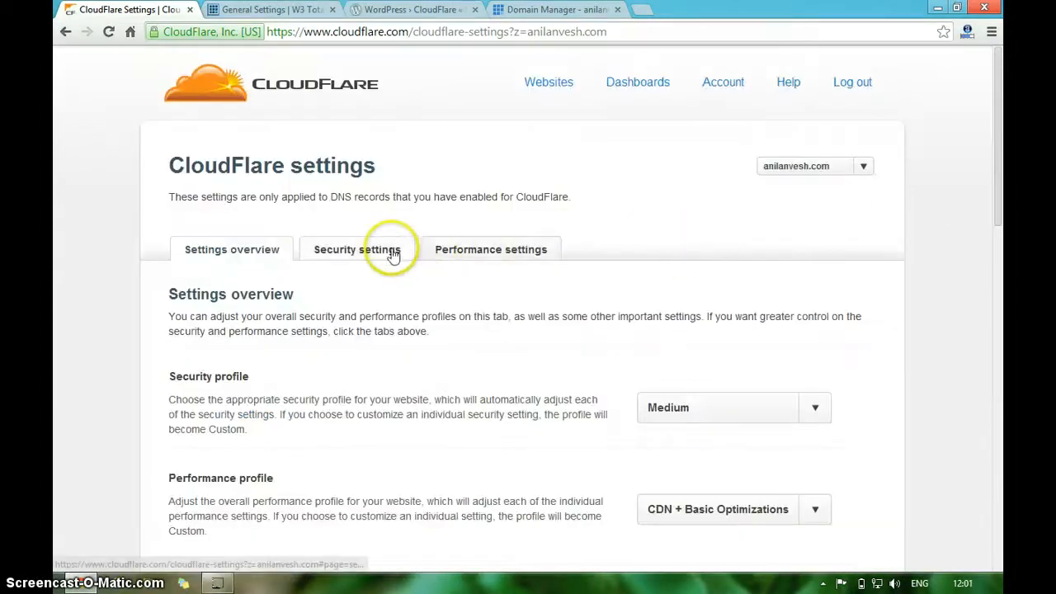
pyautogui.click(356, 249)
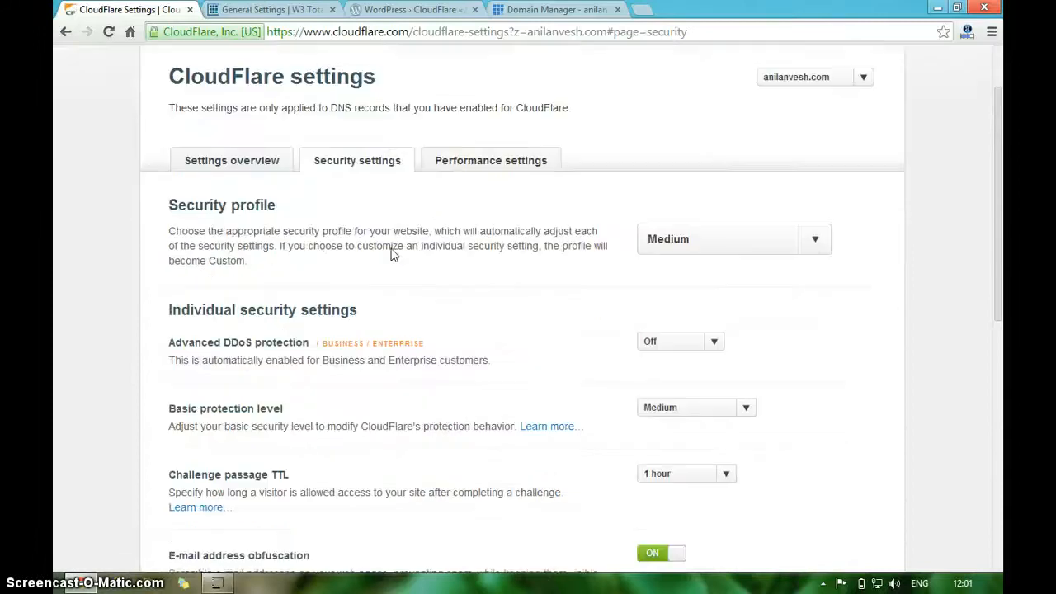
pyautogui.scroll(-3)
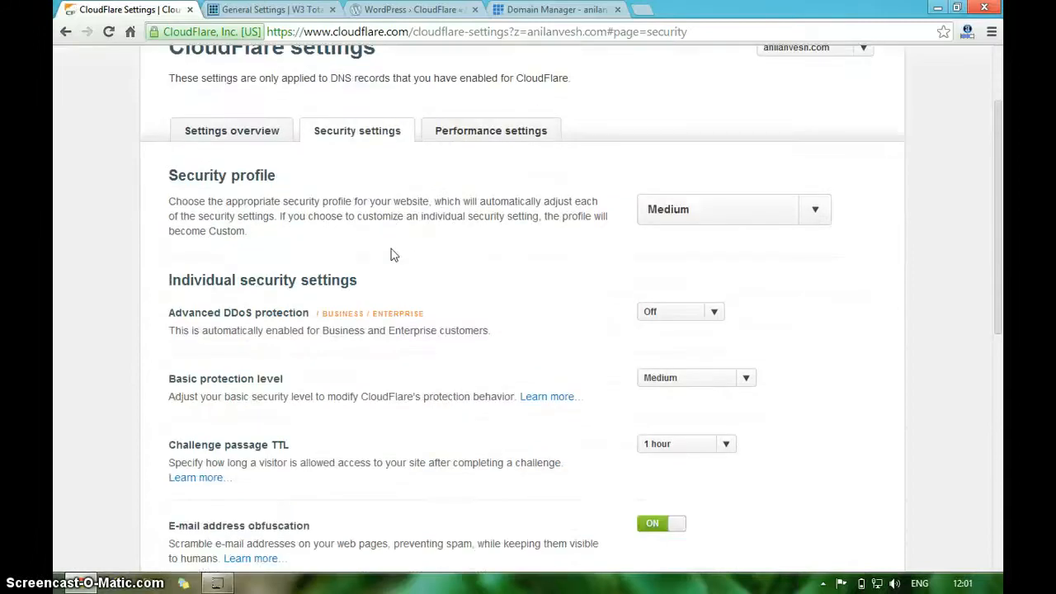
pyautogui.scroll(-3)
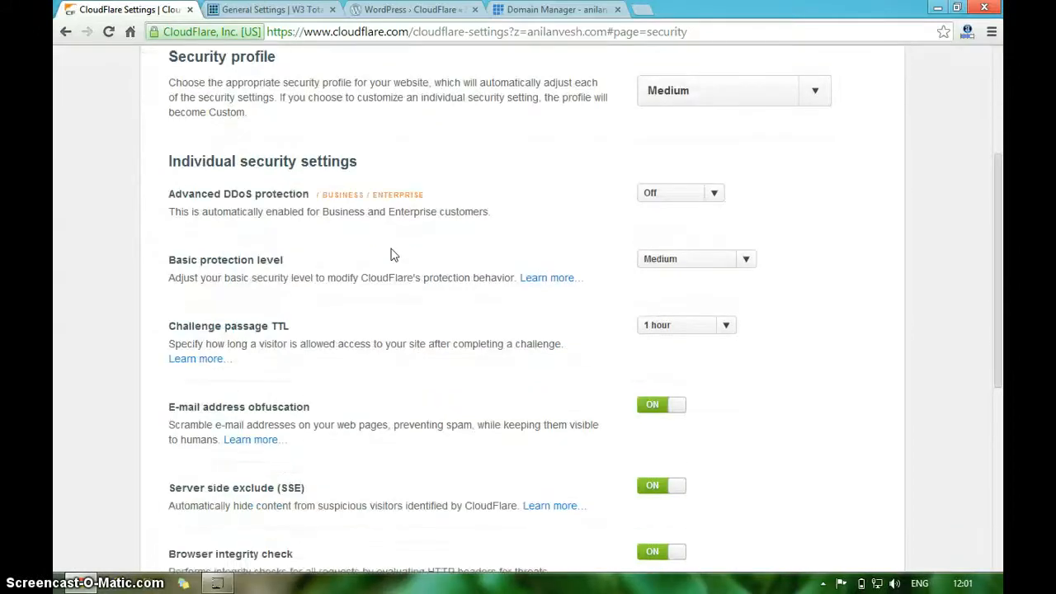
pyautogui.scroll(-3)
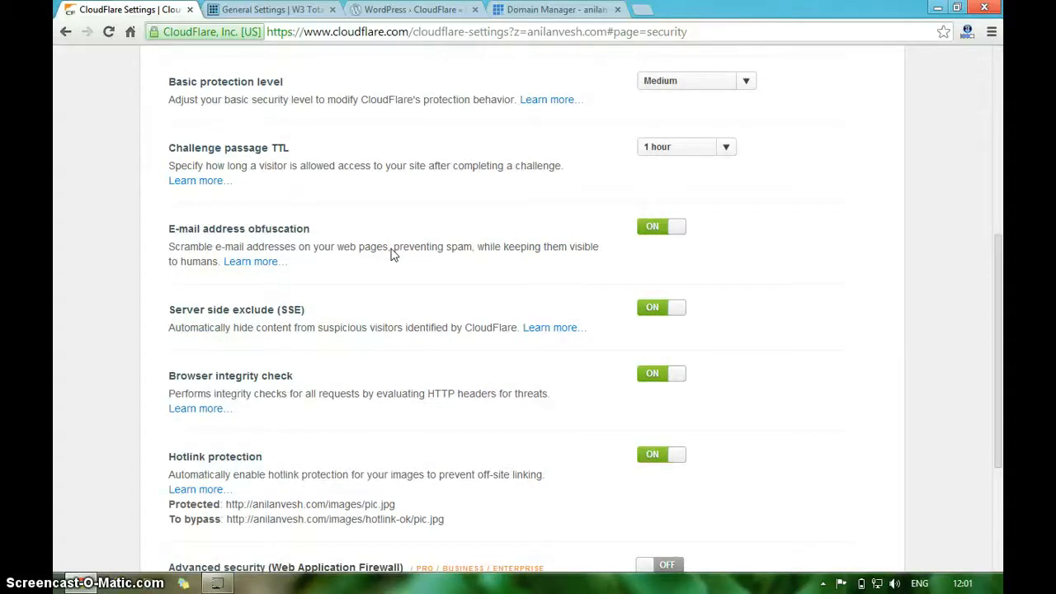
pyautogui.scroll(-3)
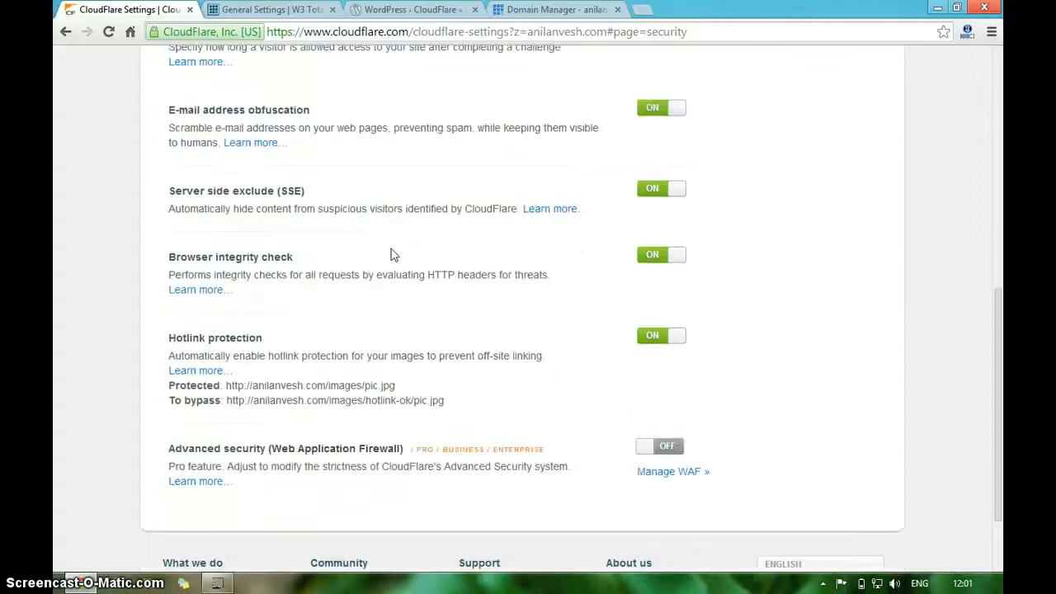
pyautogui.scroll(-3)
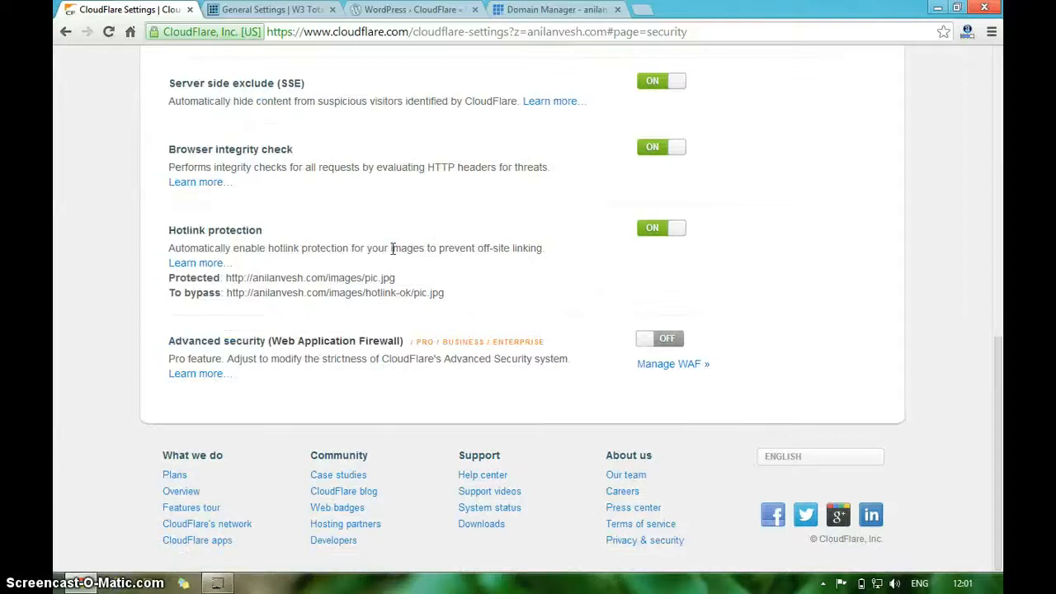
# Step: Review anilanvesh.com's caching, minify and Rocket Loader performance settings, ending back at the top
pyautogui.click(489, 249)
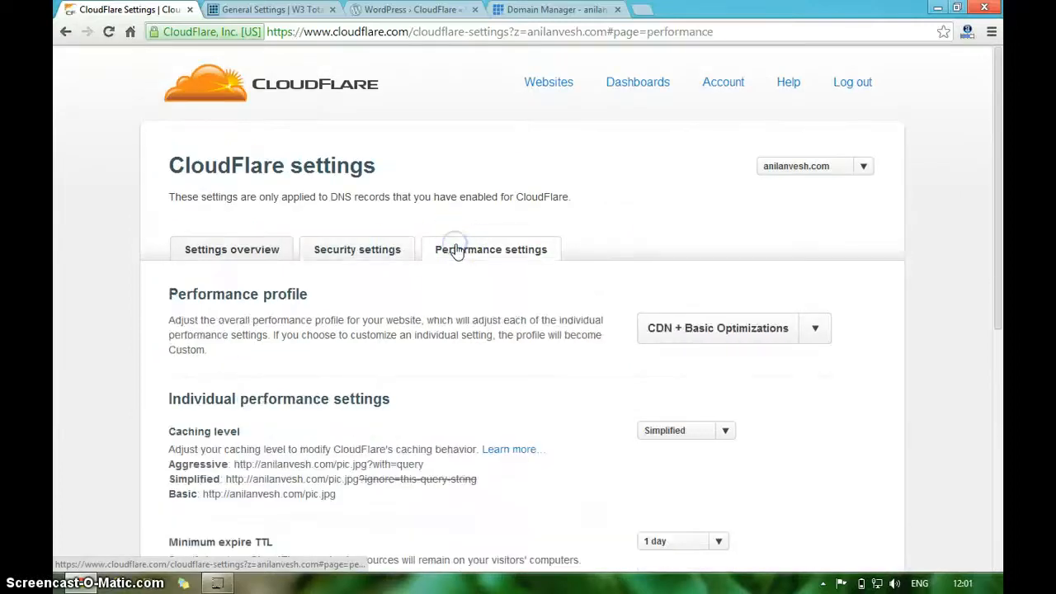
pyautogui.scroll(-3)
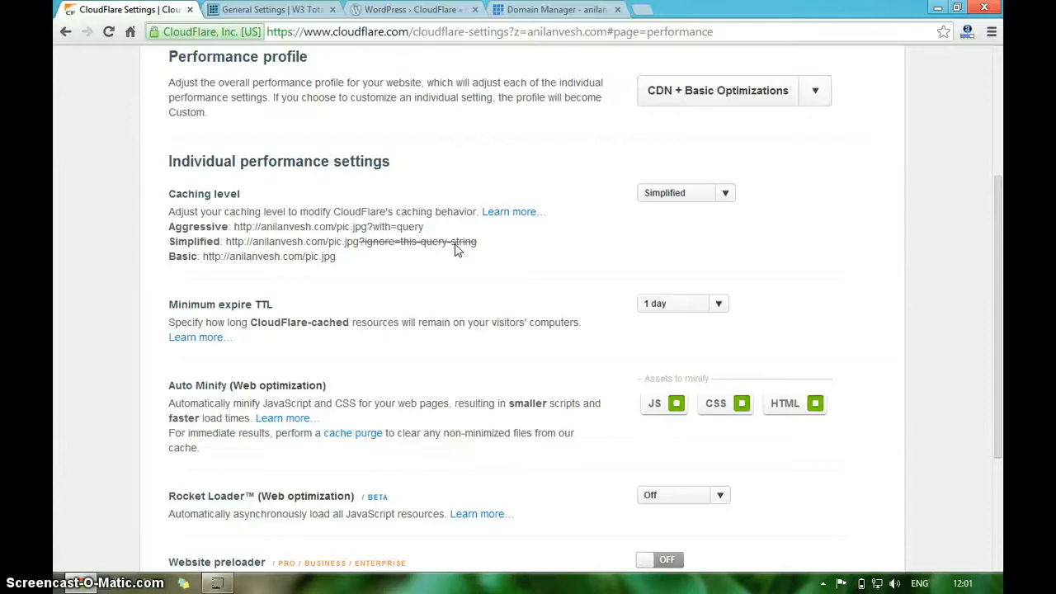
pyautogui.scroll(-3)
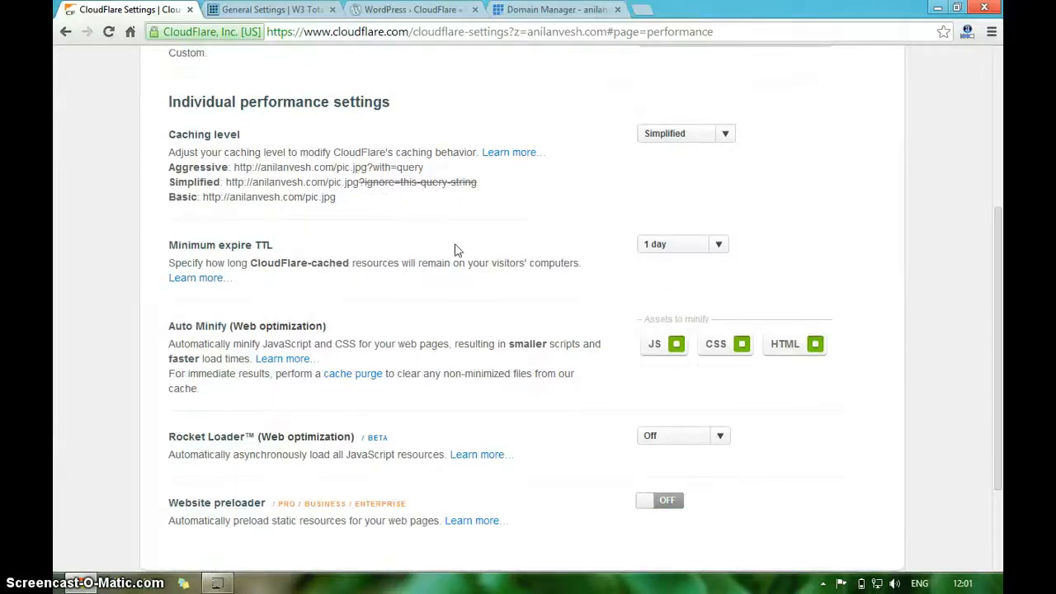
pyautogui.scroll(-3)
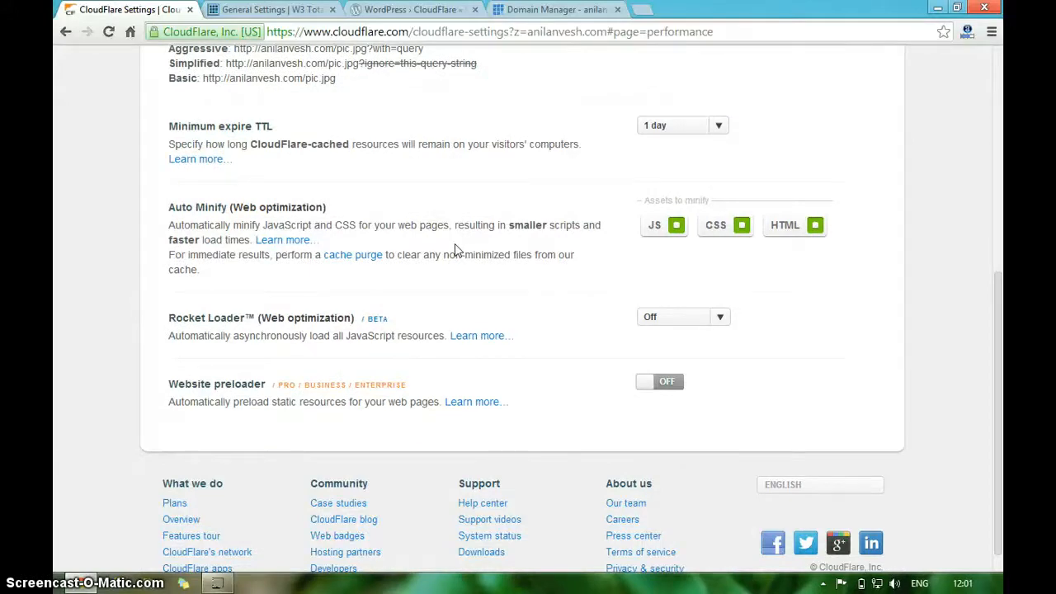
pyautogui.scroll(3)
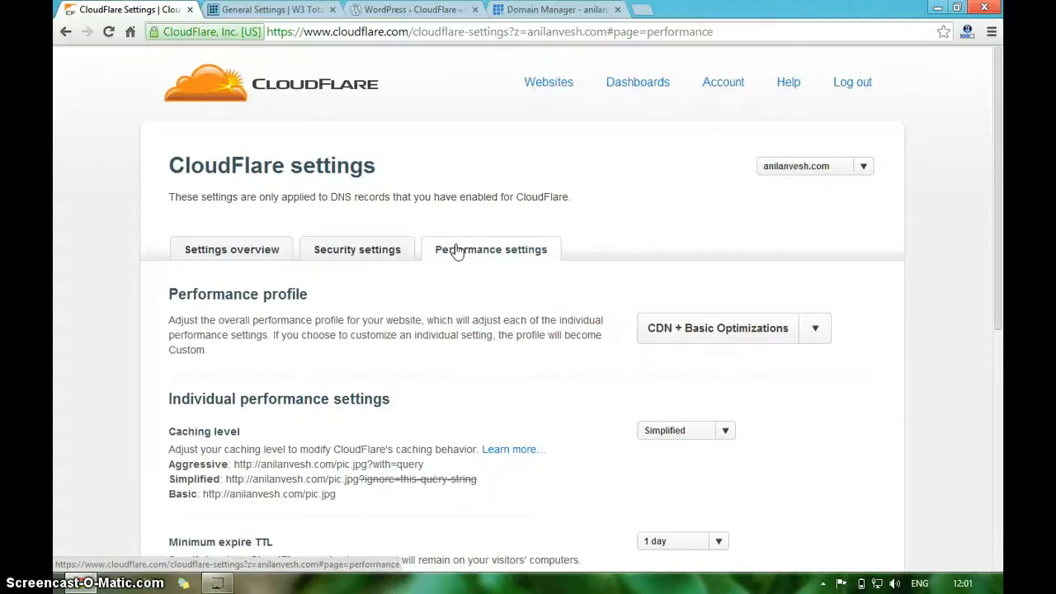
pyautogui.moveTo(548, 81)
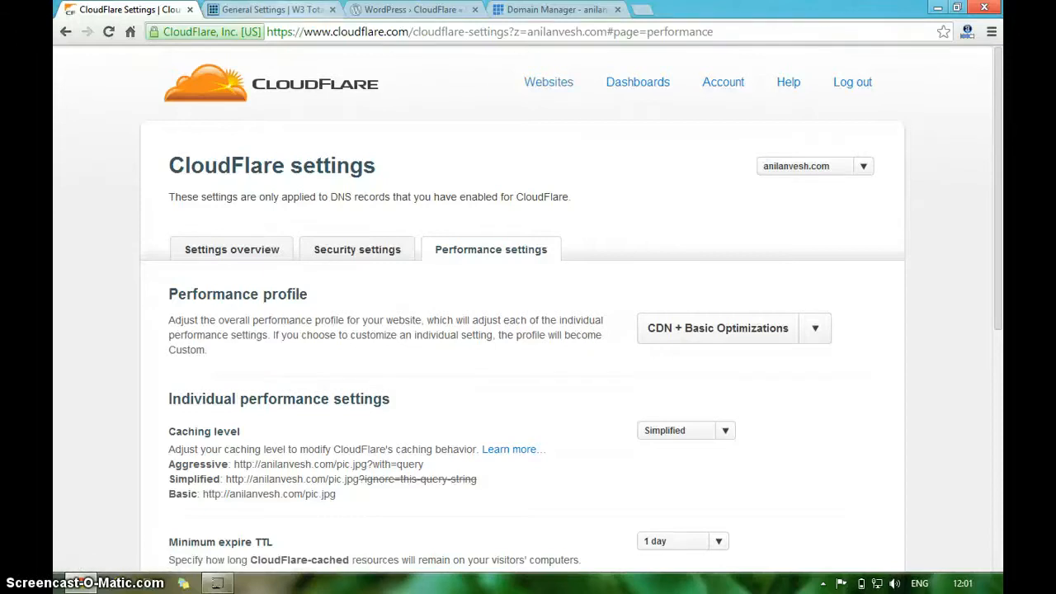
# Step: Review W3 Total Cache's Network Performance & Security powered by CloudFlare box for anilanvesh.com
pyautogui.click(272, 9)
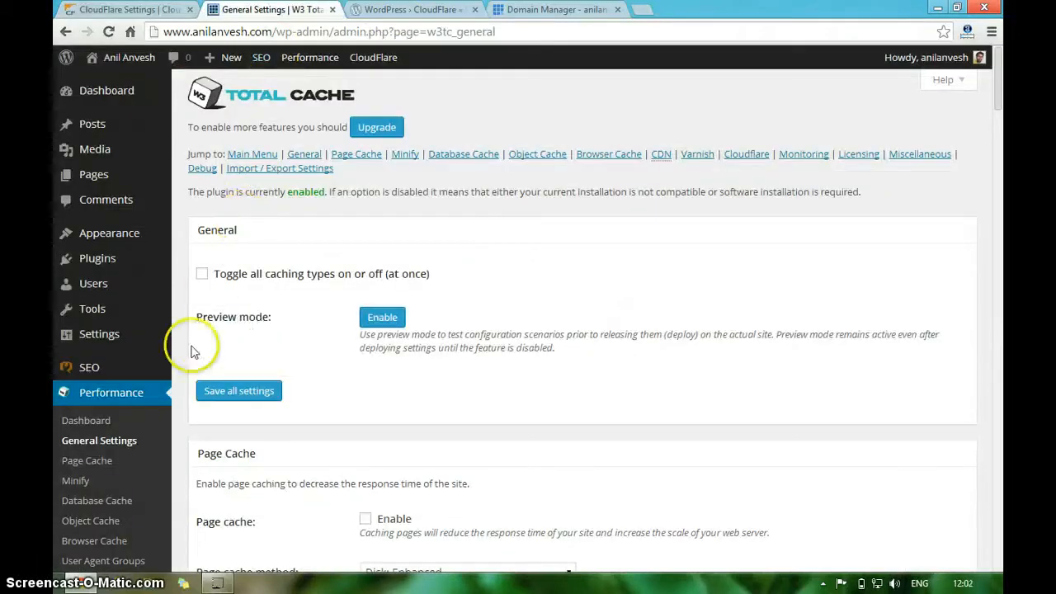
pyautogui.moveTo(305, 111)
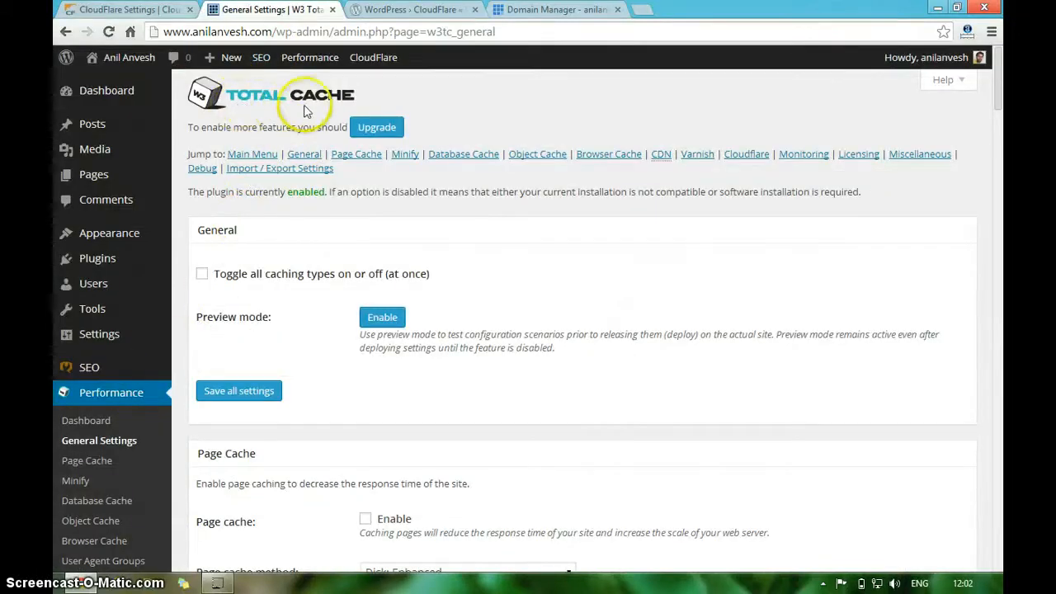
pyautogui.moveTo(220, 361)
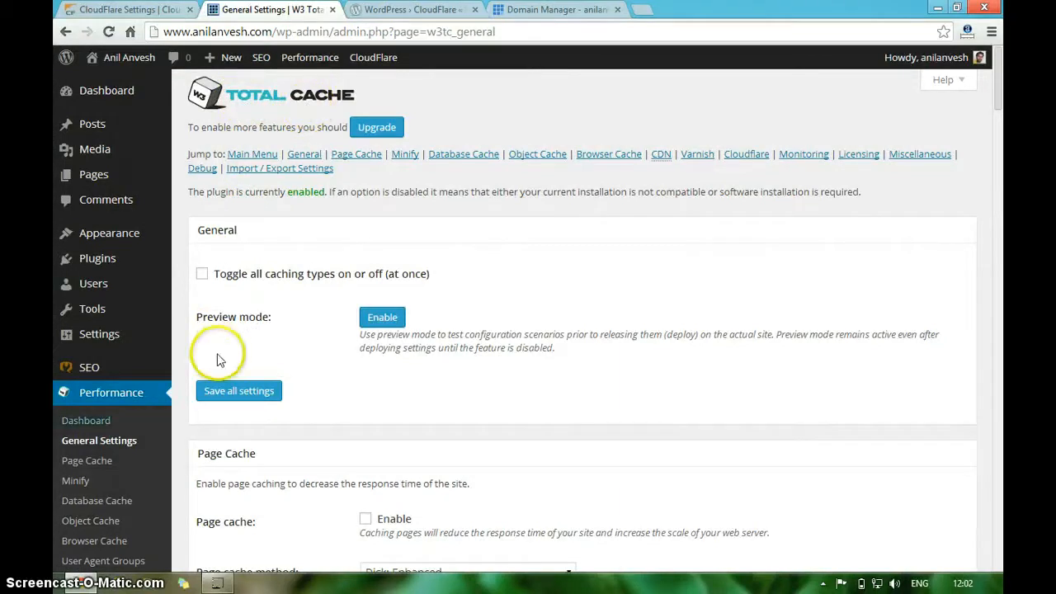
pyautogui.moveTo(99, 439)
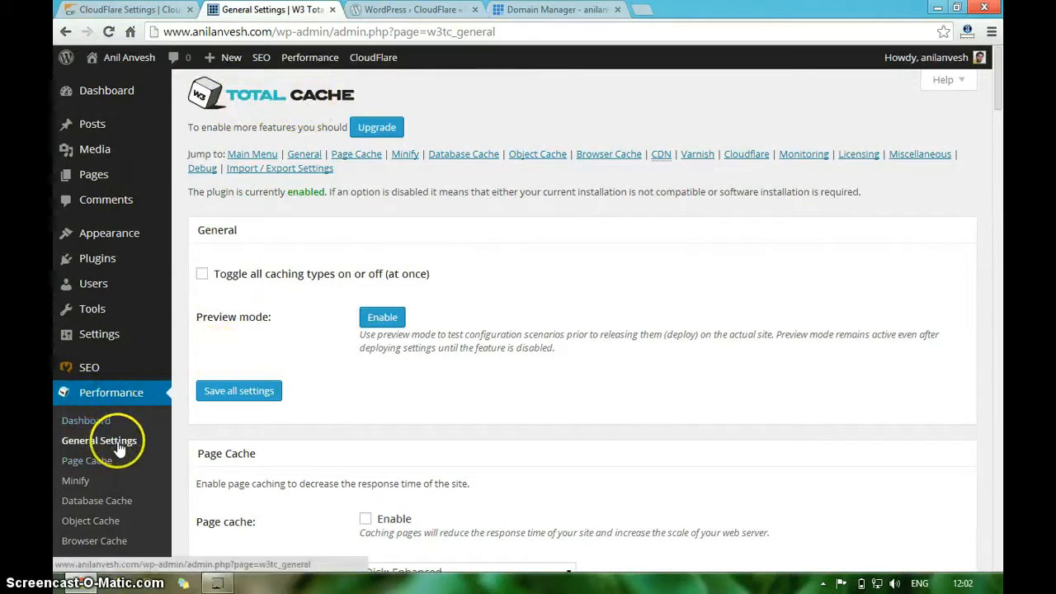
pyautogui.scroll(-3)
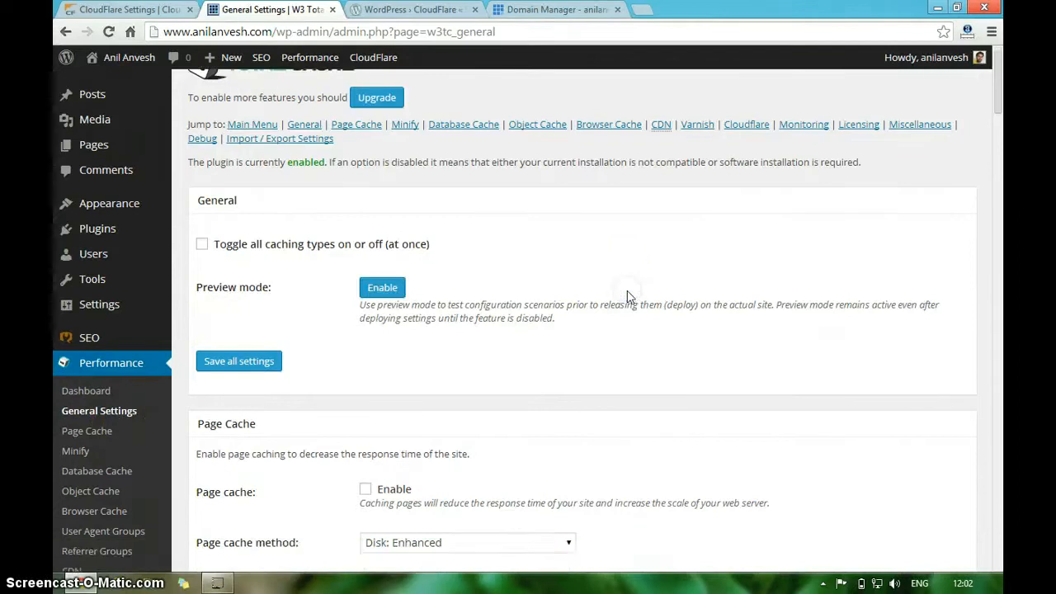
pyautogui.scroll(-3)
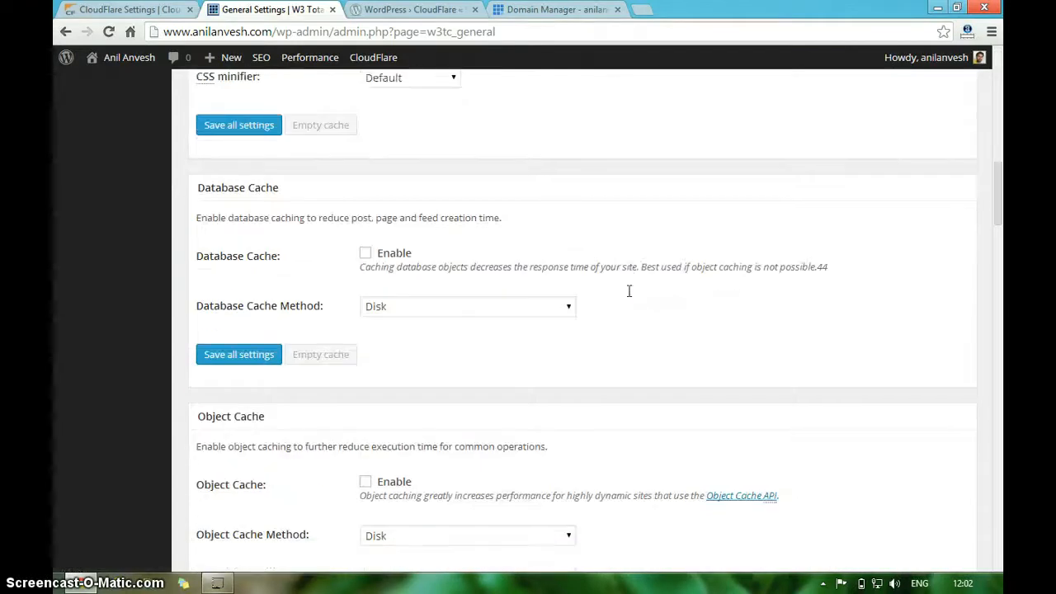
pyautogui.scroll(-3)
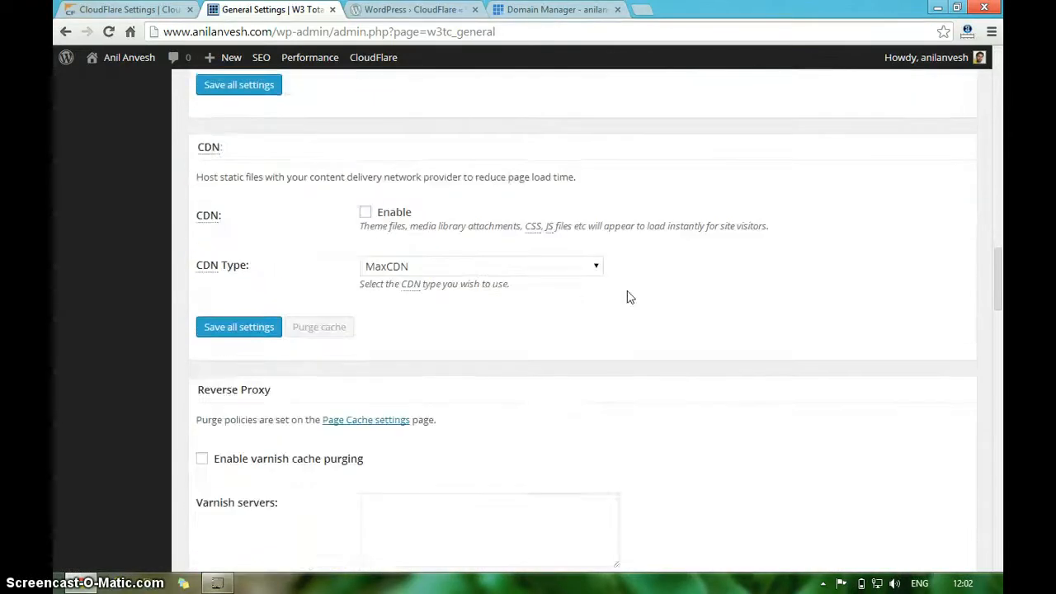
pyautogui.scroll(-3)
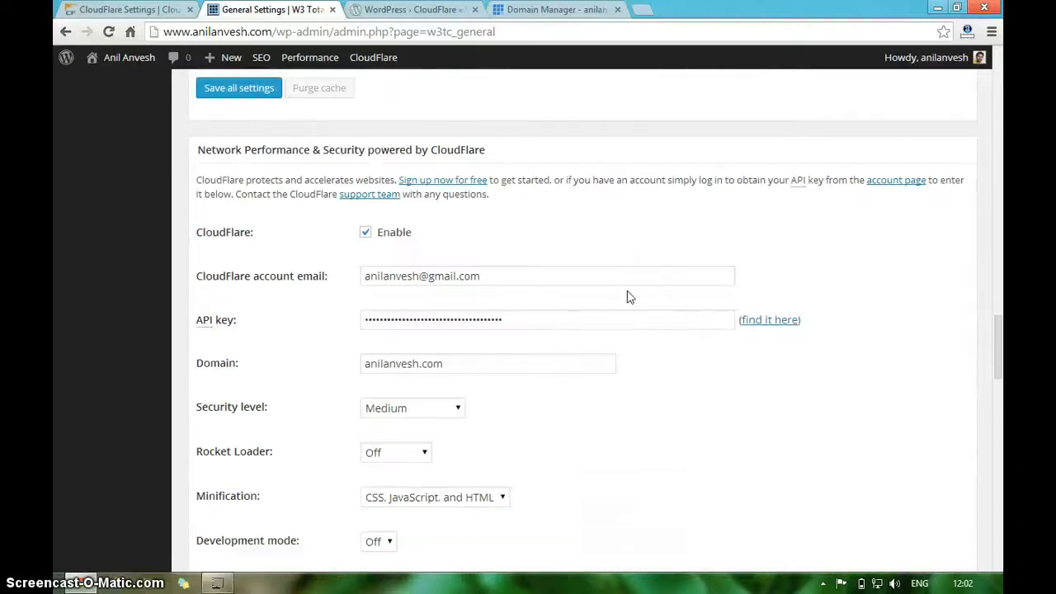
pyautogui.scroll(3)
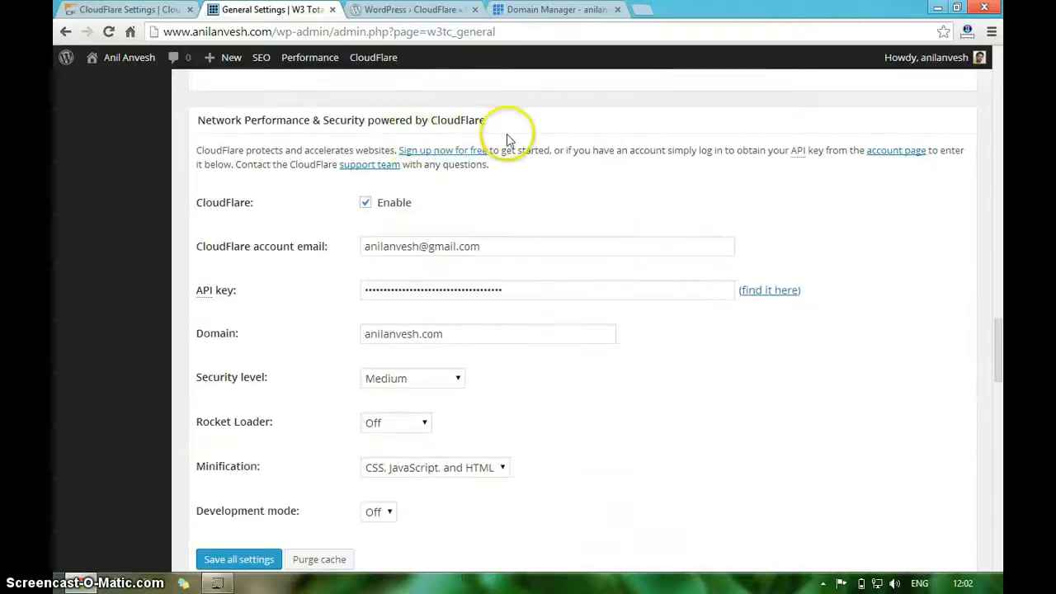
pyautogui.moveTo(329, 231)
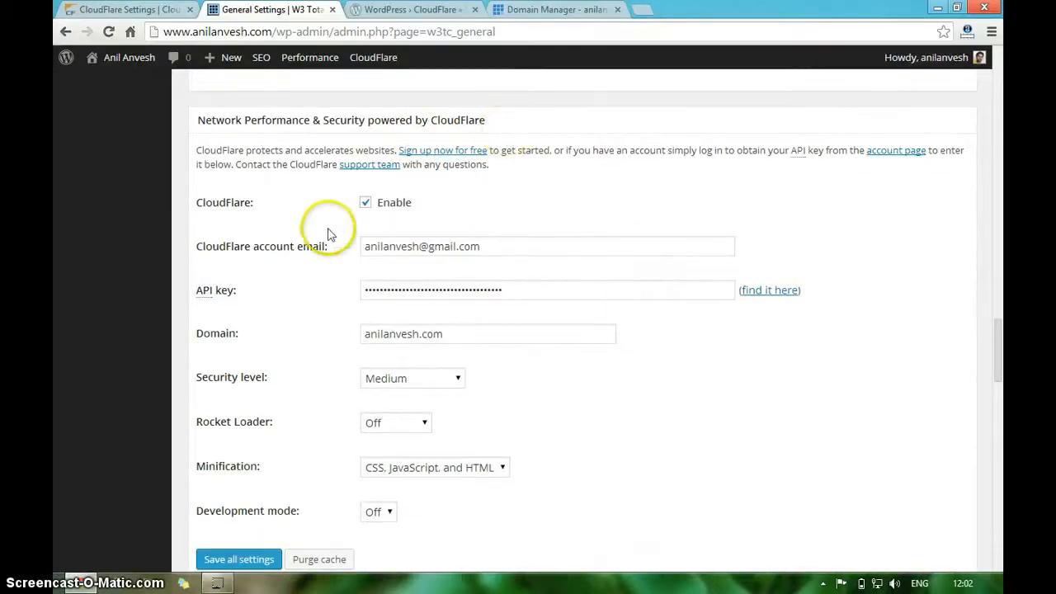
pyautogui.moveTo(392, 263)
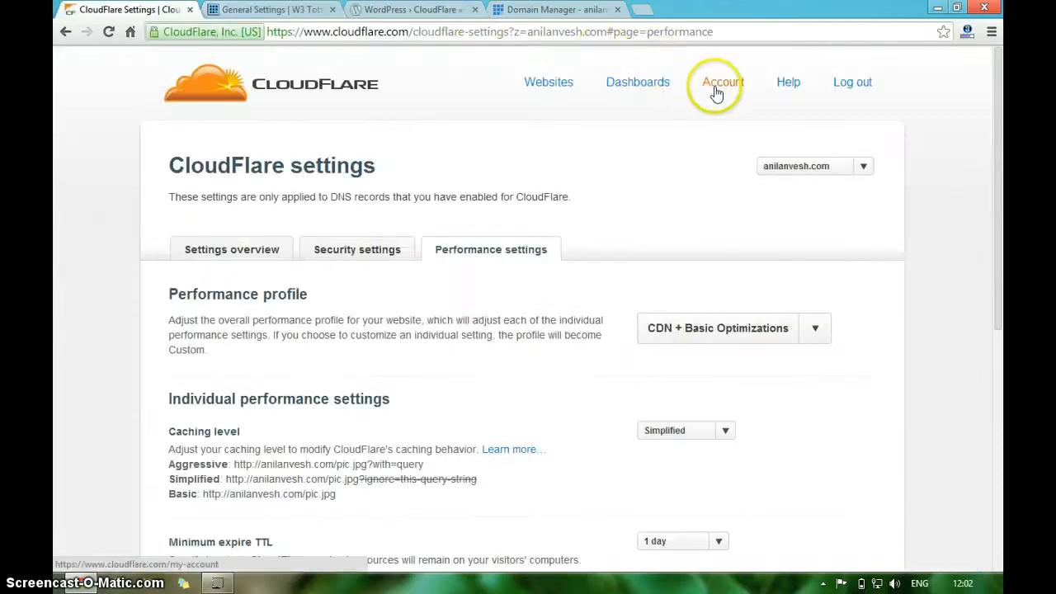
# Step: Look up the API key on CloudFlare's My account page, then return to W3 Total Cache
pyautogui.click(722, 82)
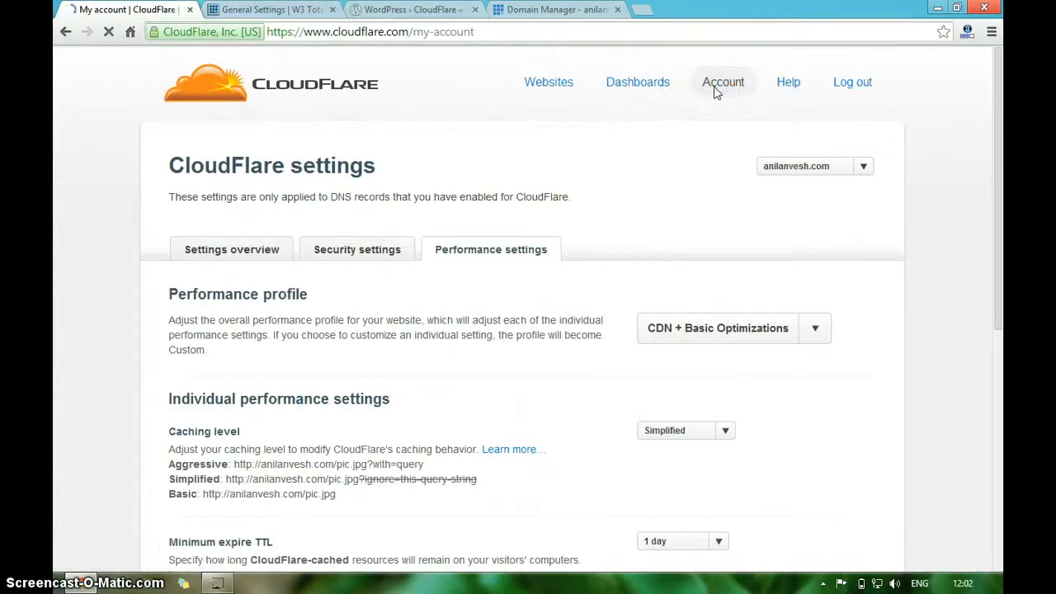
pyautogui.click(723, 81)
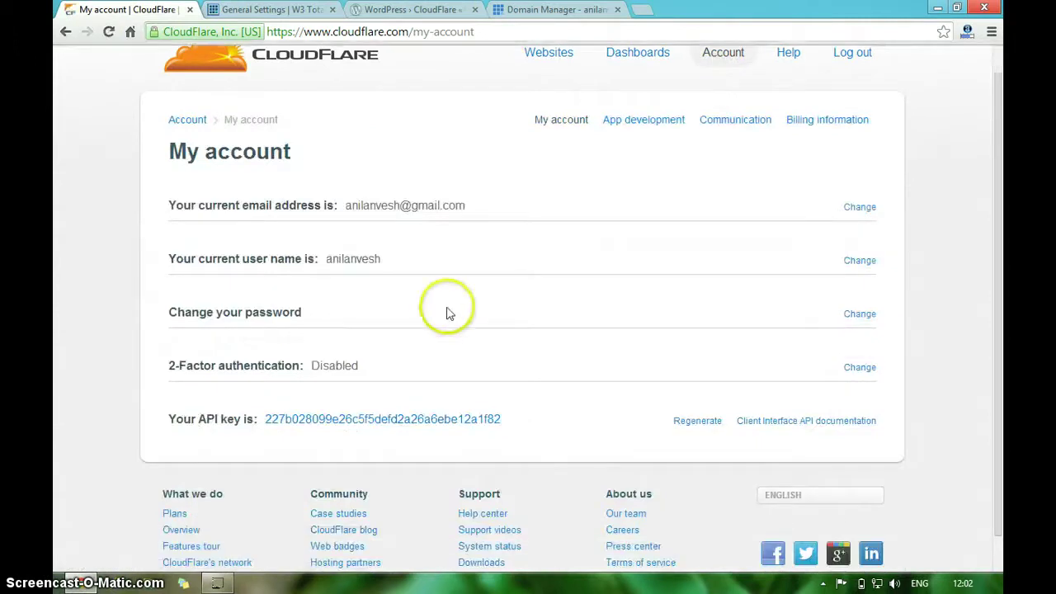
pyautogui.click(382, 419)
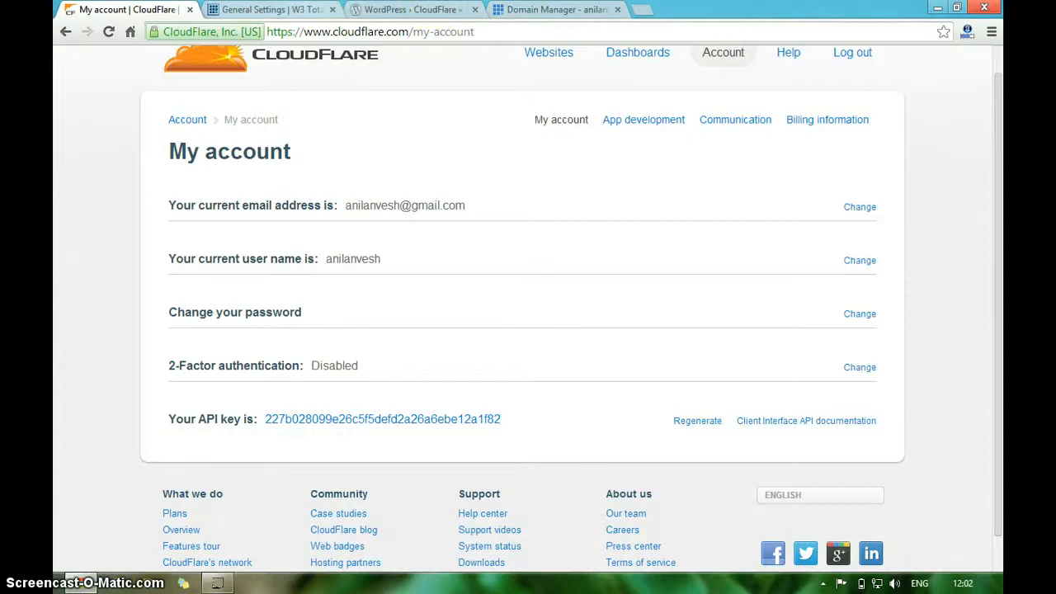
pyautogui.click(268, 10)
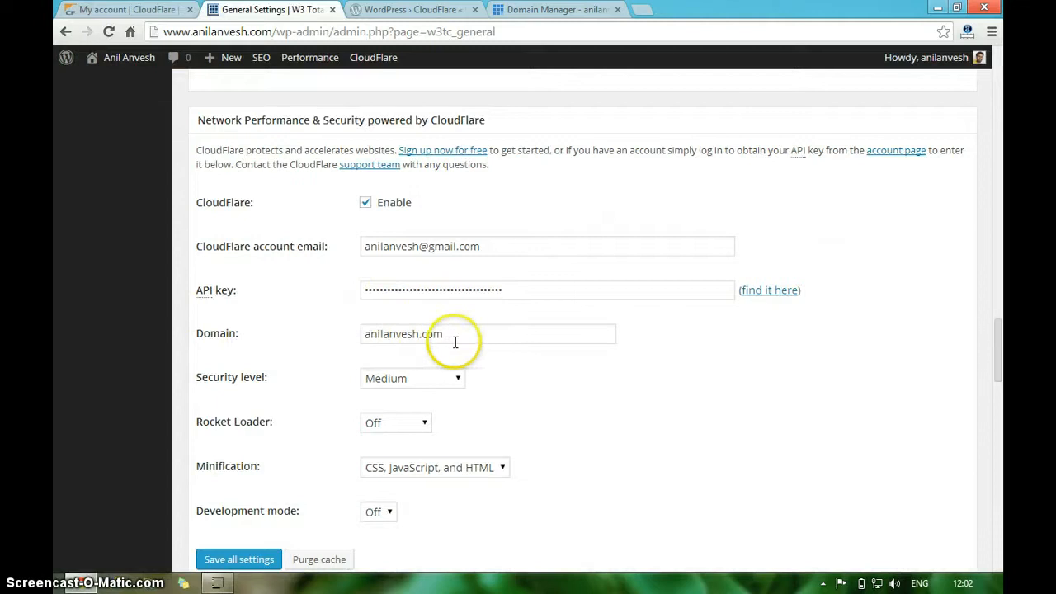
pyautogui.moveTo(256, 398)
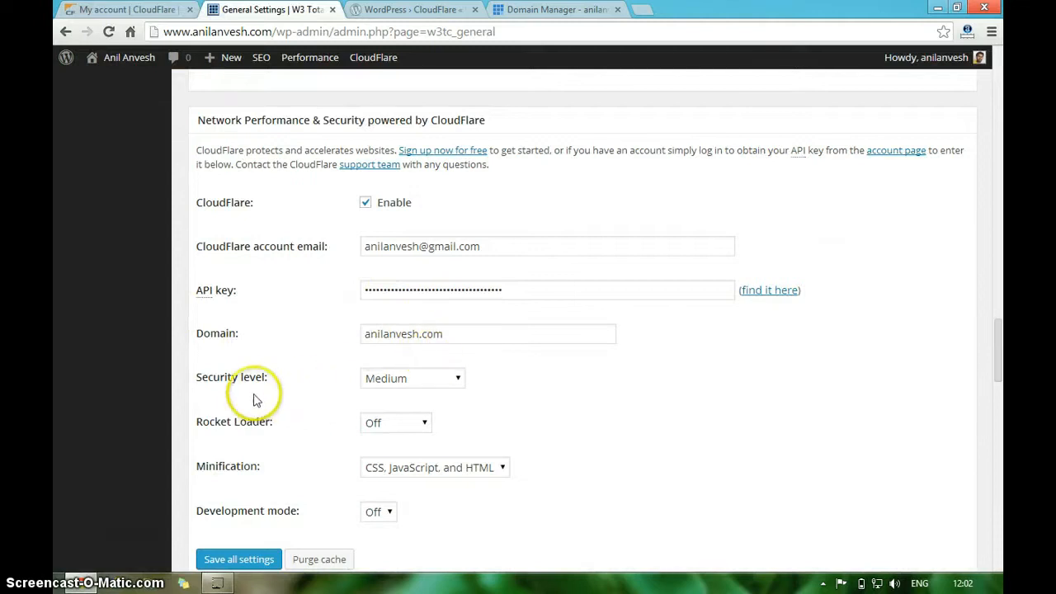
pyautogui.moveTo(468, 403)
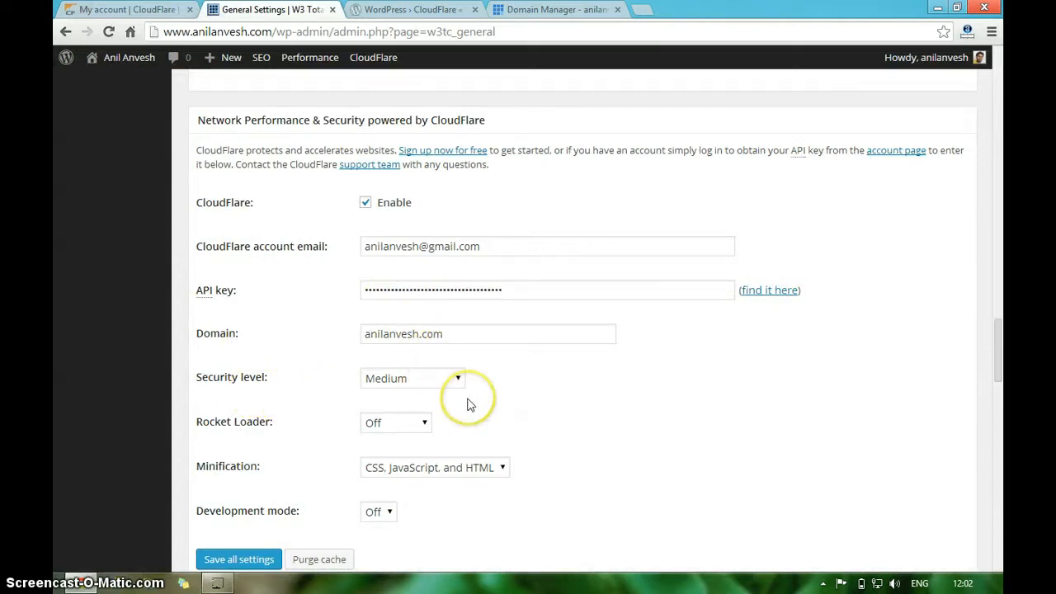
pyautogui.moveTo(259, 487)
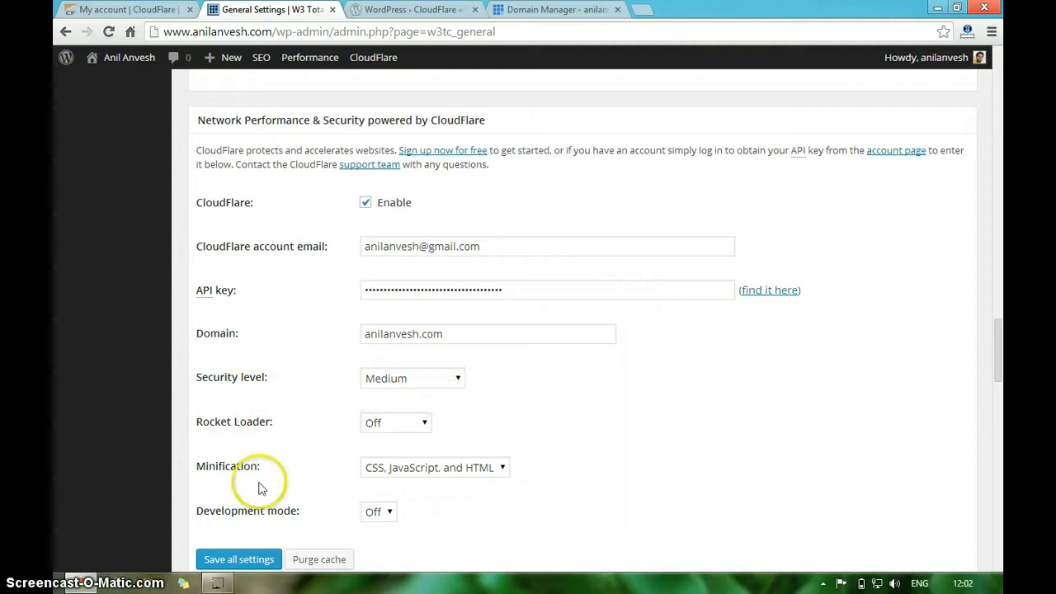
pyautogui.moveTo(366, 478)
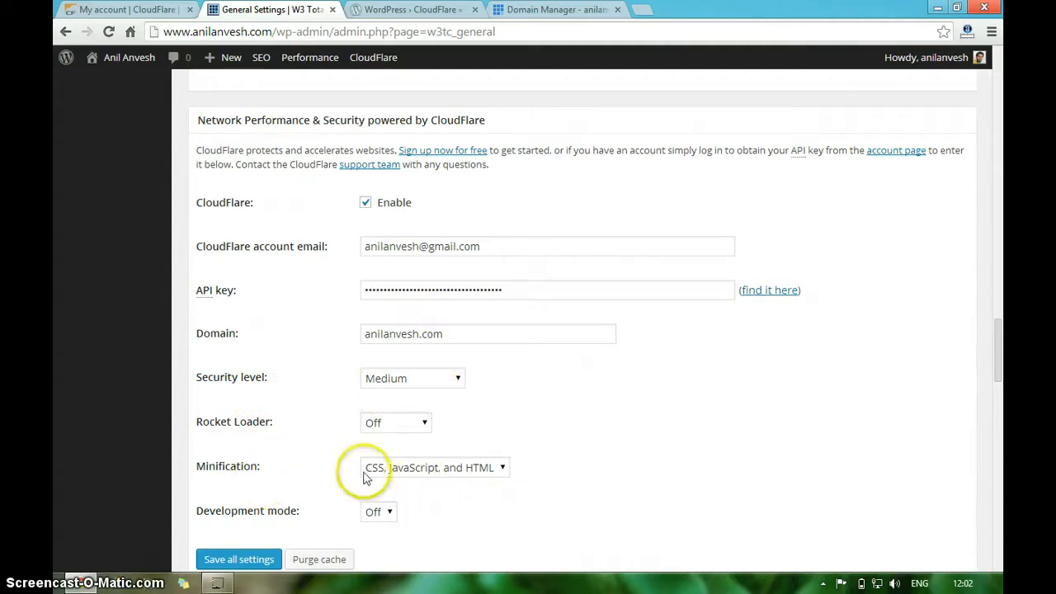
pyautogui.moveTo(268, 517)
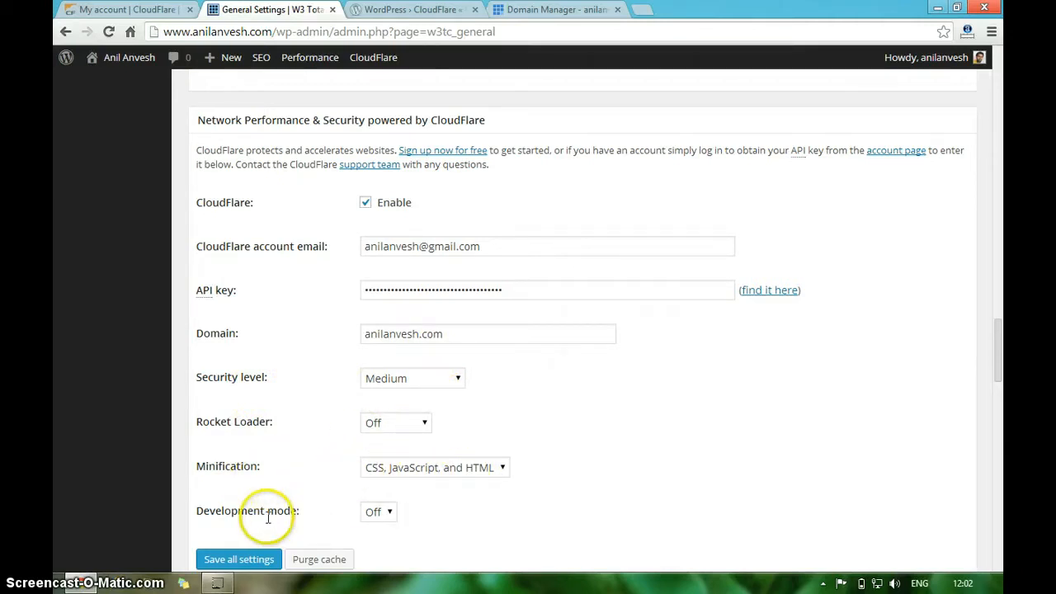
# Step: Save all settings from the CloudFlare section so W3 Total Cache reports a successful update
pyautogui.scroll(-3)
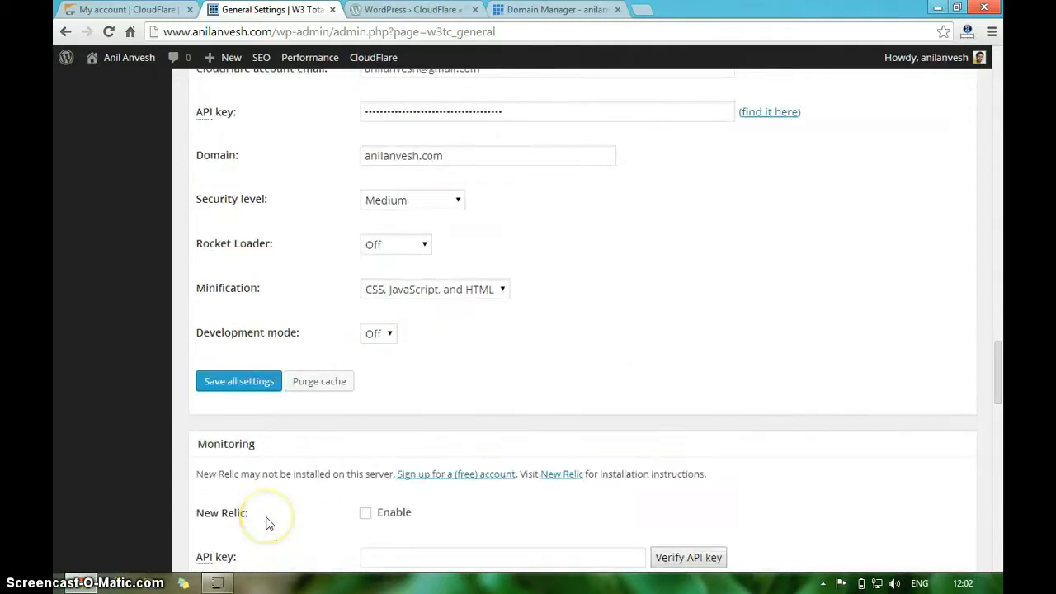
pyautogui.moveTo(490, 341)
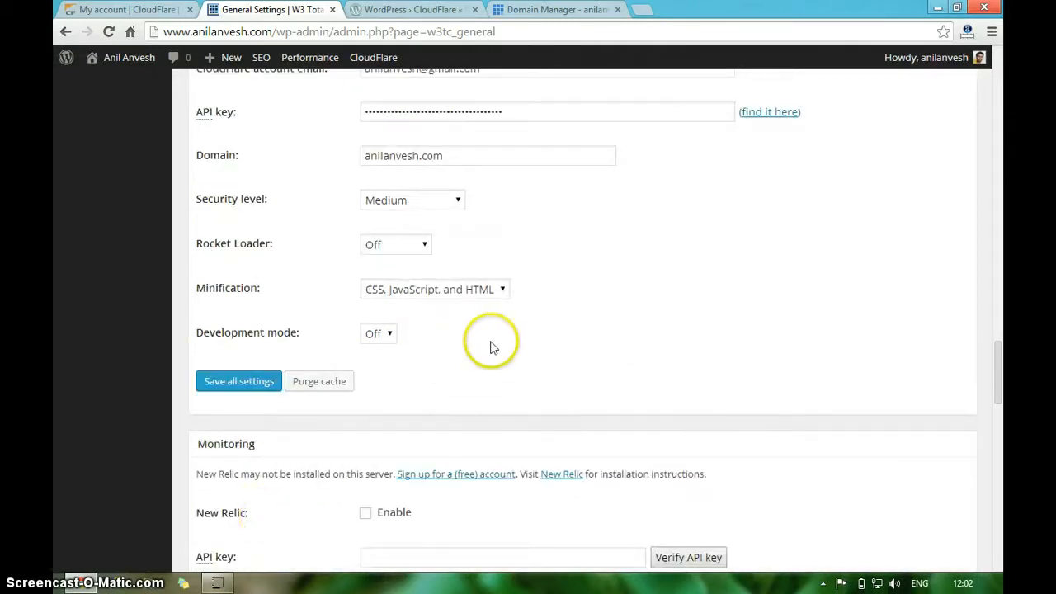
pyautogui.click(239, 380)
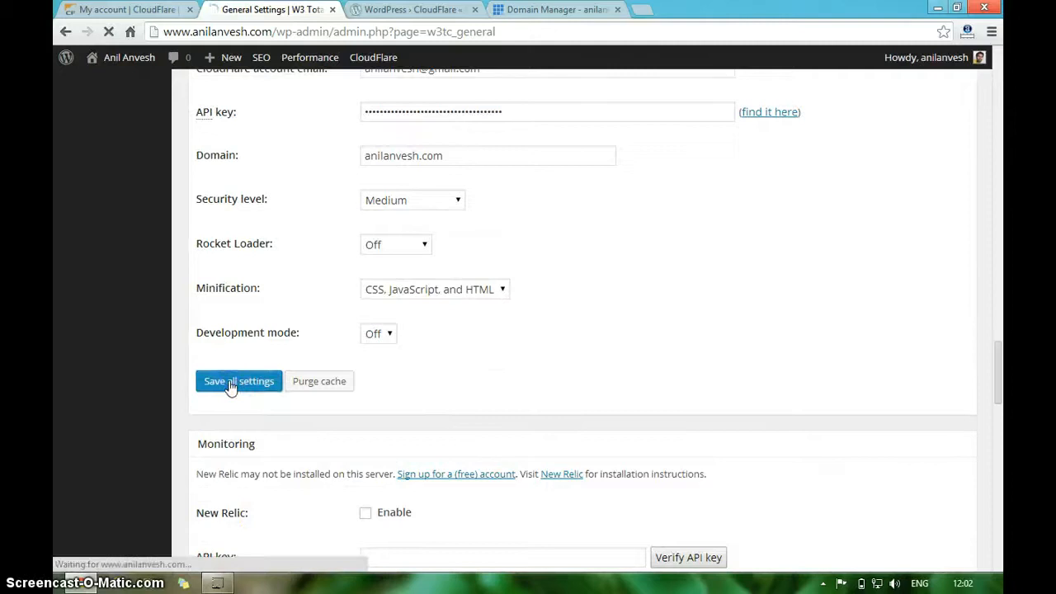
pyautogui.click(239, 380)
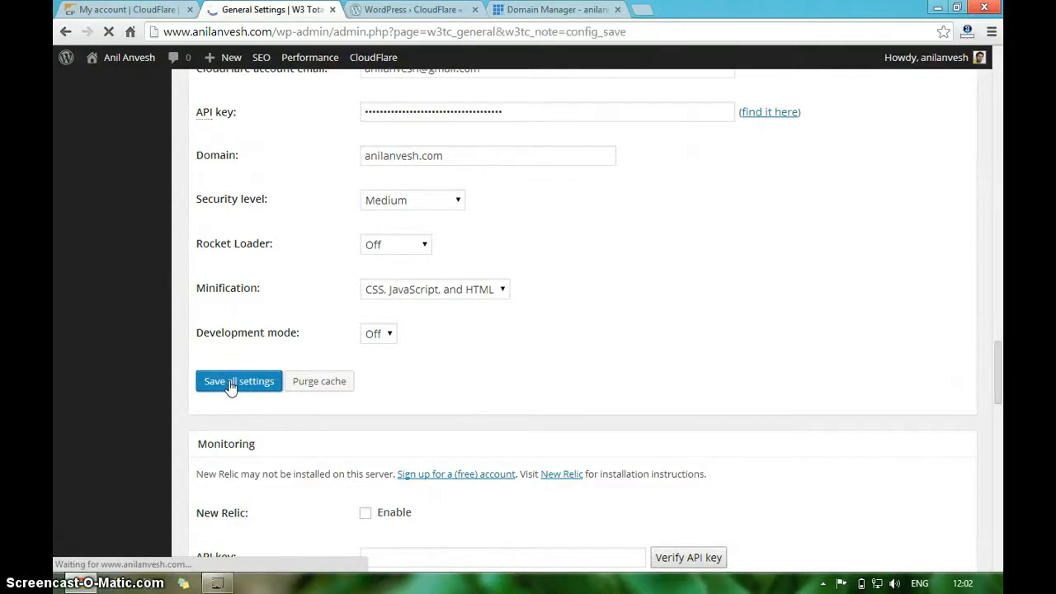
pyautogui.click(238, 380)
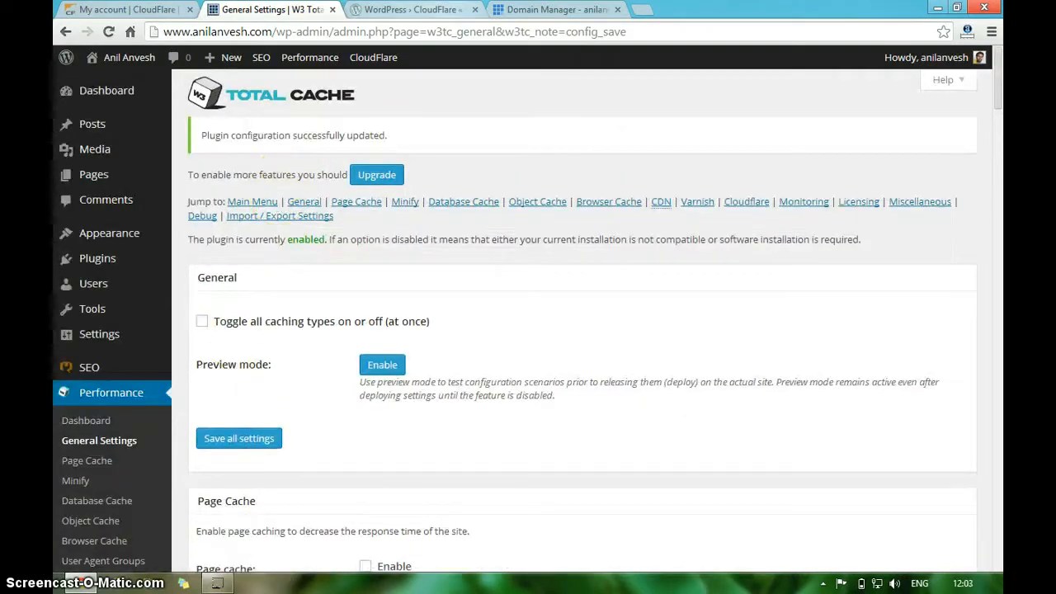
# Step: Read the Description of the CloudFlare plugin version 1.3.11 on WordPress.org
pyautogui.click(413, 9)
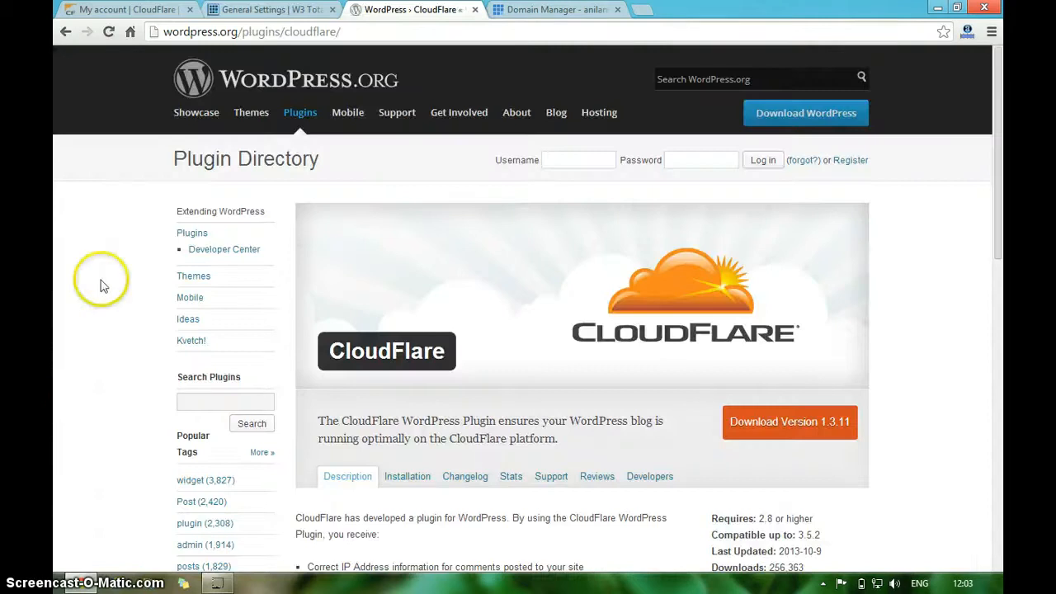
pyautogui.scroll(-3)
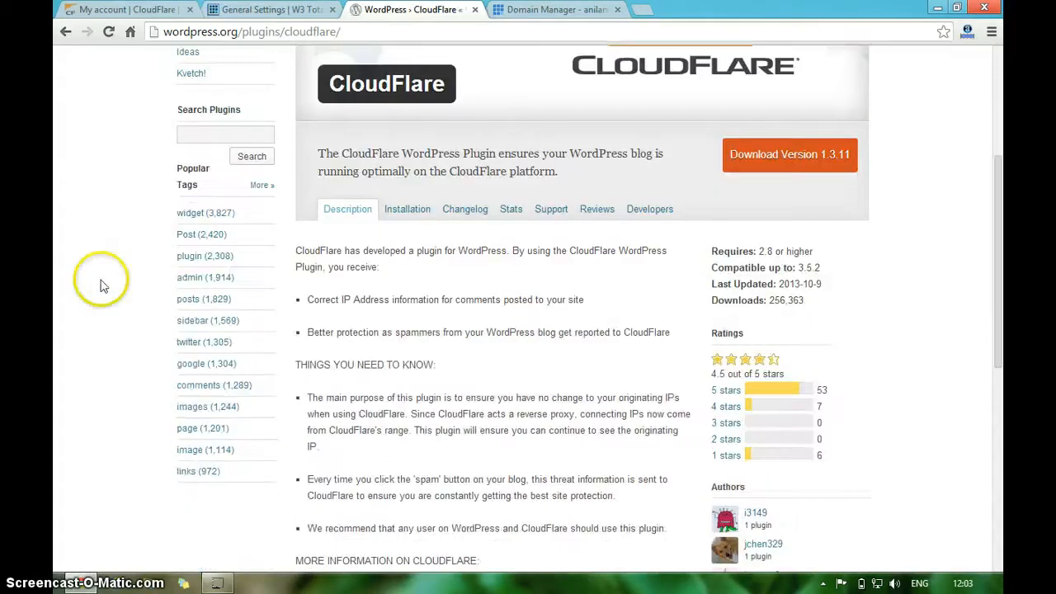
pyautogui.scroll(3)
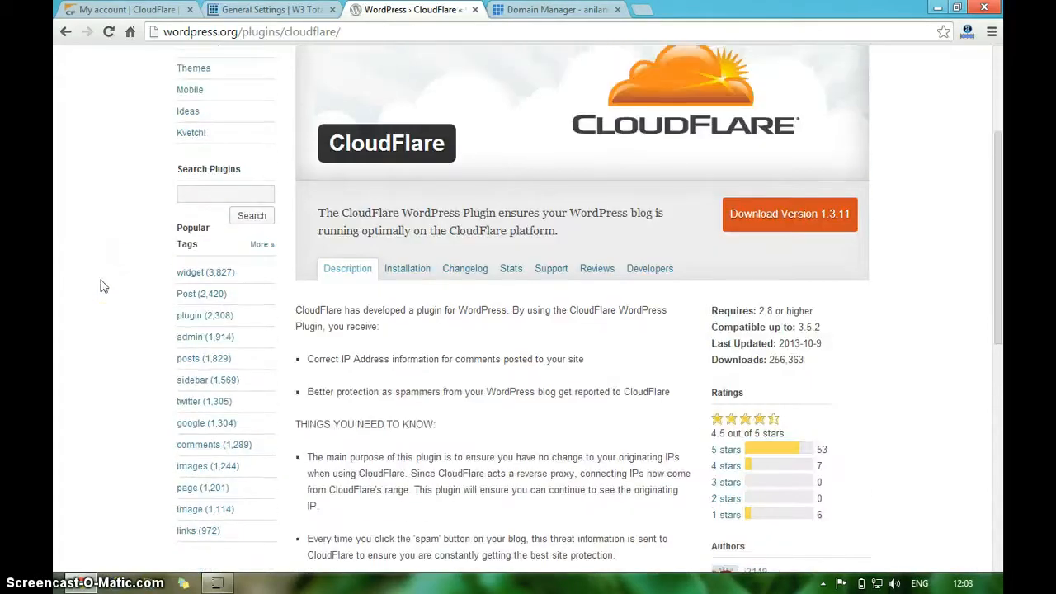
pyautogui.scroll(-3)
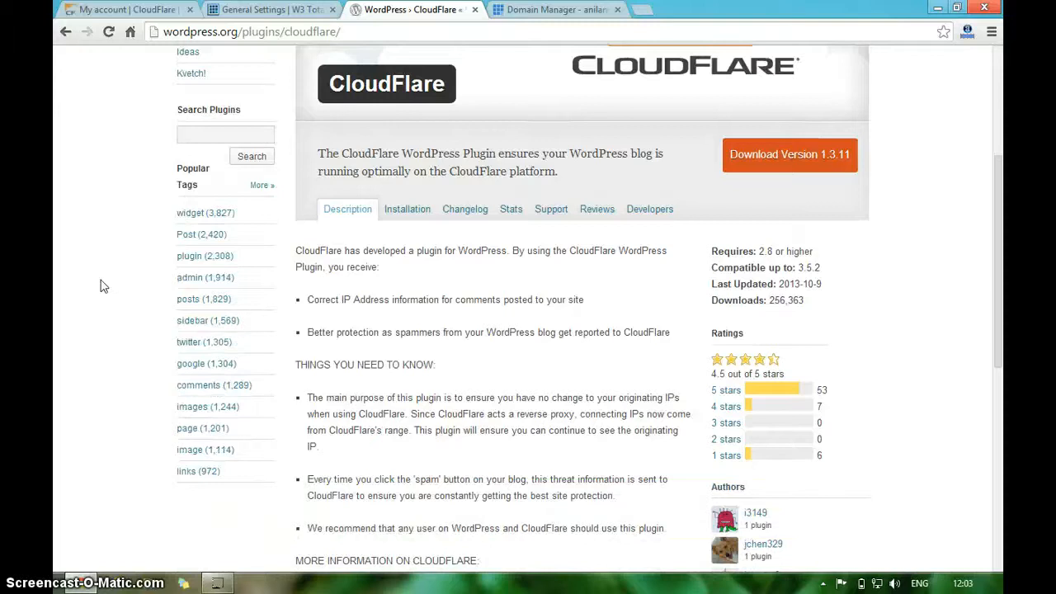
pyautogui.scroll(3)
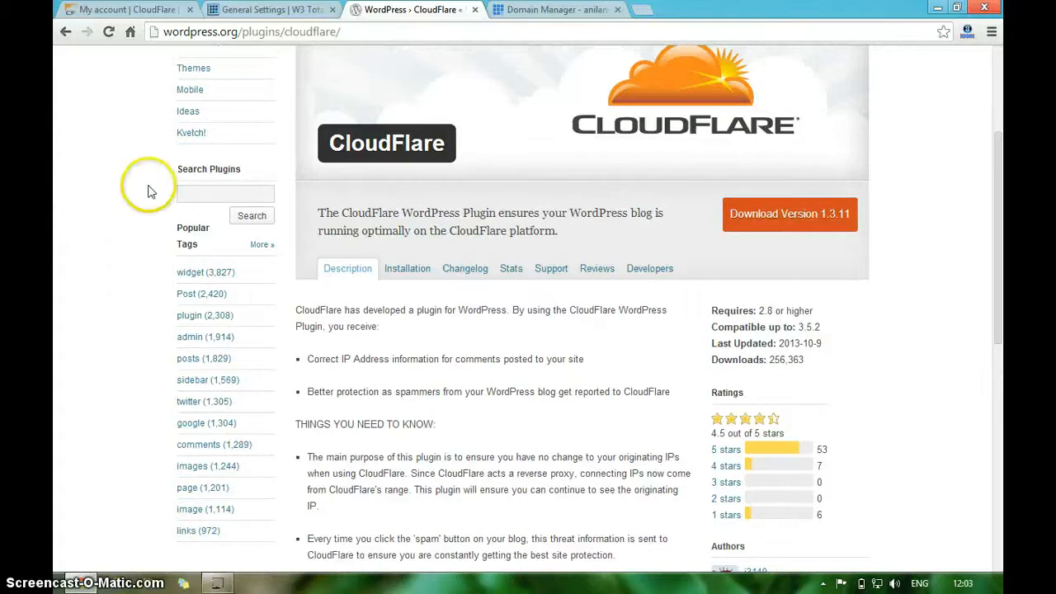
# Step: Return to W3 Total Cache General Settings showing the configuration successfully updated
pyautogui.click(264, 9)
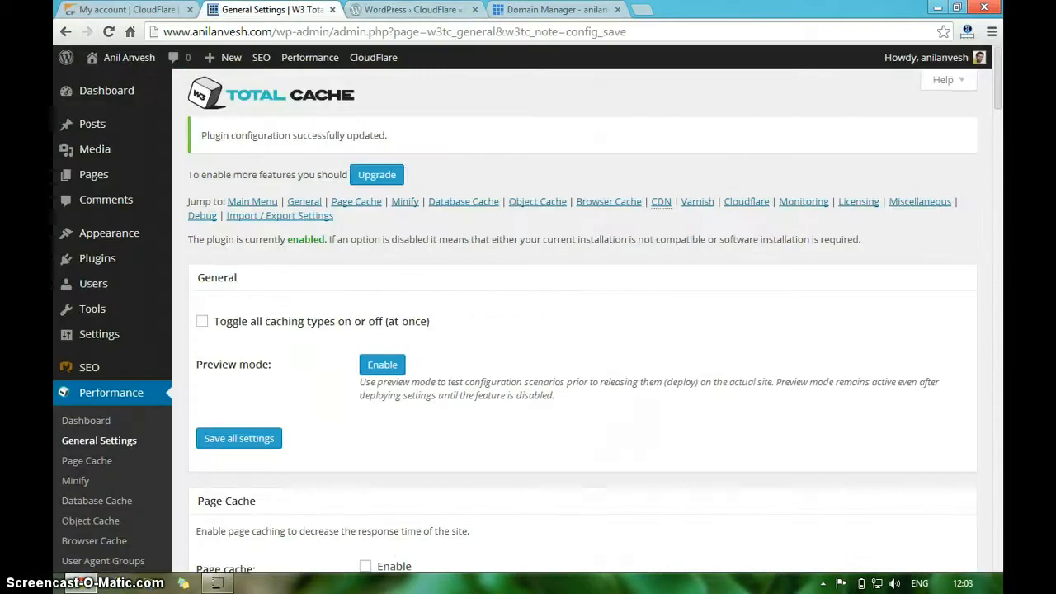
pyautogui.moveTo(412, 9)
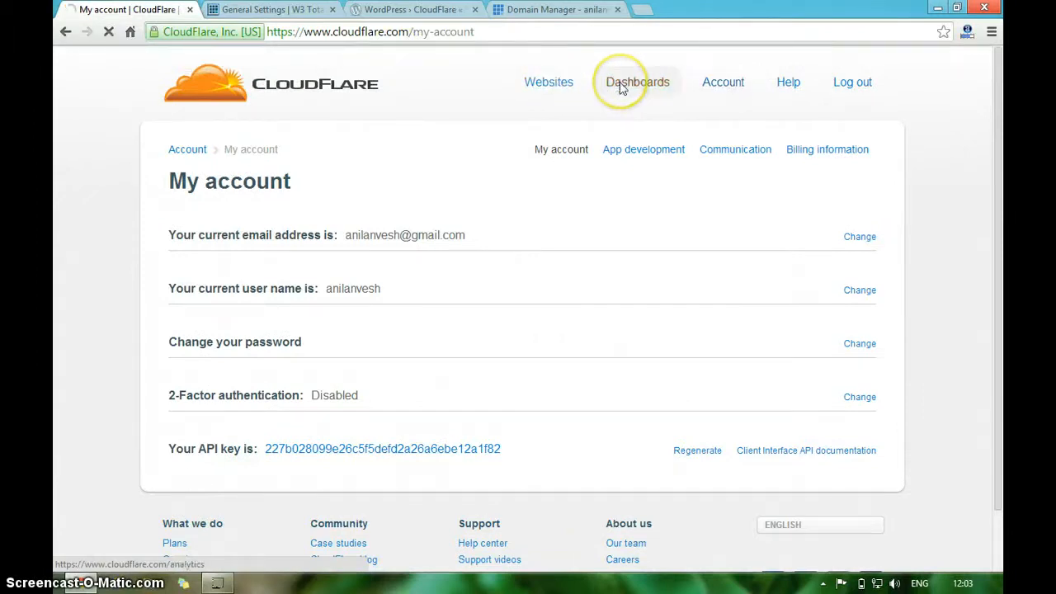
# Step: View the 7-day CloudFlare analytics: 9,874 page views, threat breakdown and requests saved
pyautogui.click(636, 82)
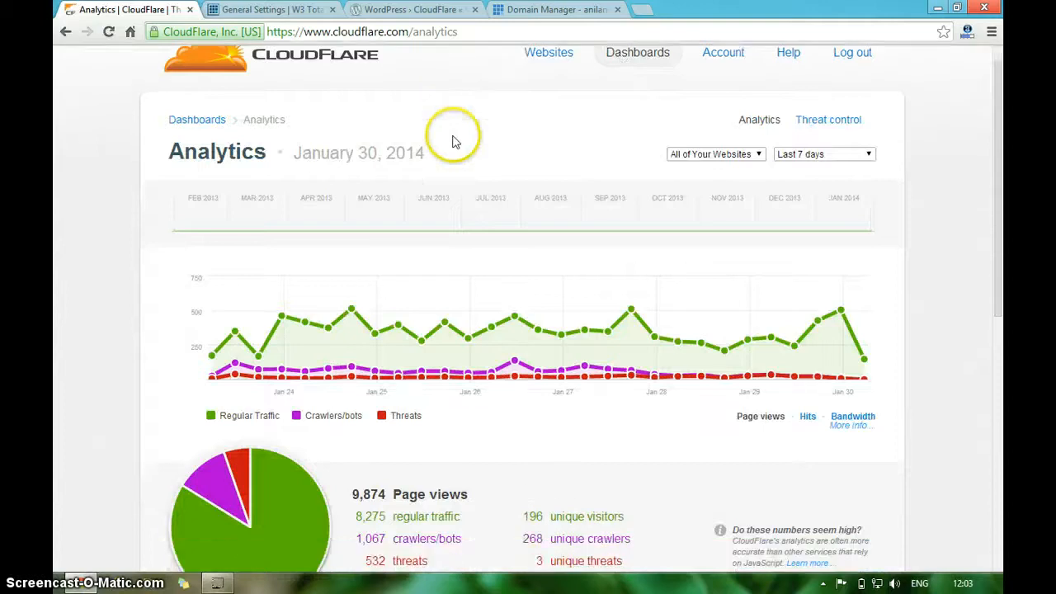
pyautogui.scroll(-3)
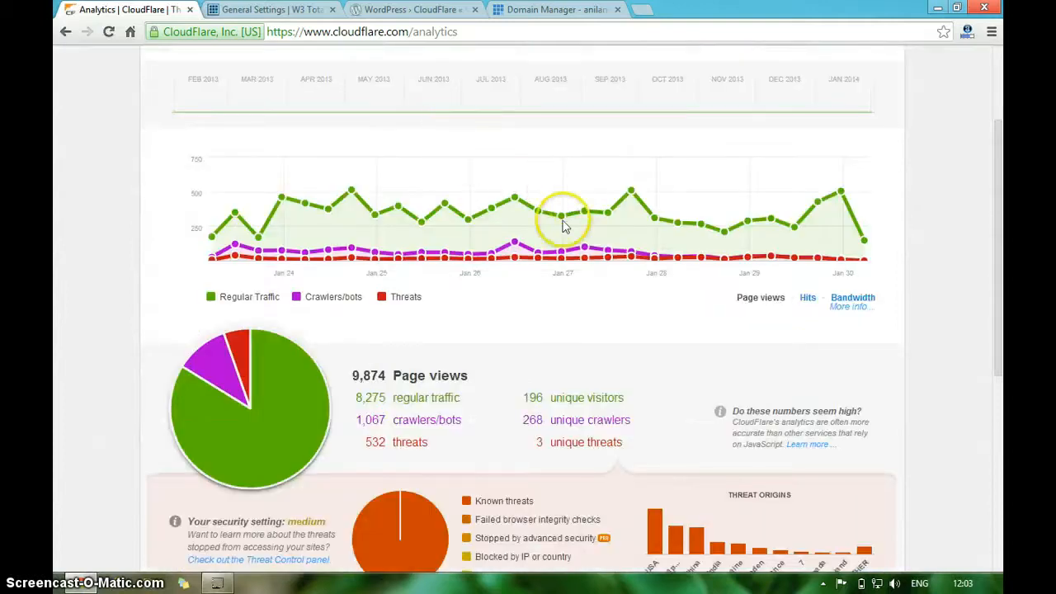
pyautogui.moveTo(531, 337)
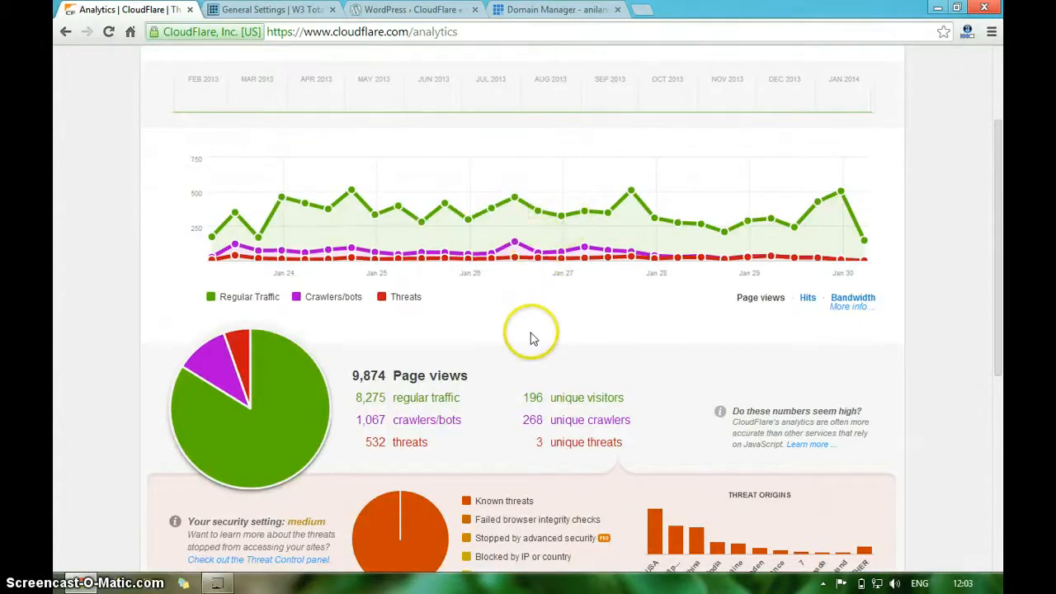
pyautogui.scroll(-3)
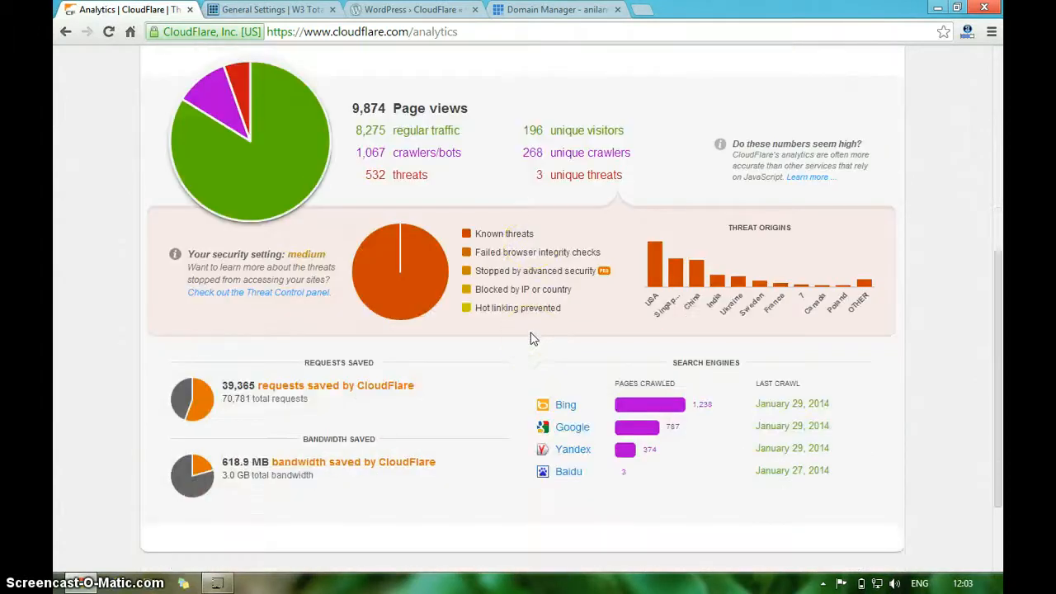
pyautogui.moveTo(660, 160)
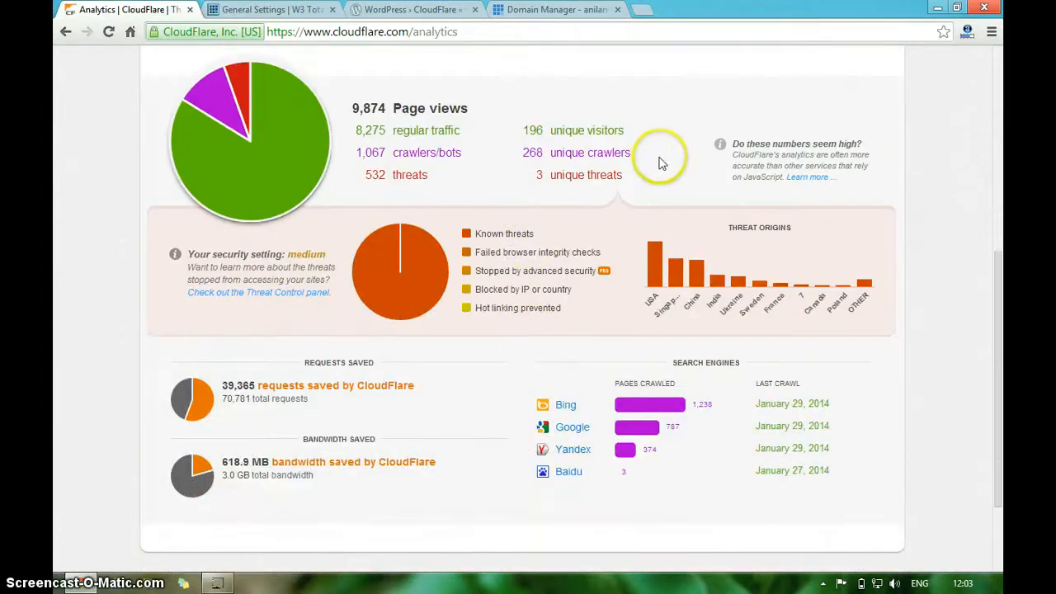
pyautogui.moveTo(363, 491)
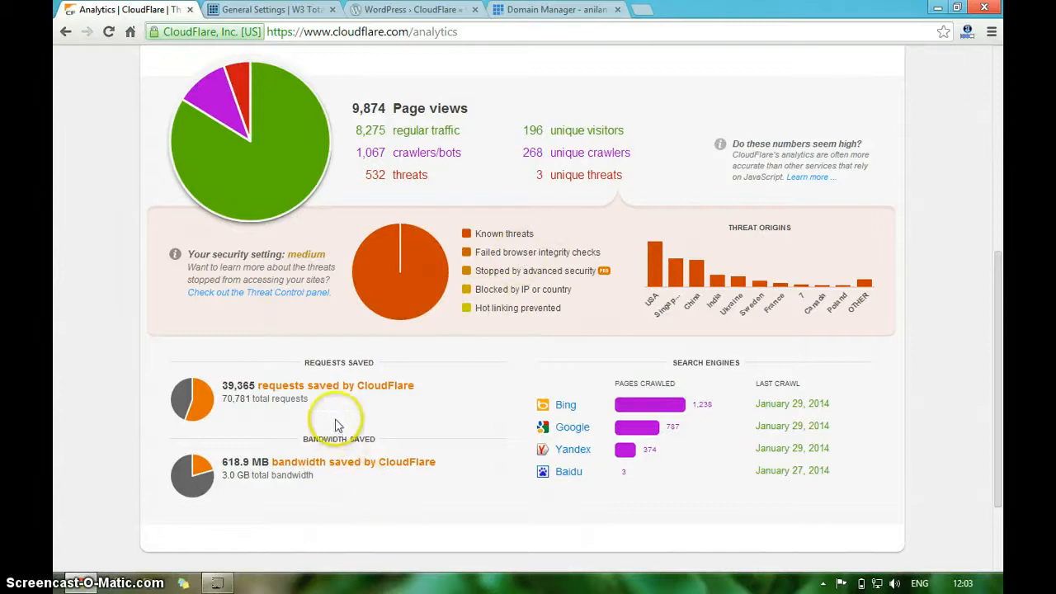
pyautogui.moveTo(381, 411)
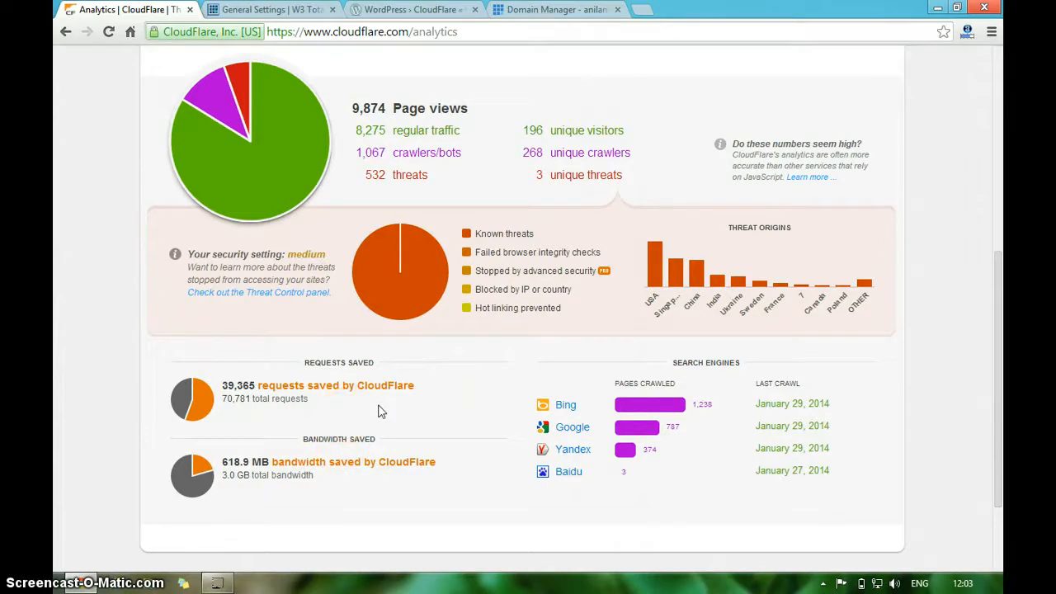
pyautogui.scroll(3)
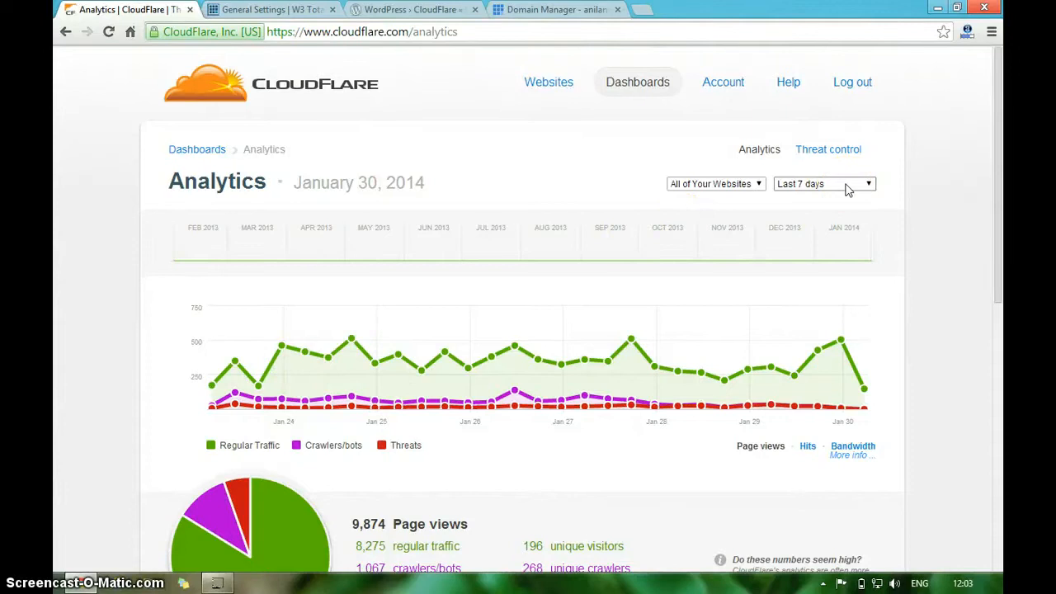
pyautogui.click(823, 183)
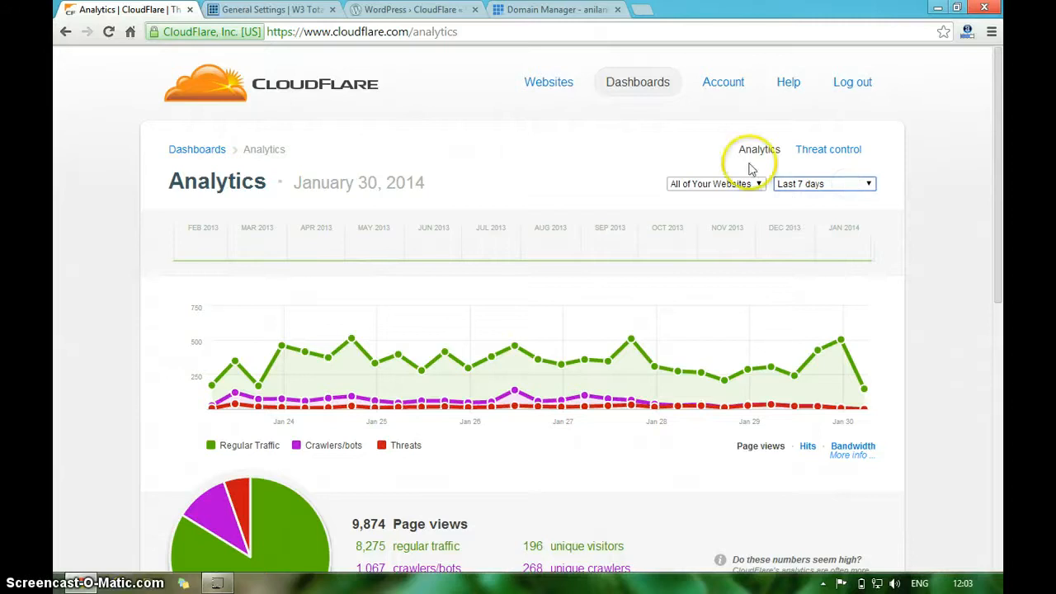
pyautogui.moveTo(610, 164)
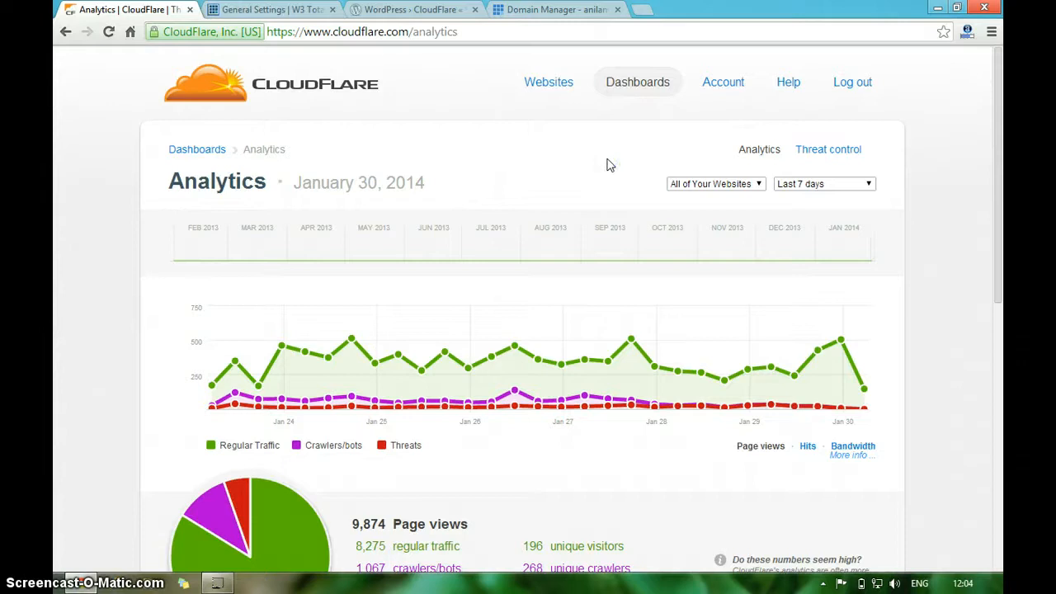
pyautogui.moveTo(583, 393)
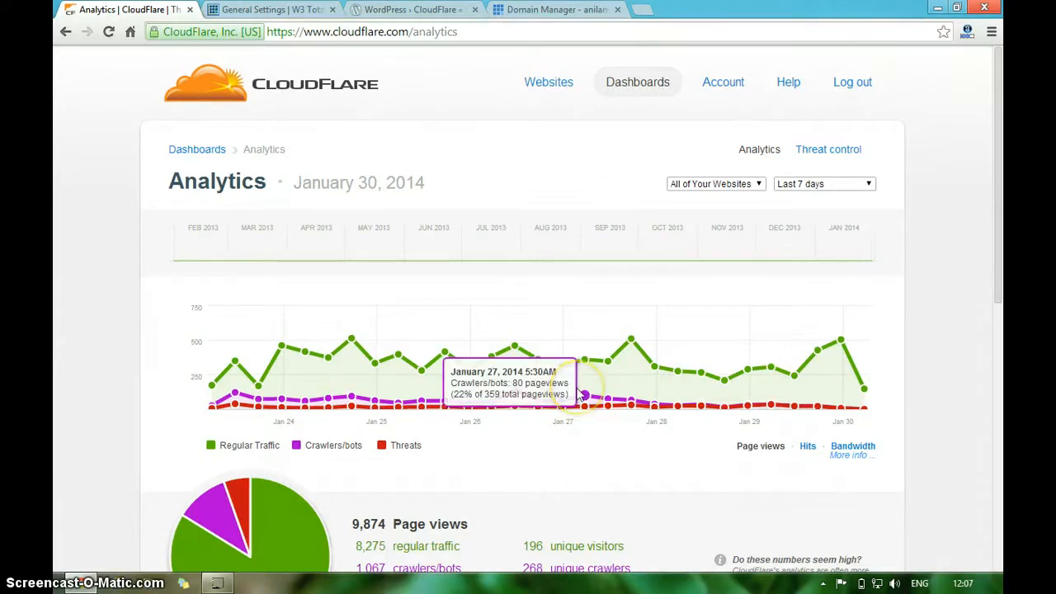